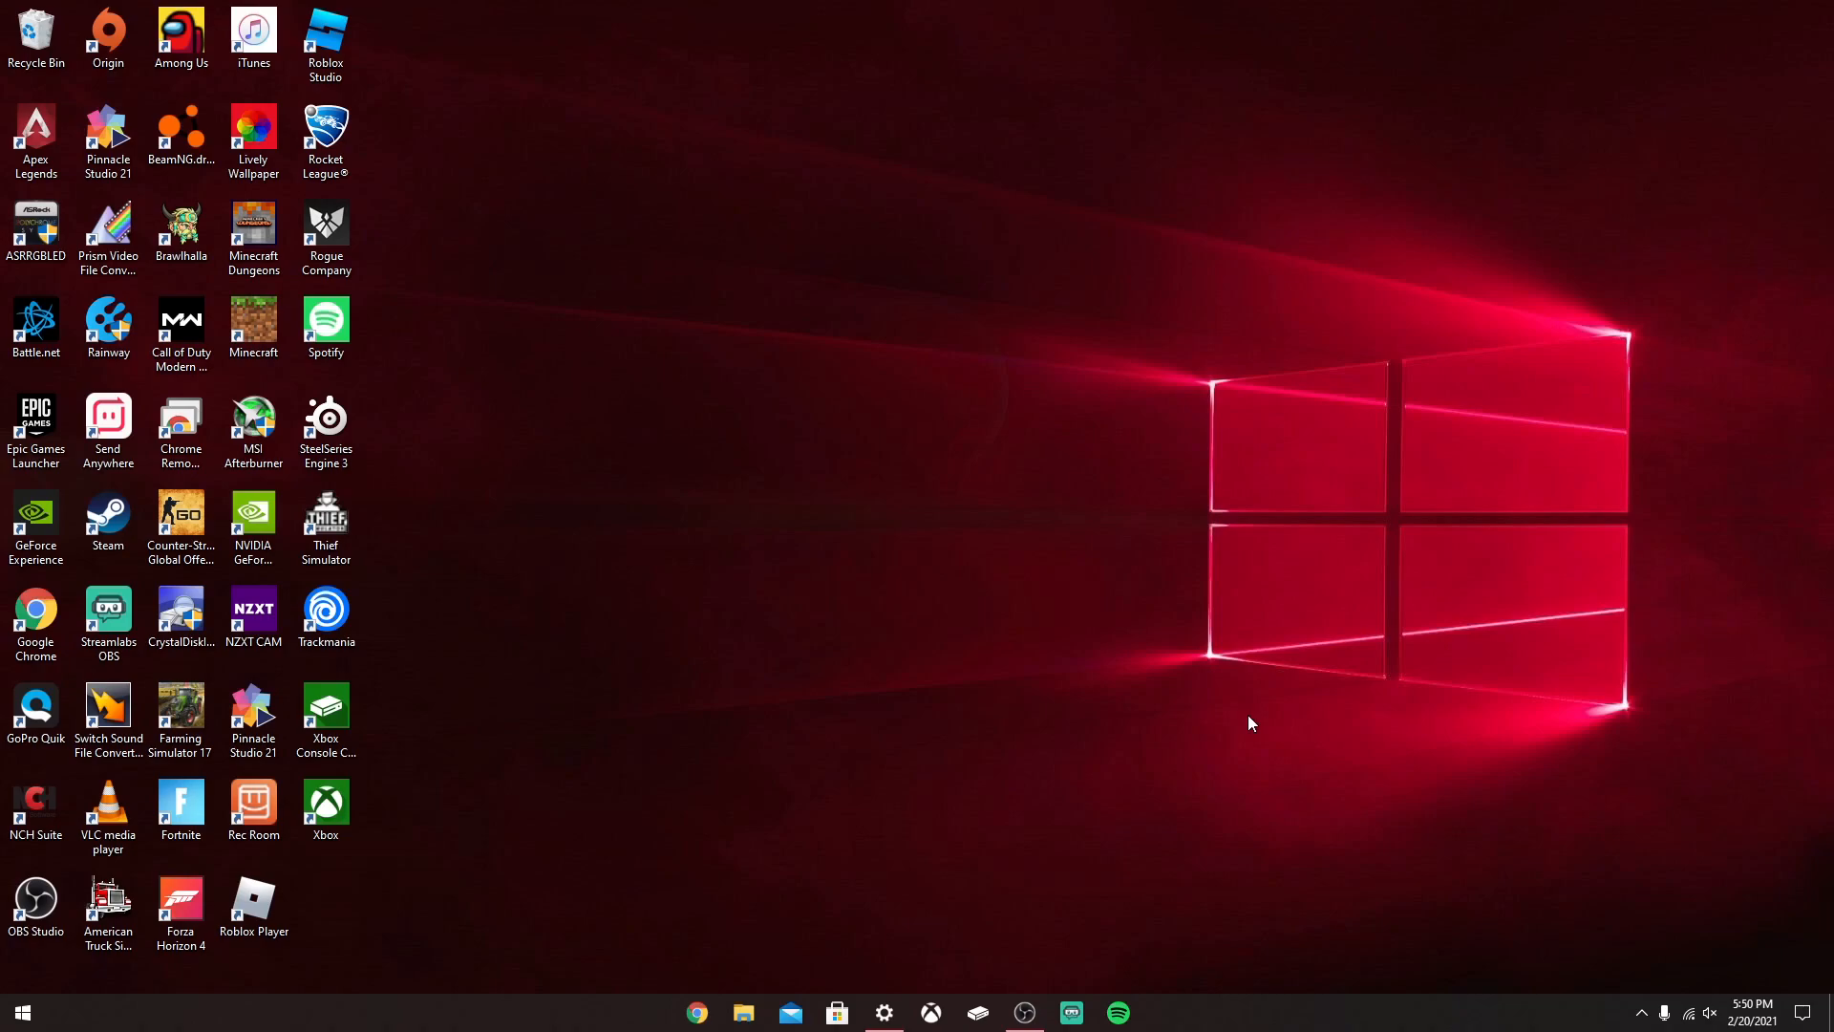
mouse_move(749, 504)
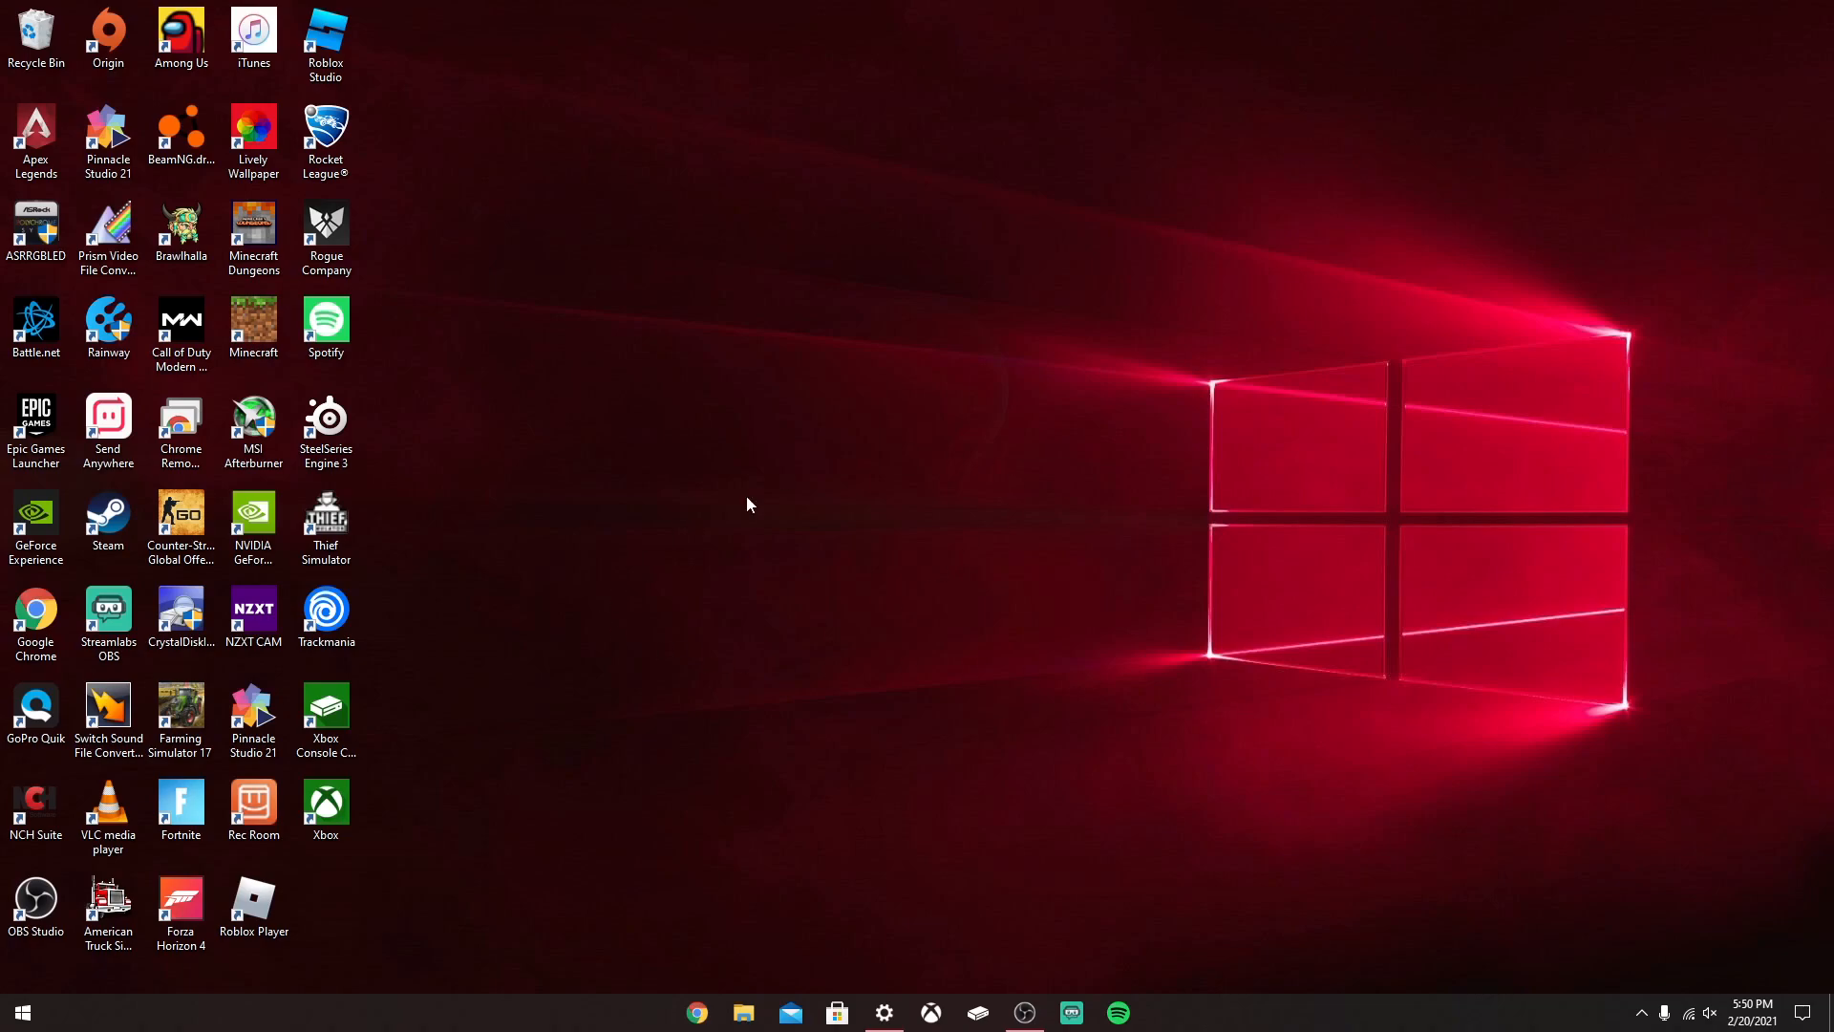
mouse_move(795, 740)
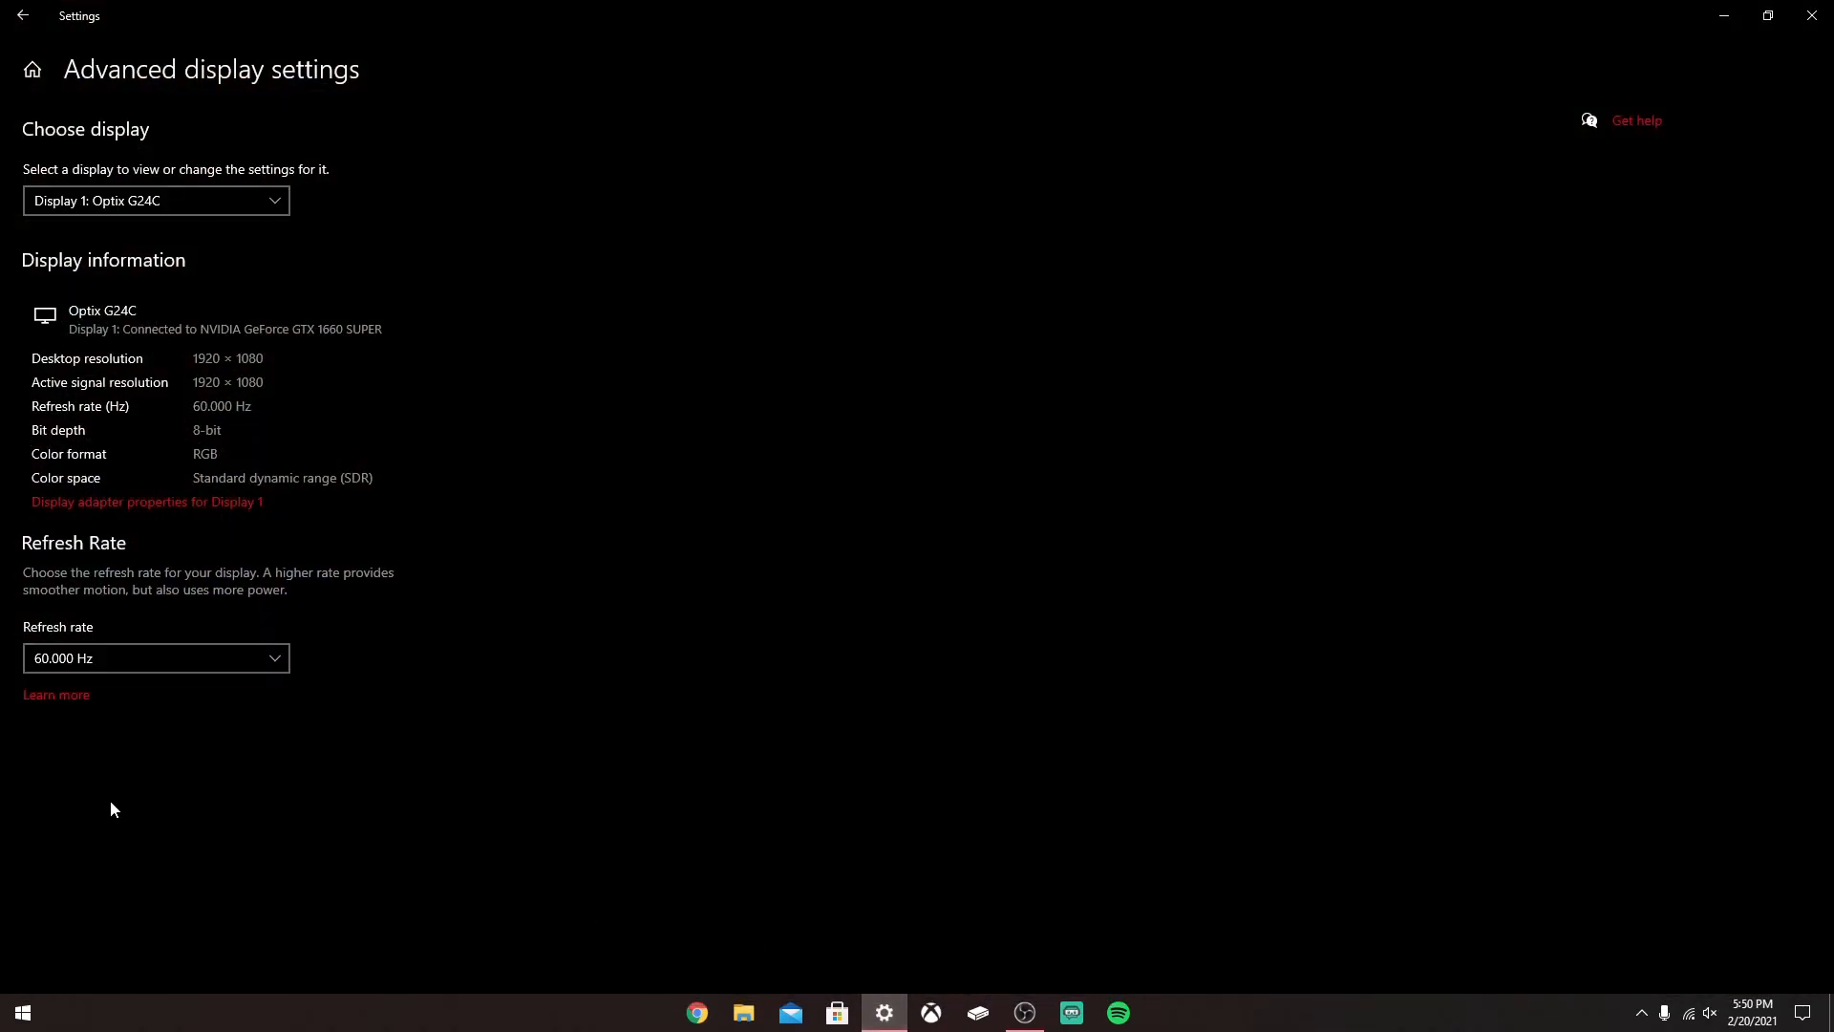
- Review the Optix G24C refresh-rate list and leave it at 60 Hz
left_click(155, 657)
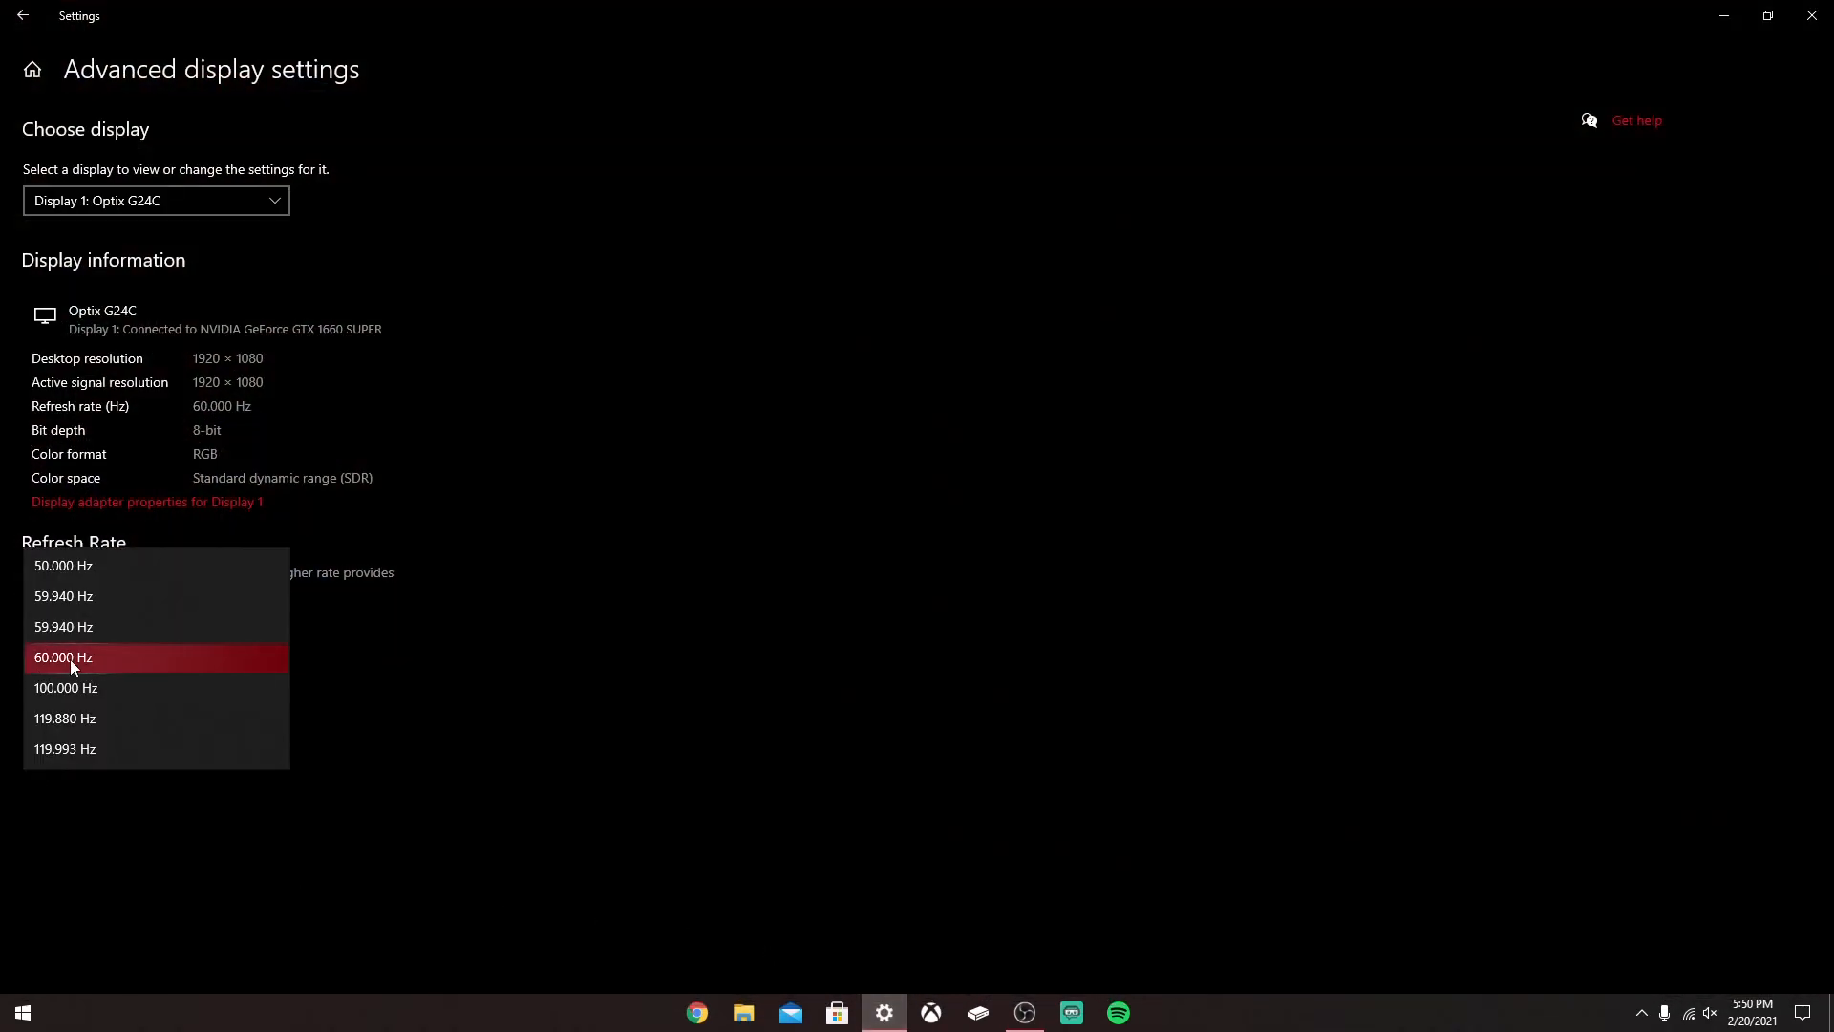
left_click(63, 655)
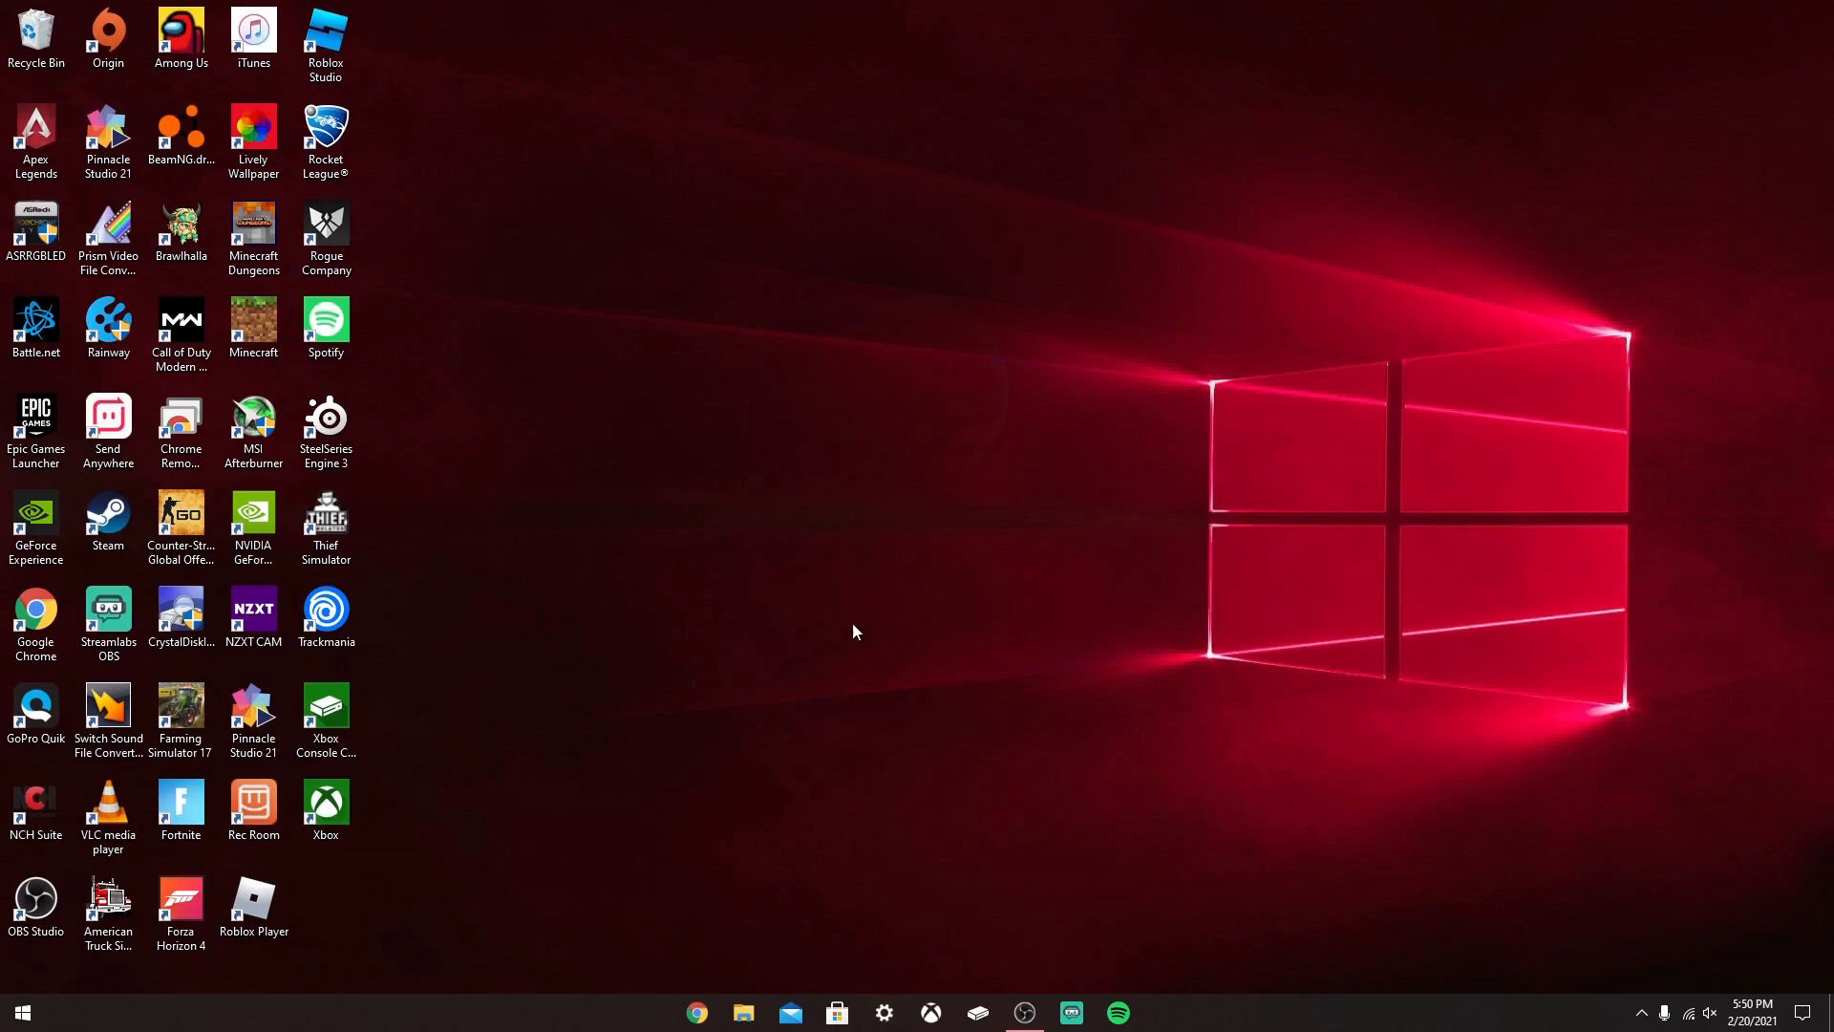
- Reach the Windows Display settings from the desktop and scroll to Multiple displays
right_click(854, 632)
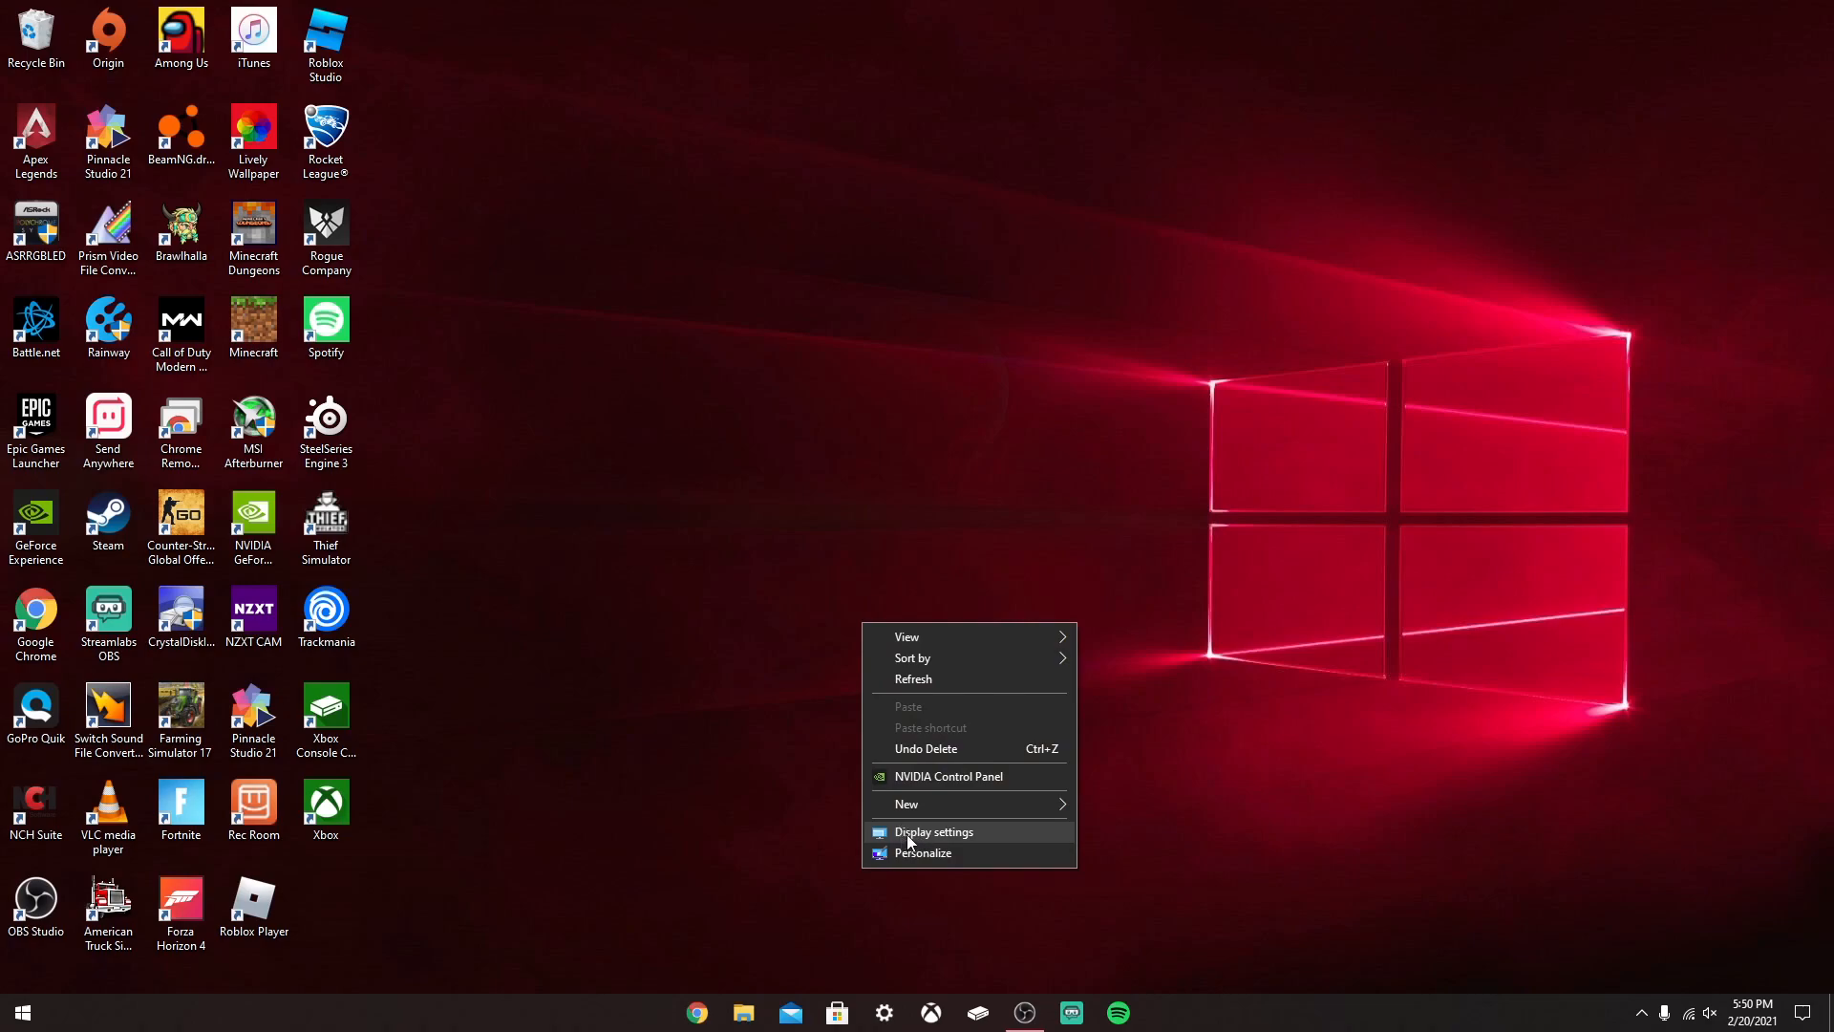
mouse_move(923, 835)
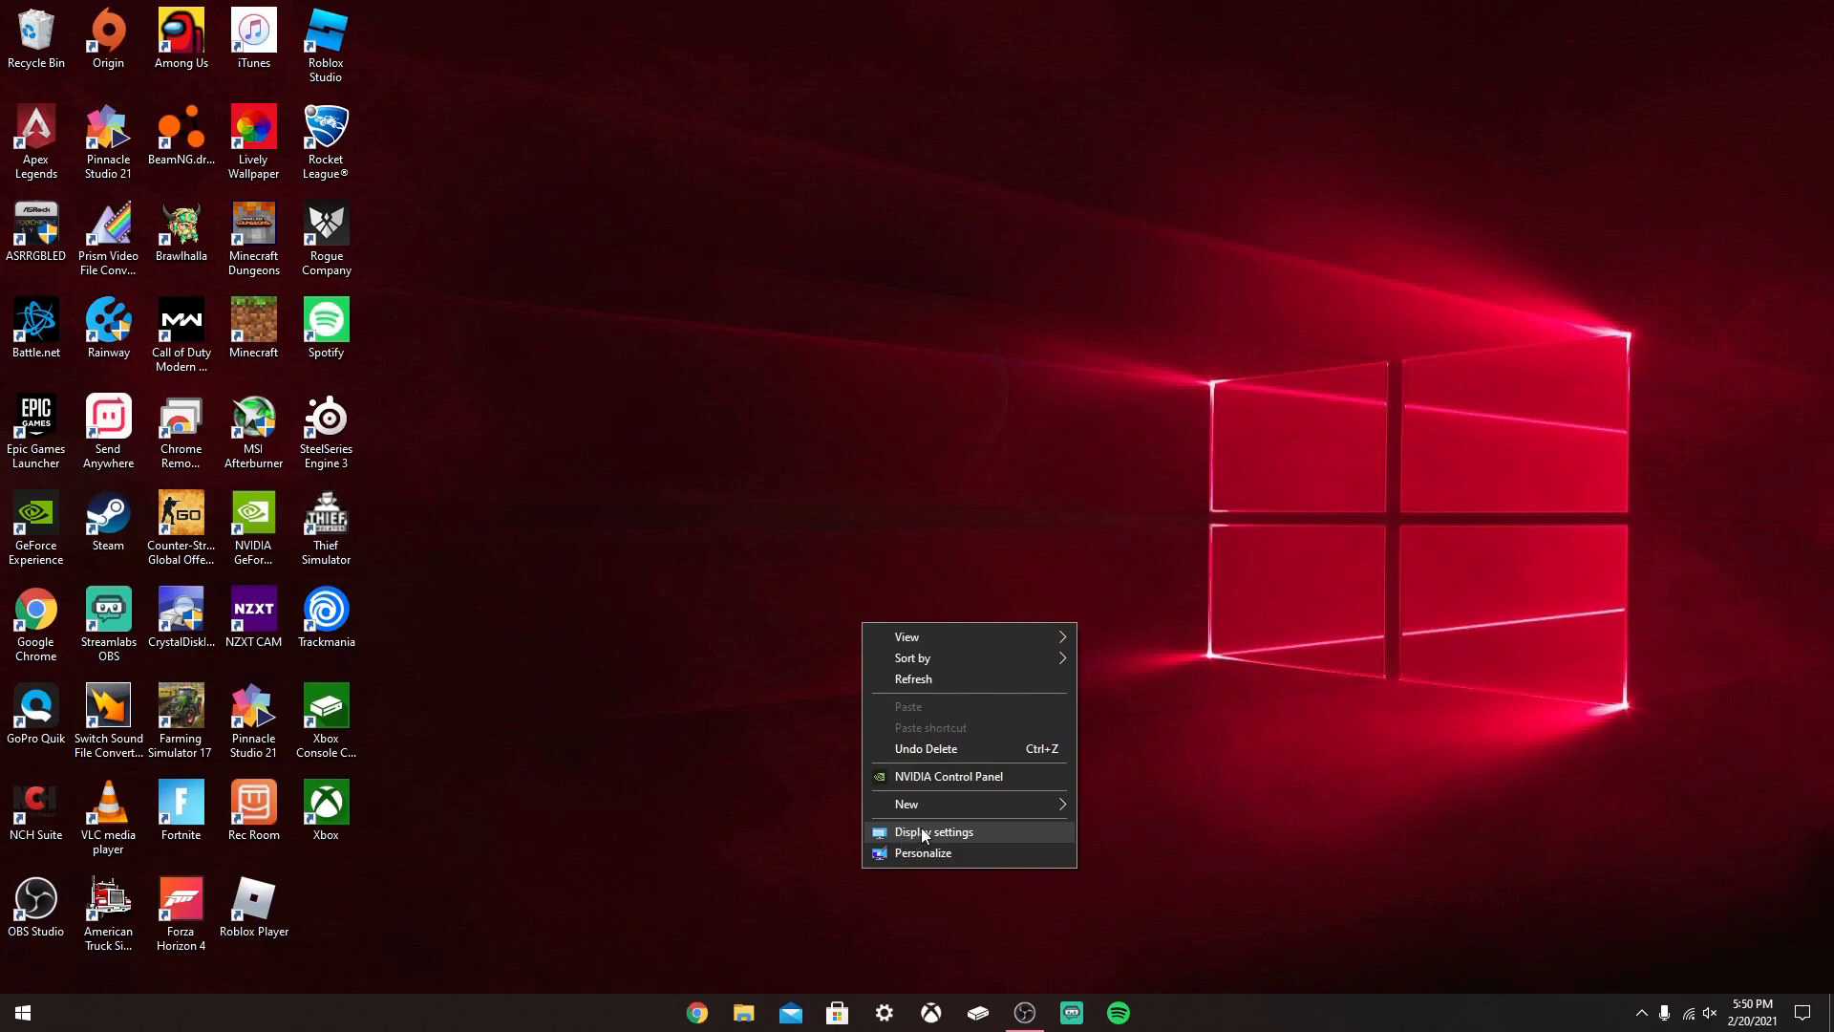
left_click(932, 831)
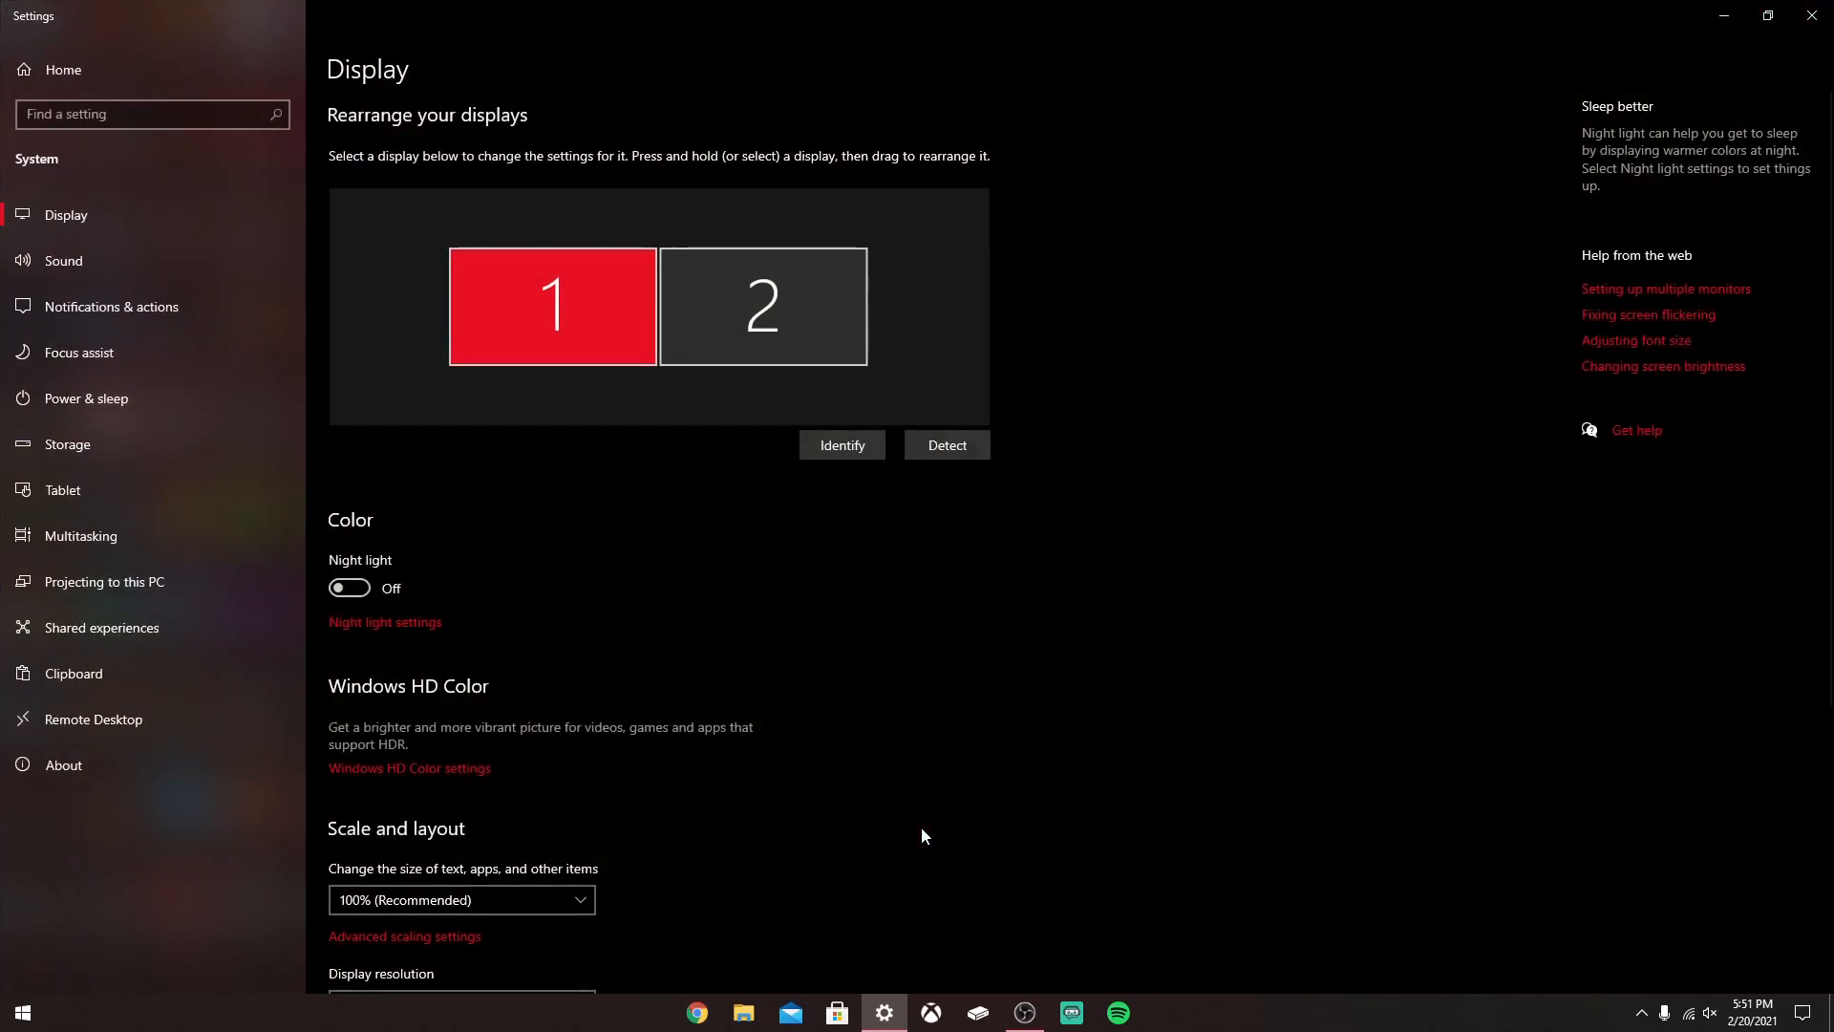
mouse_move(606, 729)
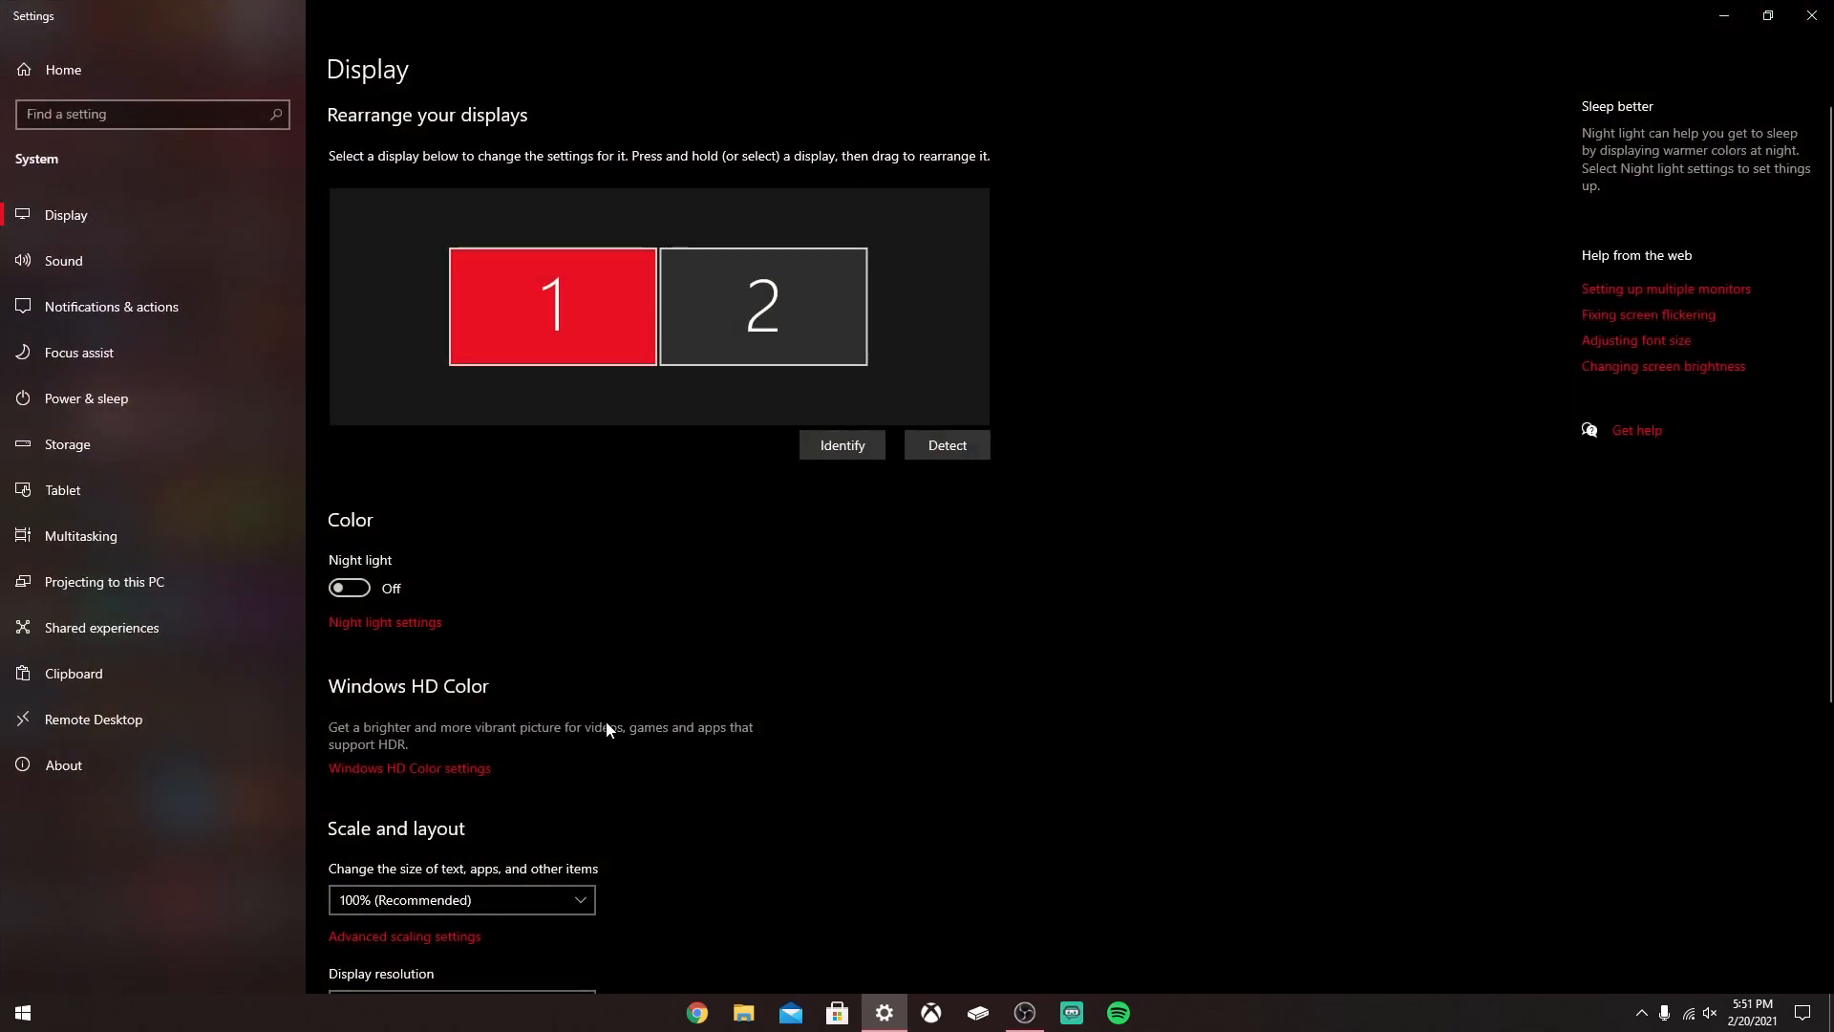
scroll("down", 3)
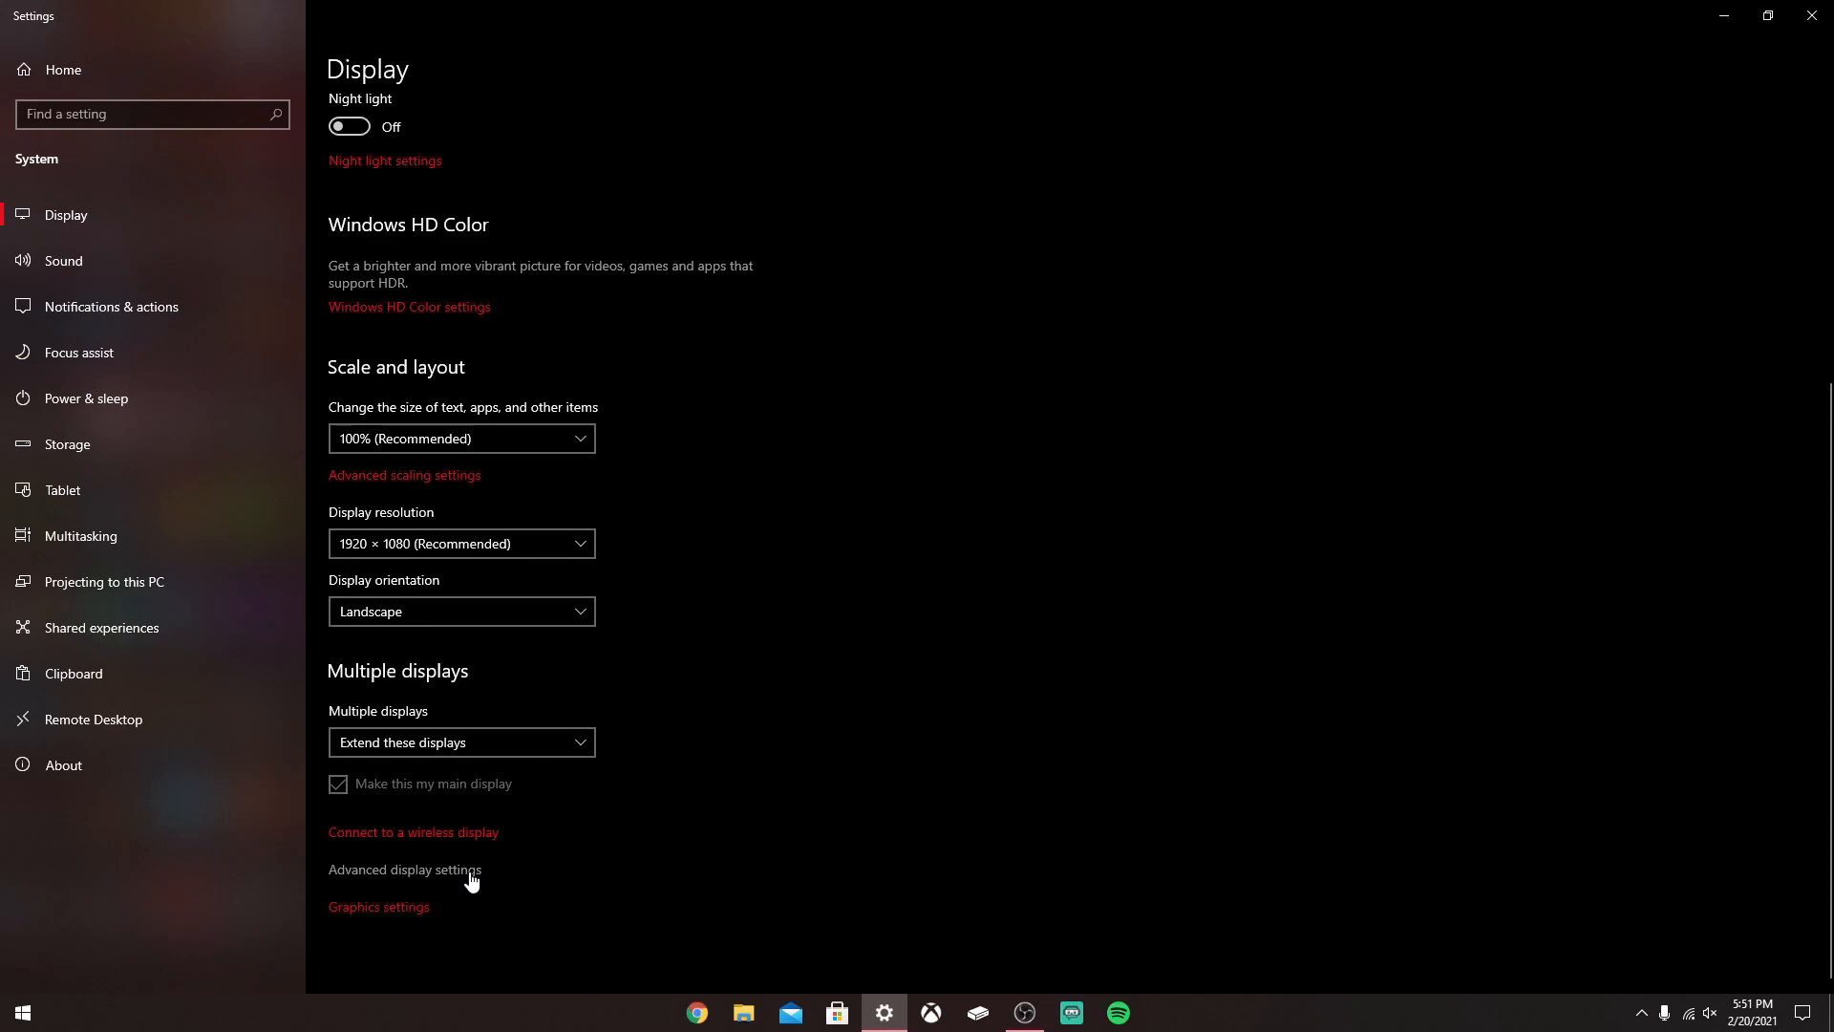
- Show advanced display settings for Display 1: Optix G24C with its refresh-rate list expanded
left_click(403, 869)
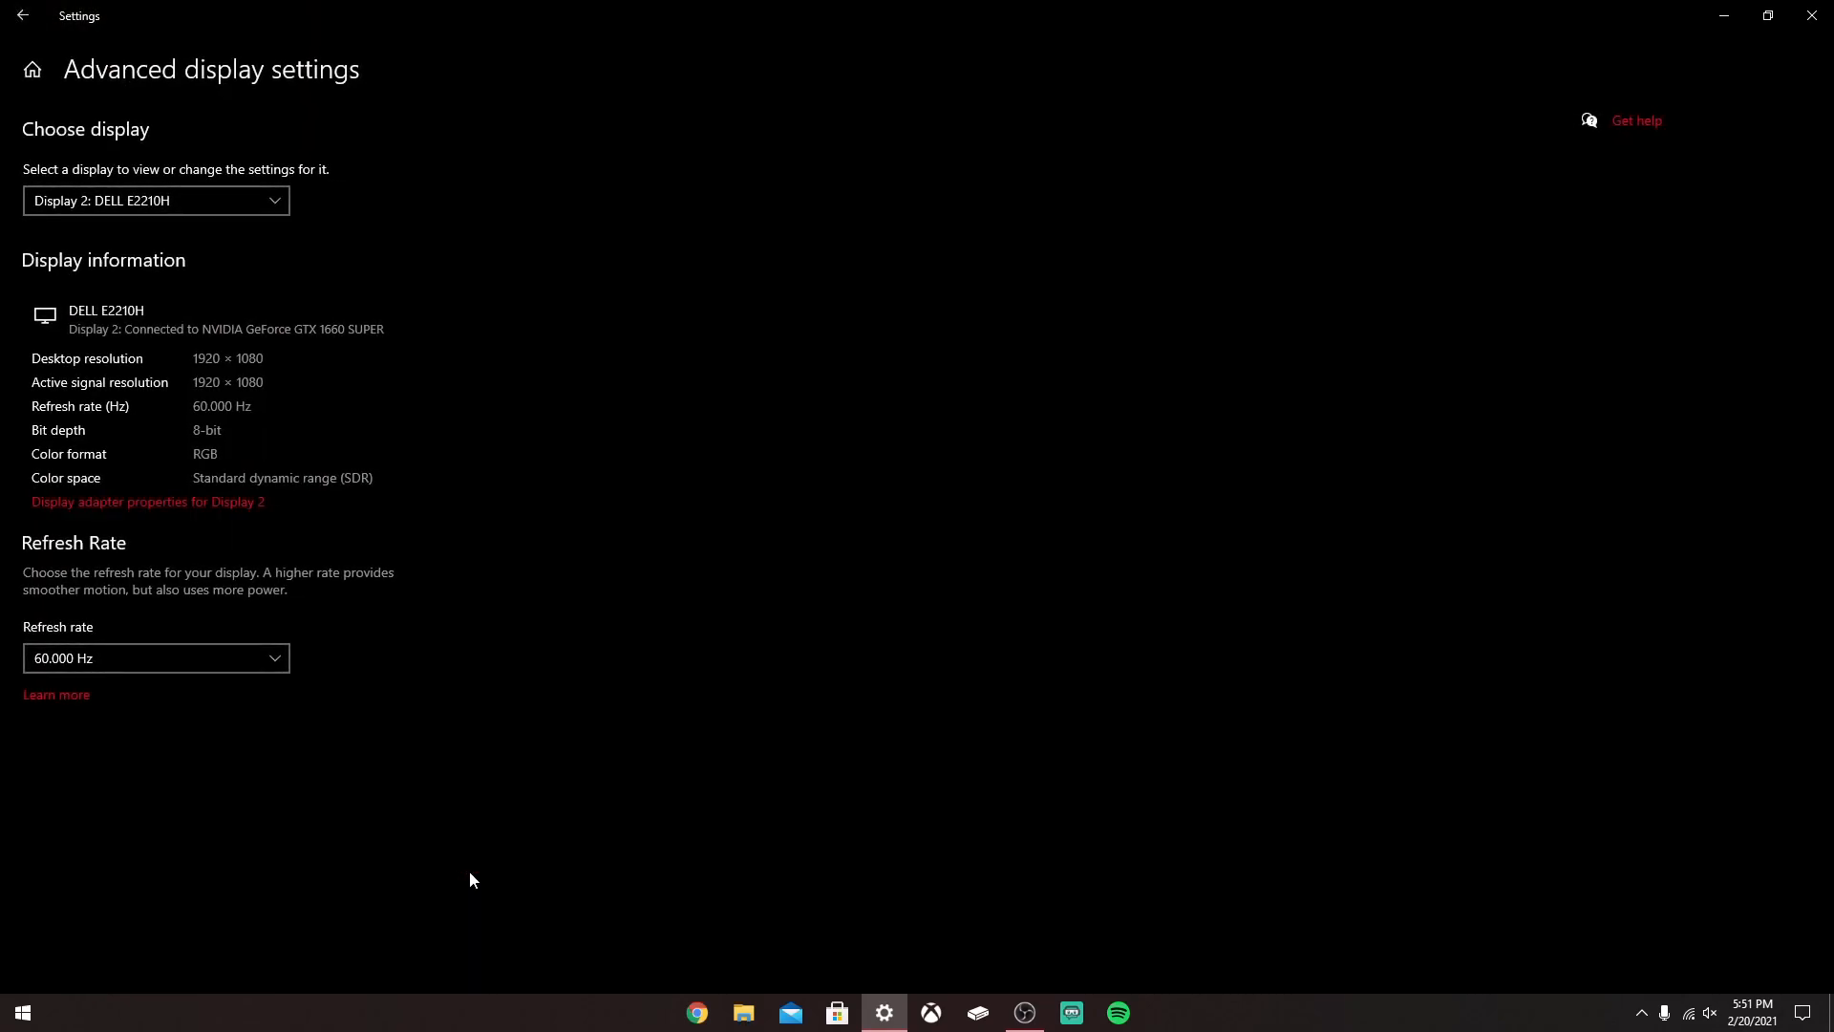
mouse_move(128, 197)
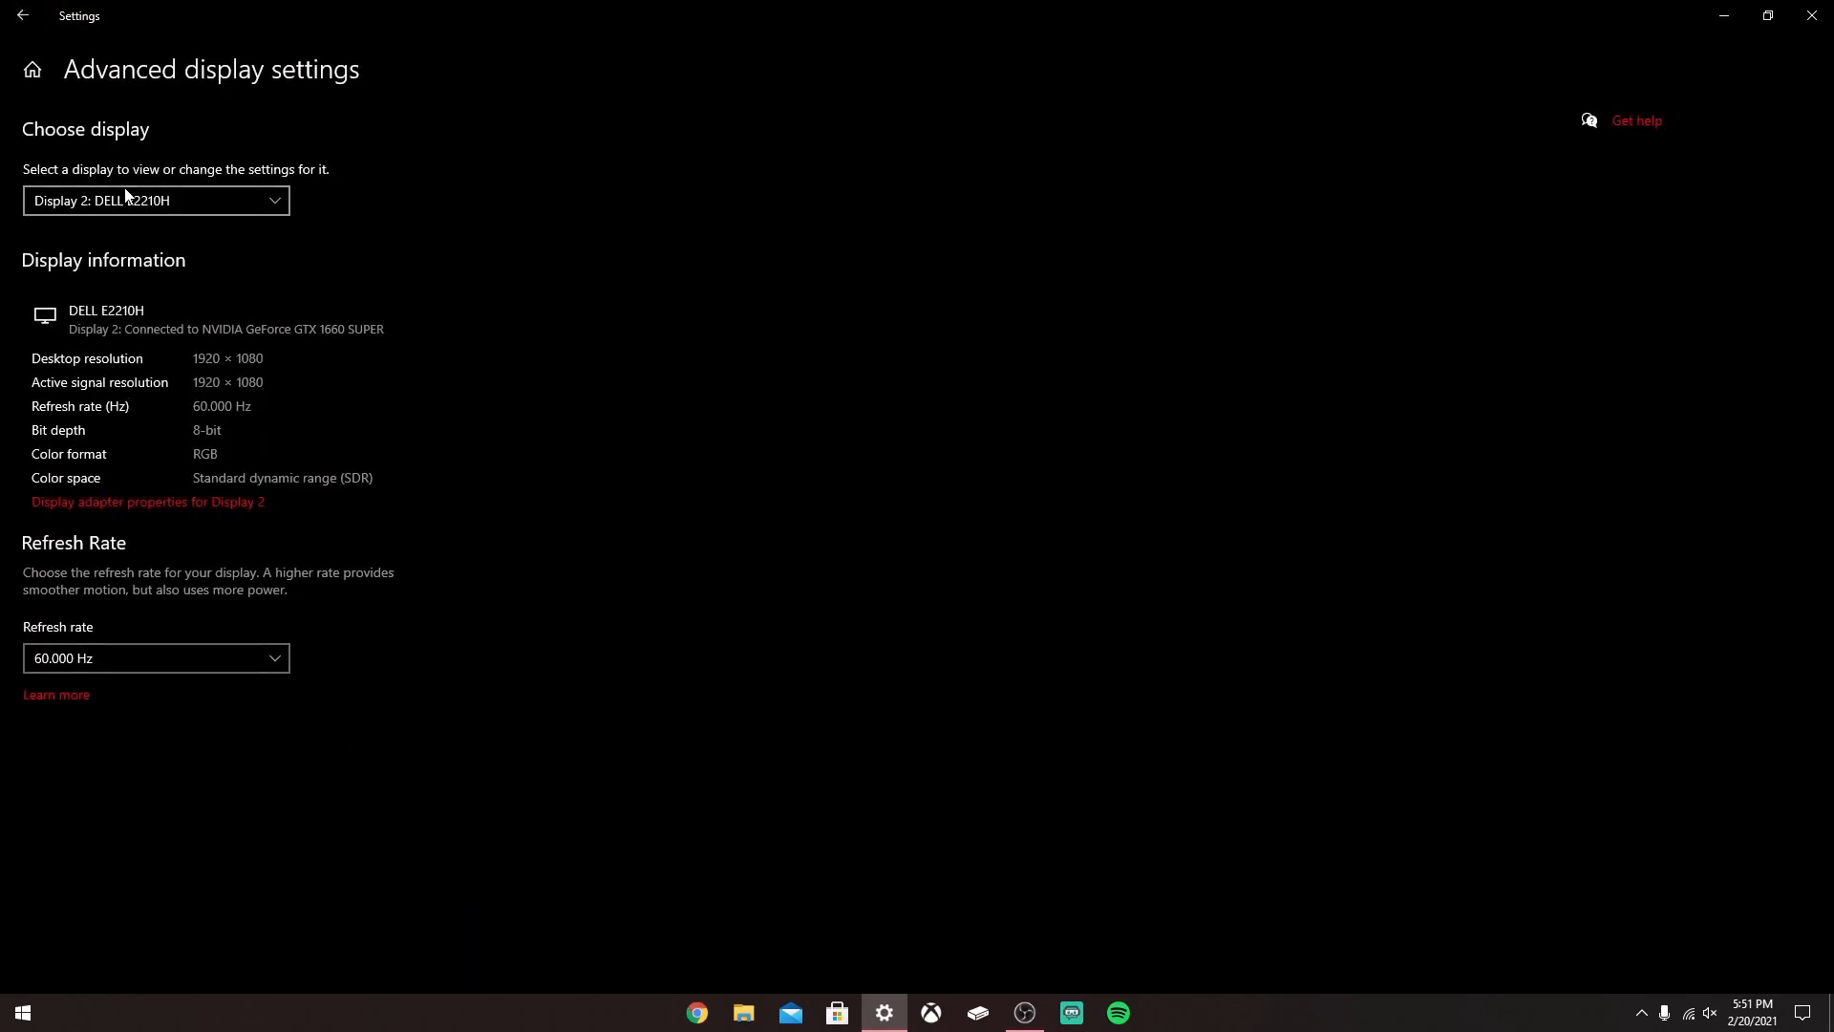
left_click(155, 201)
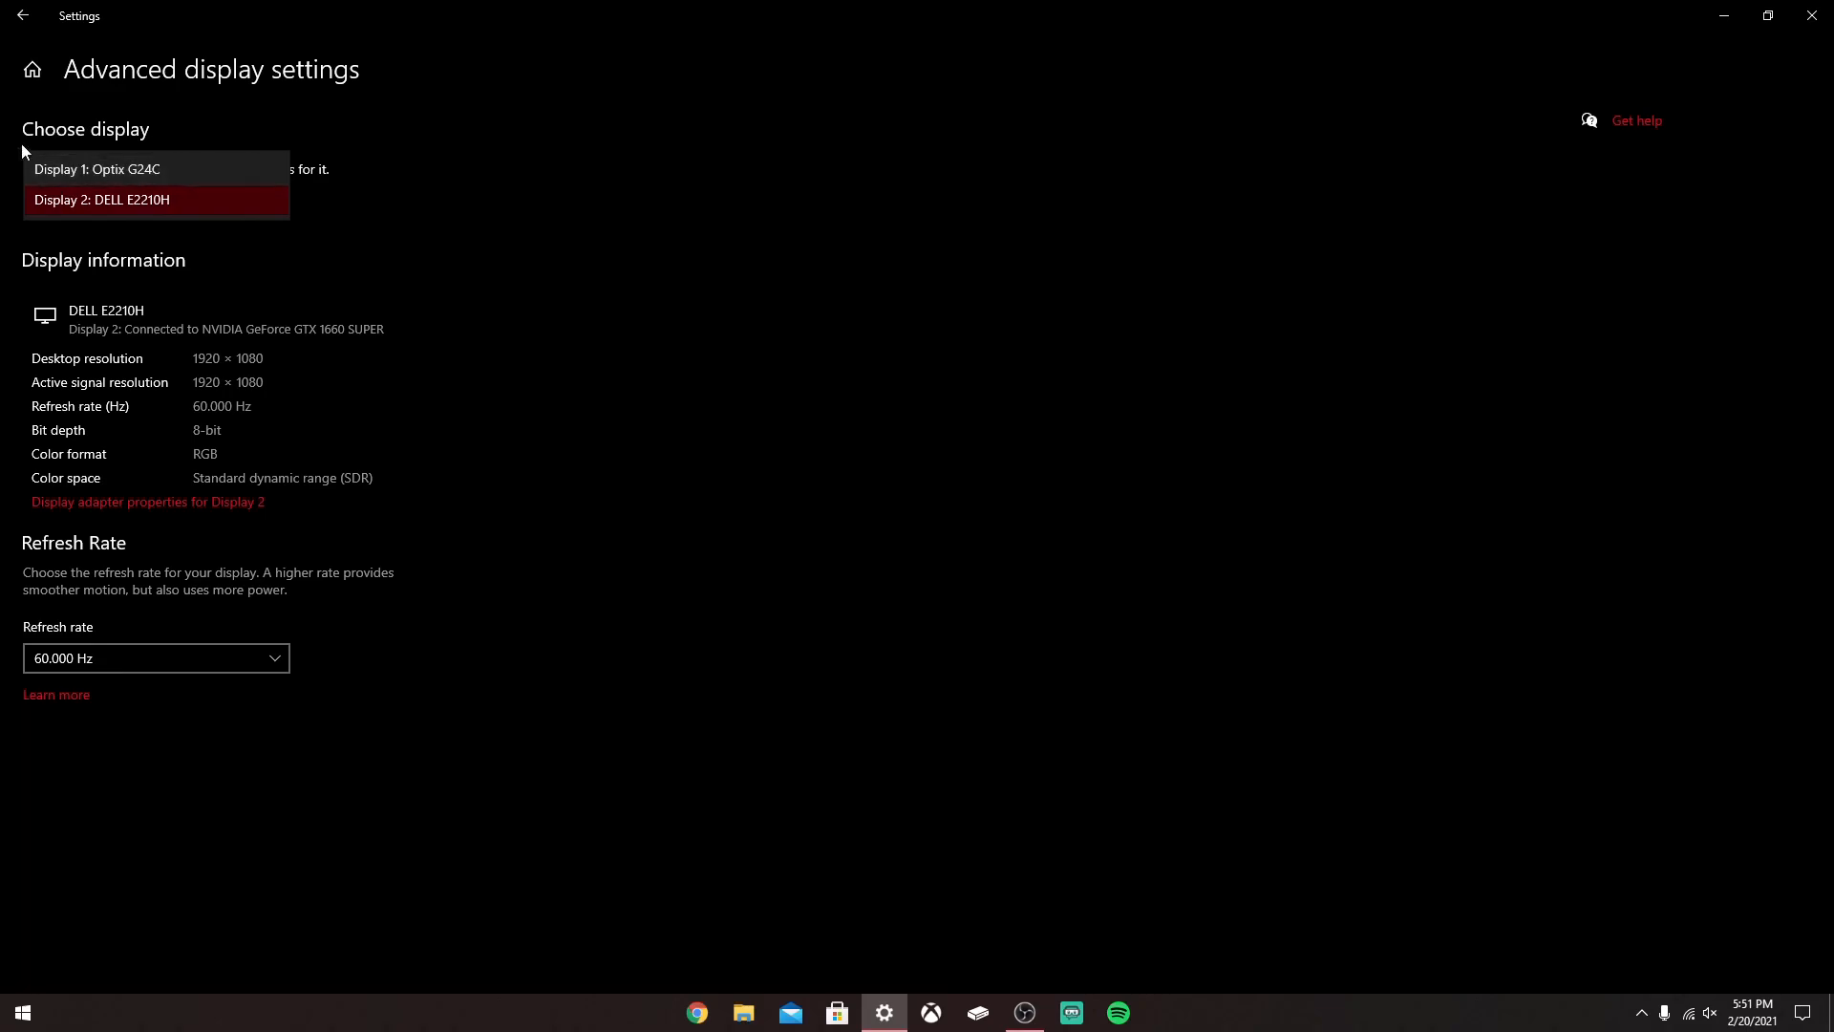
left_click(97, 168)
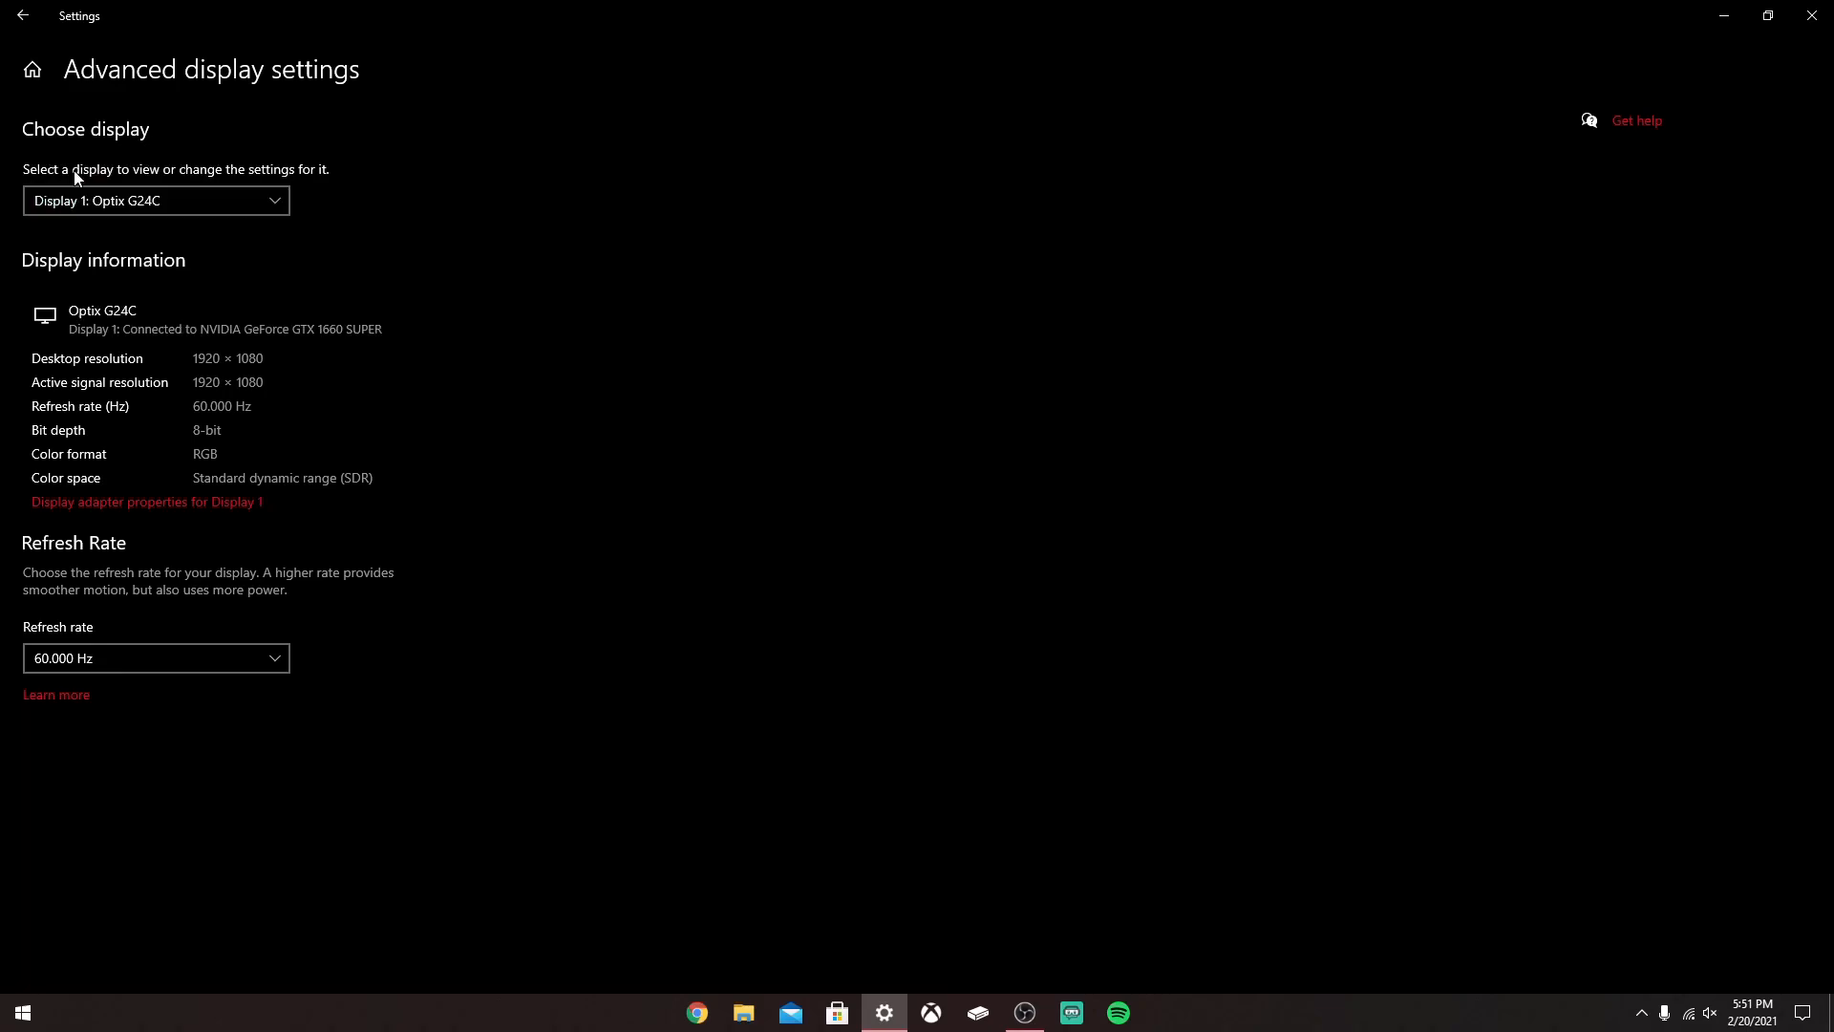
mouse_move(539, 415)
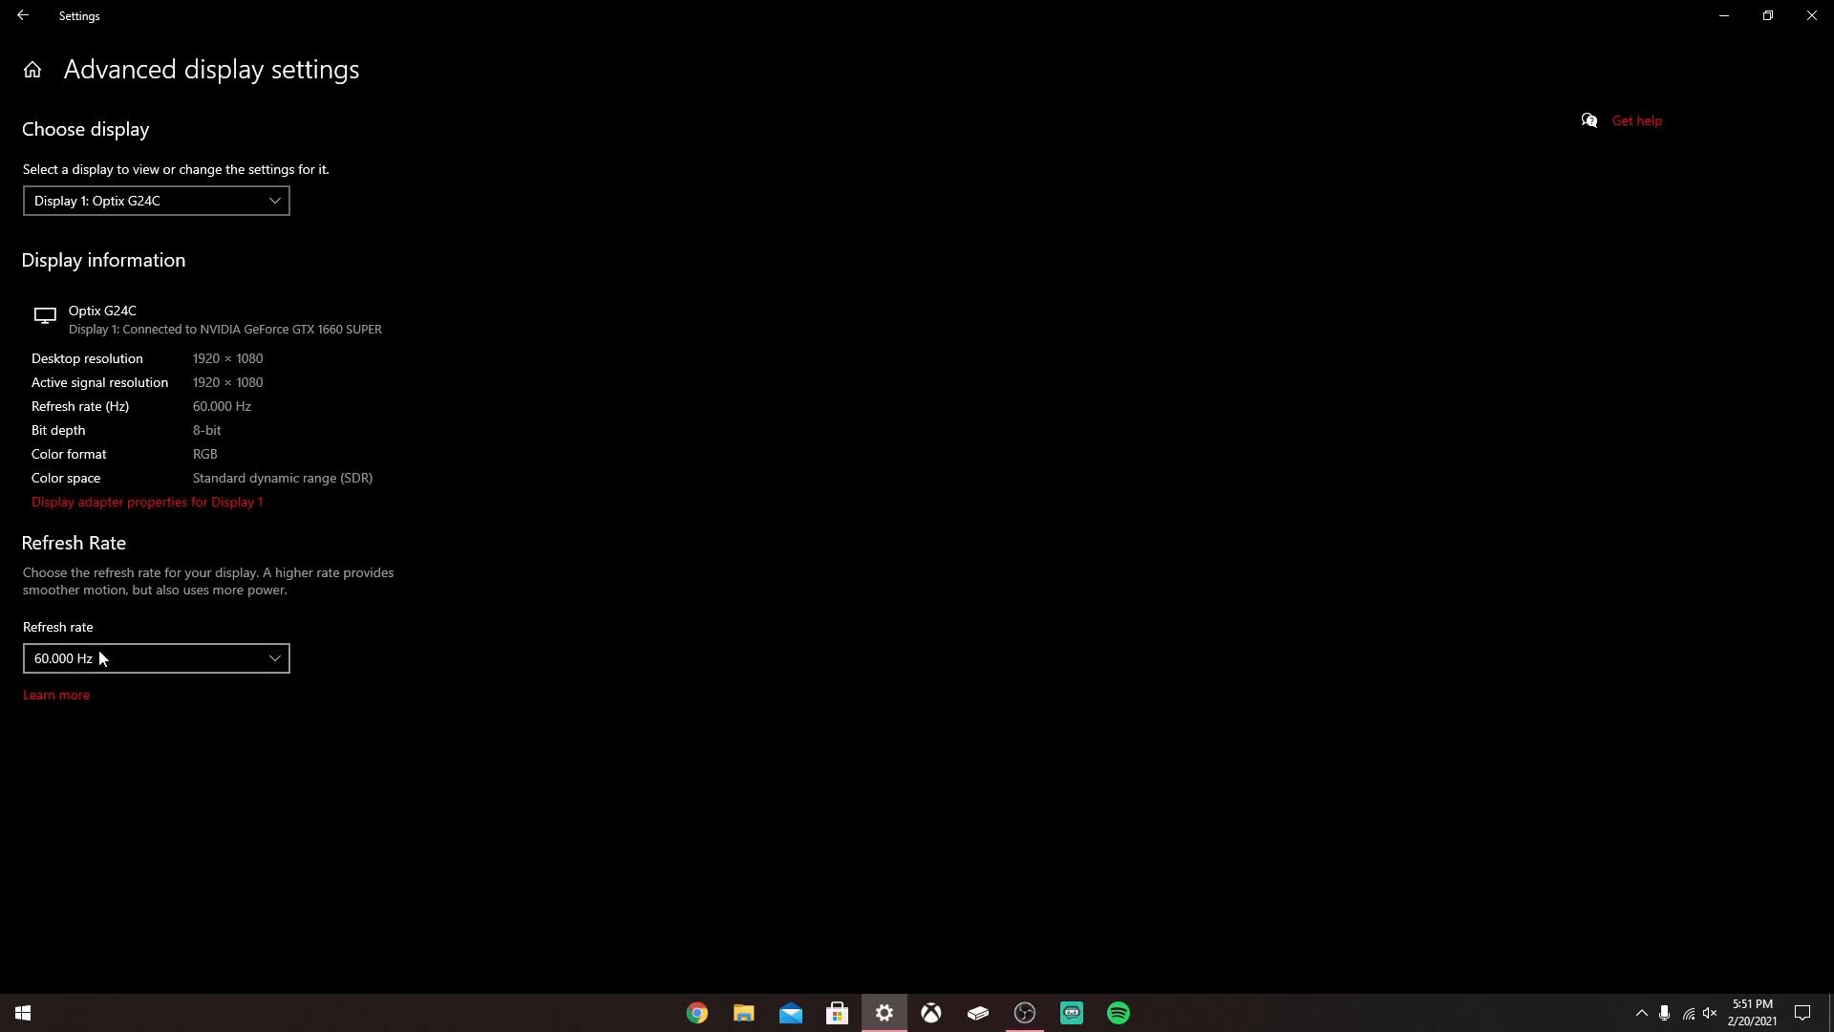
mouse_move(112, 656)
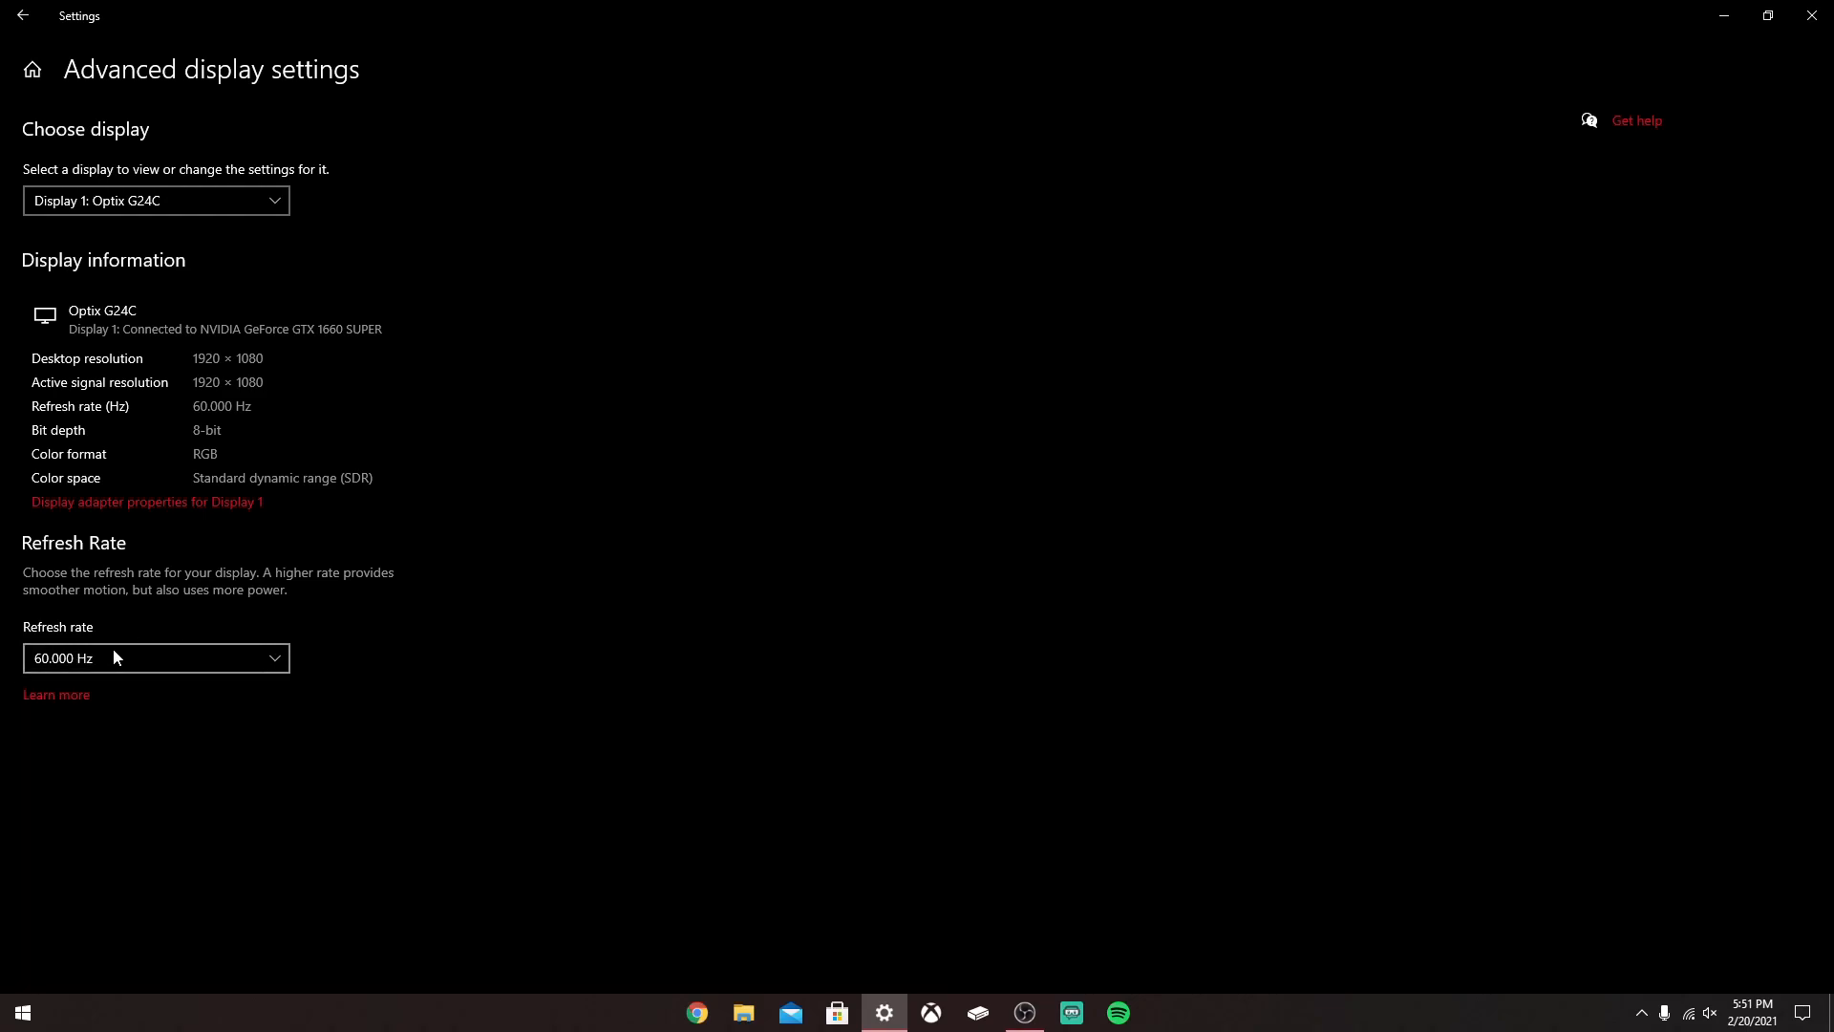
left_click(155, 657)
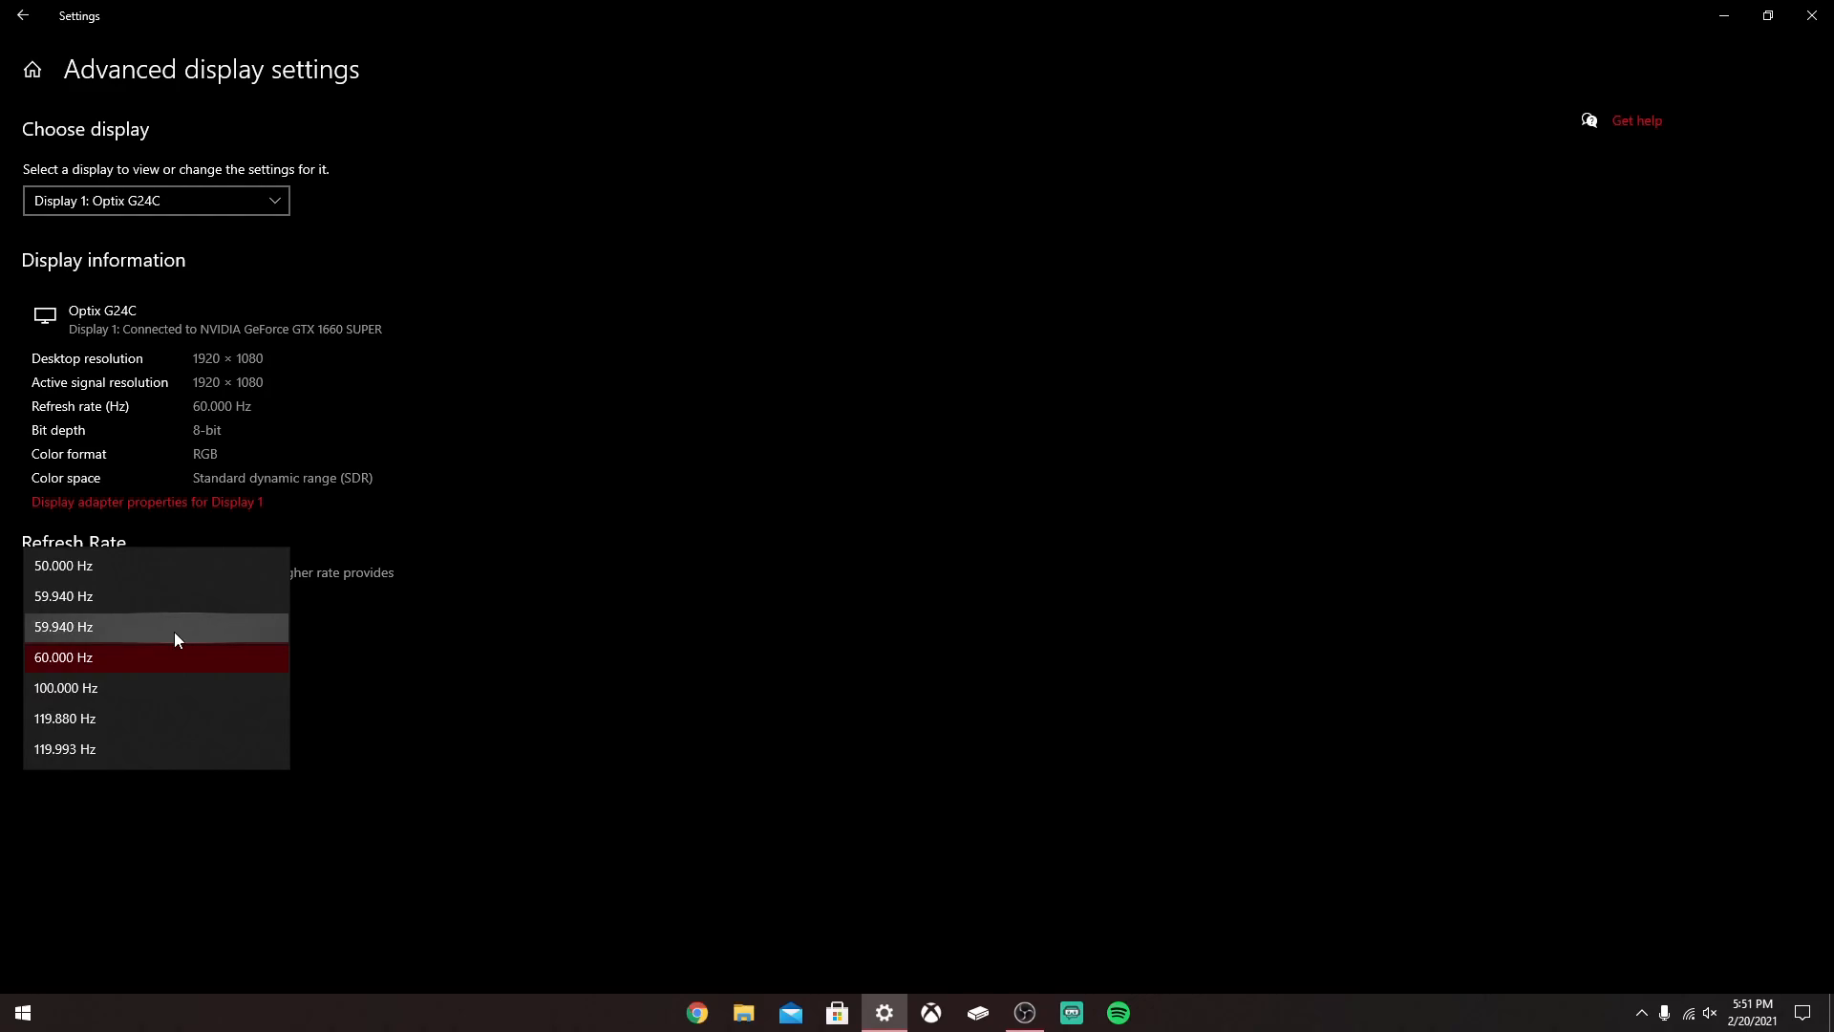
mouse_move(78, 756)
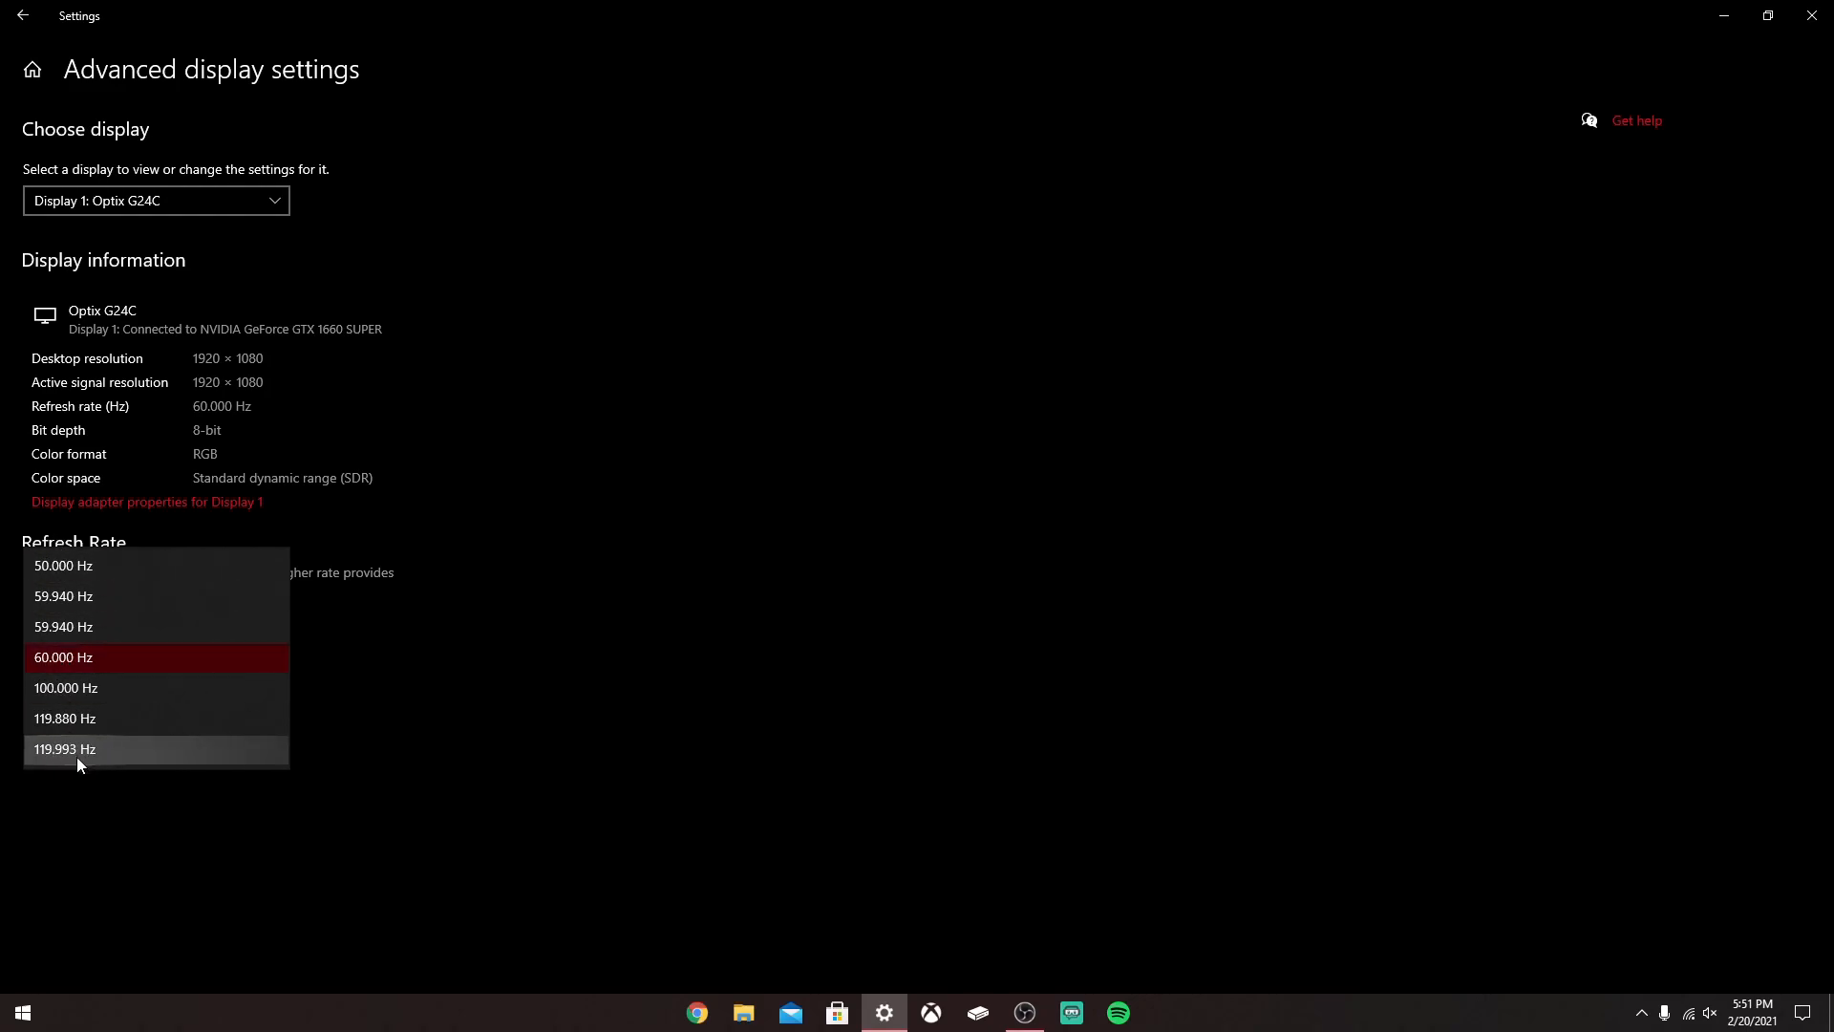
mouse_move(70, 766)
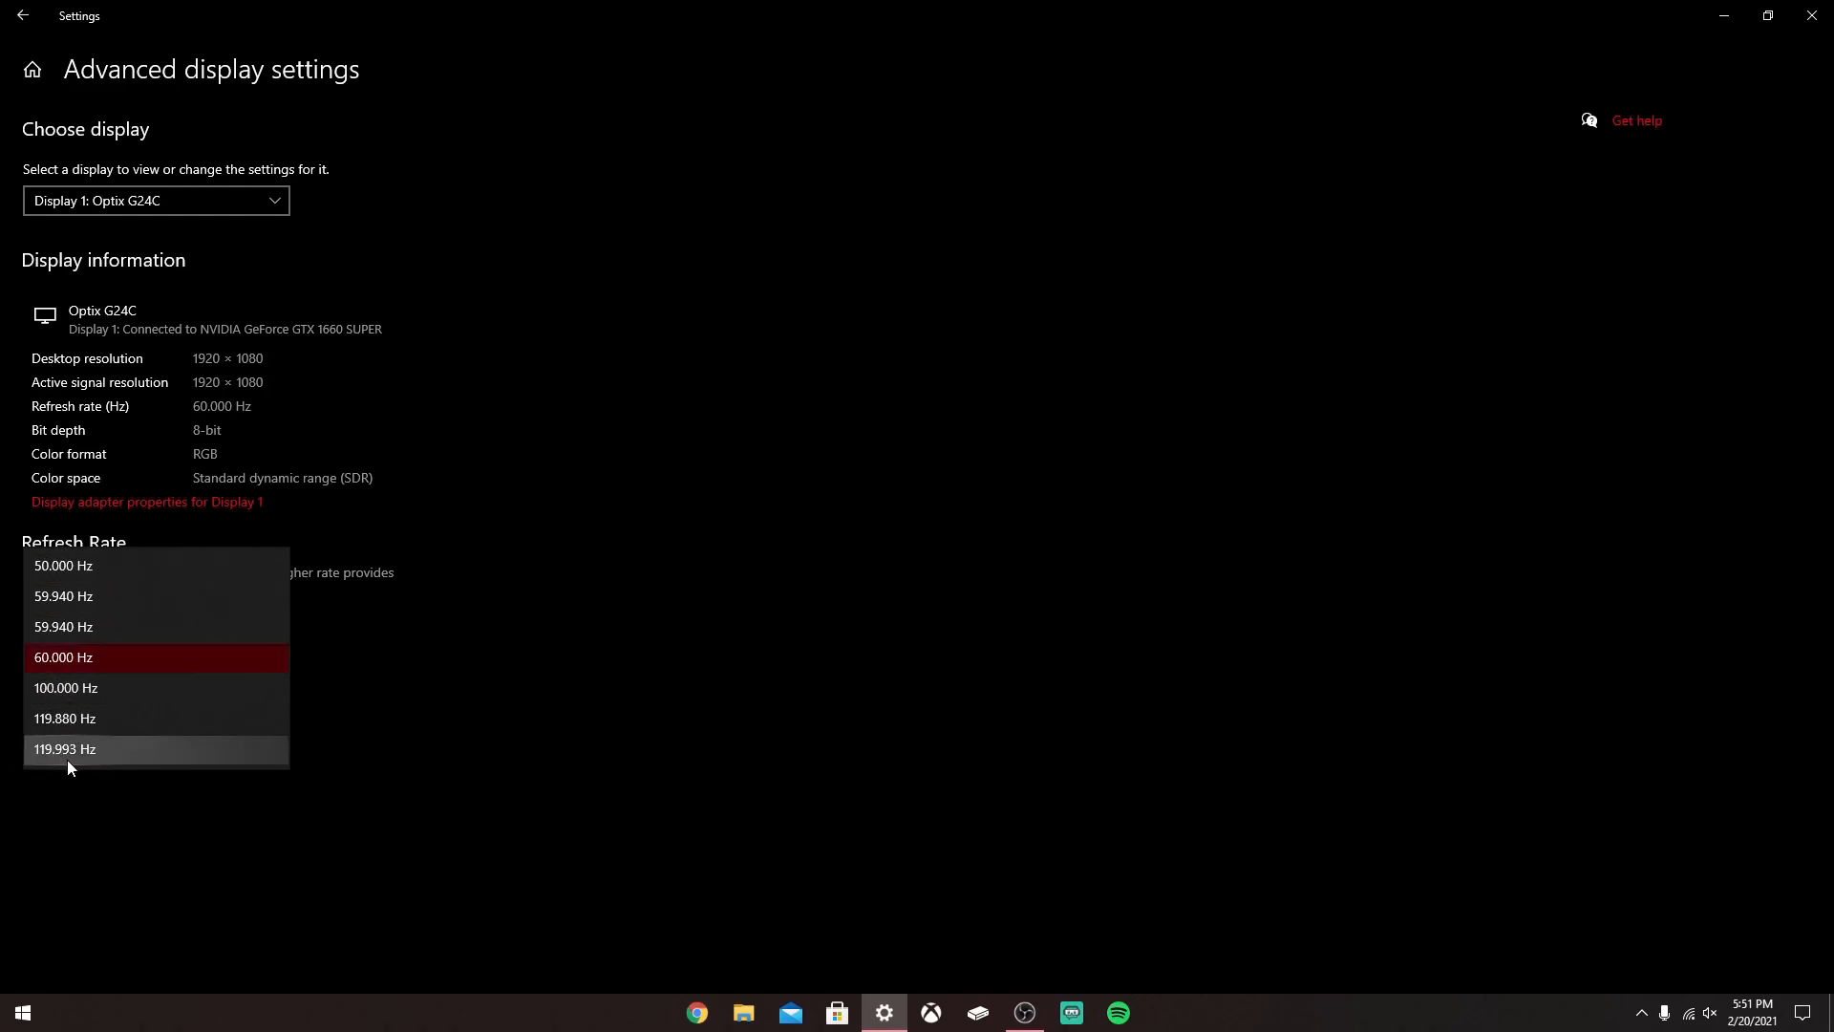
mouse_move(541, 761)
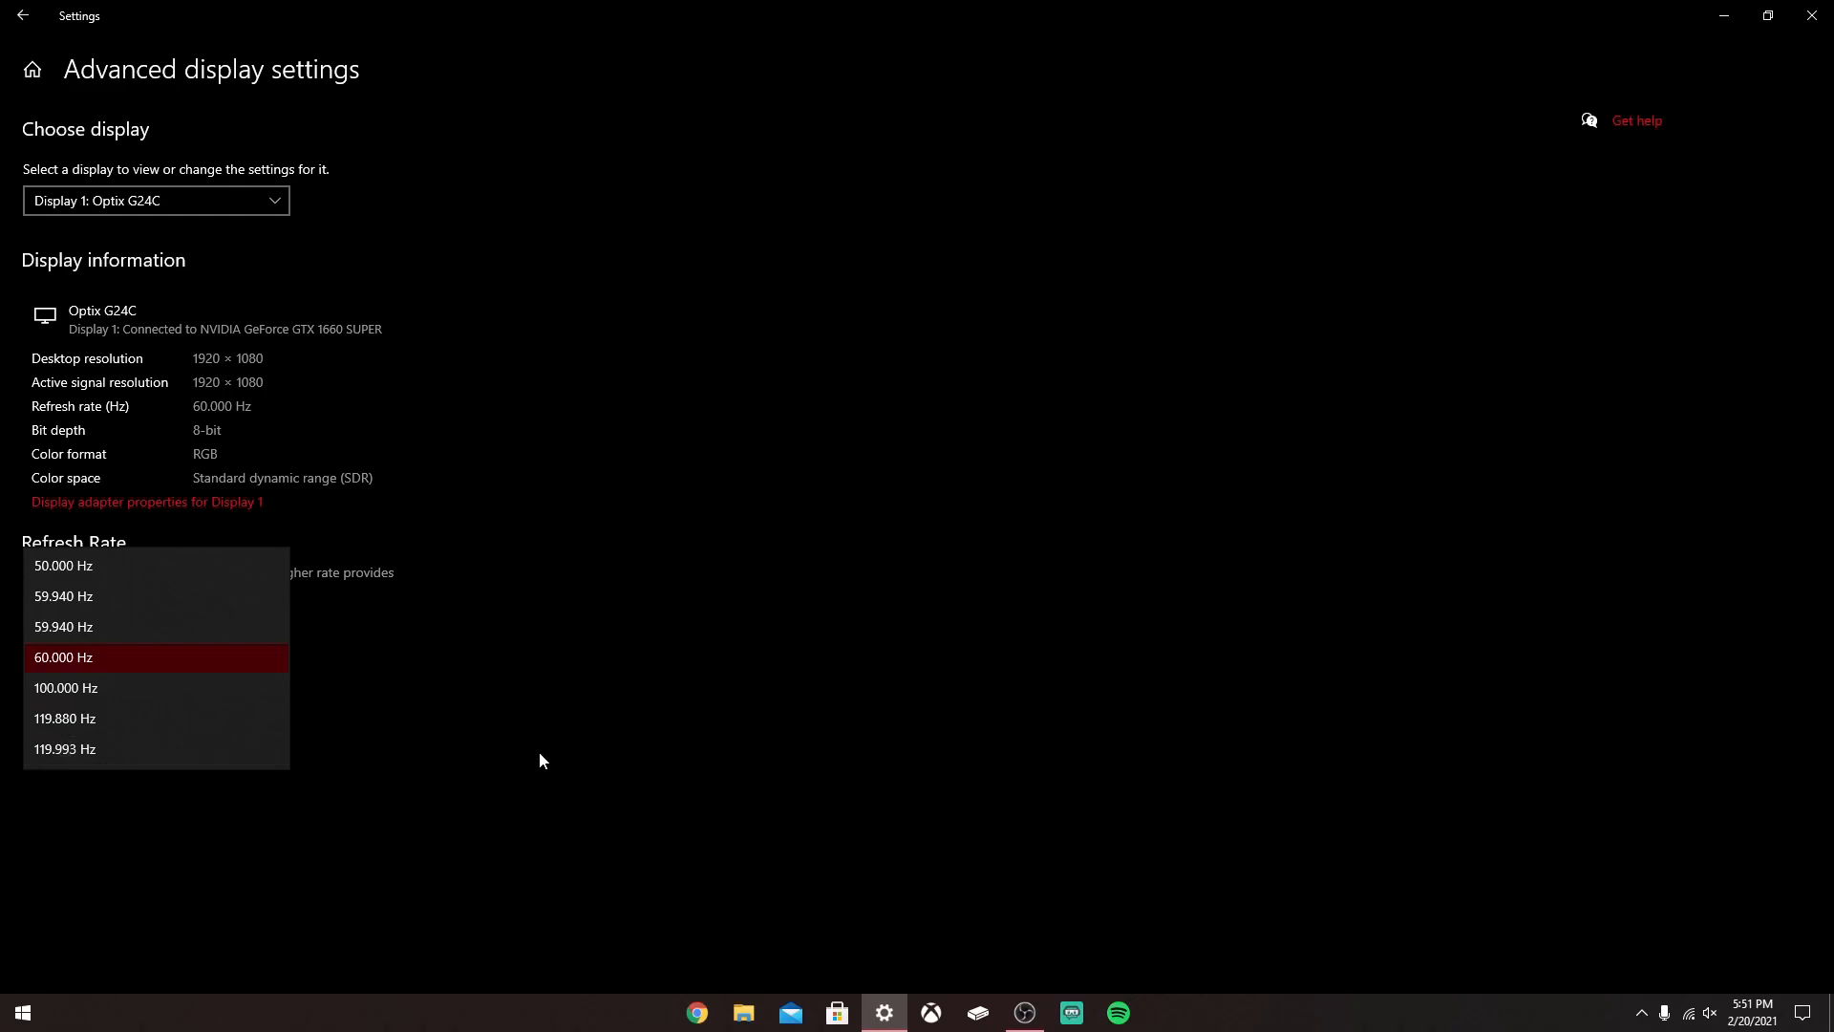
mouse_move(338, 739)
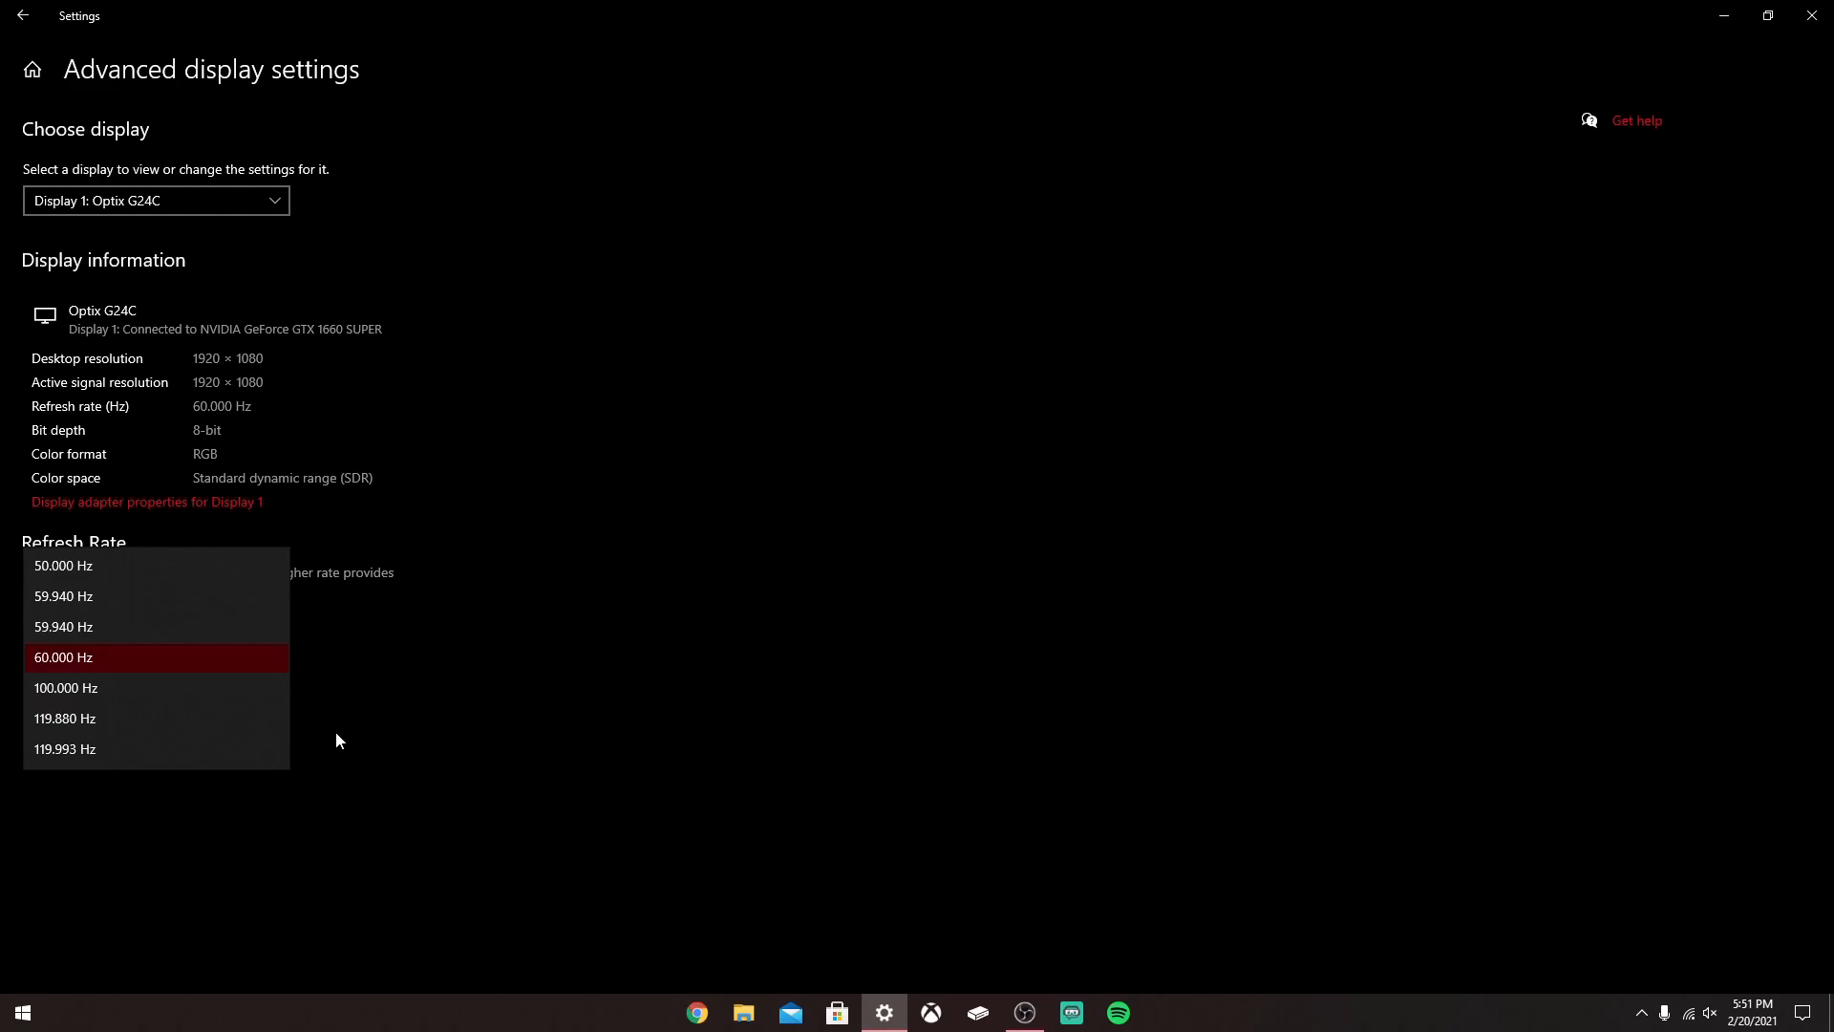
mouse_move(312, 749)
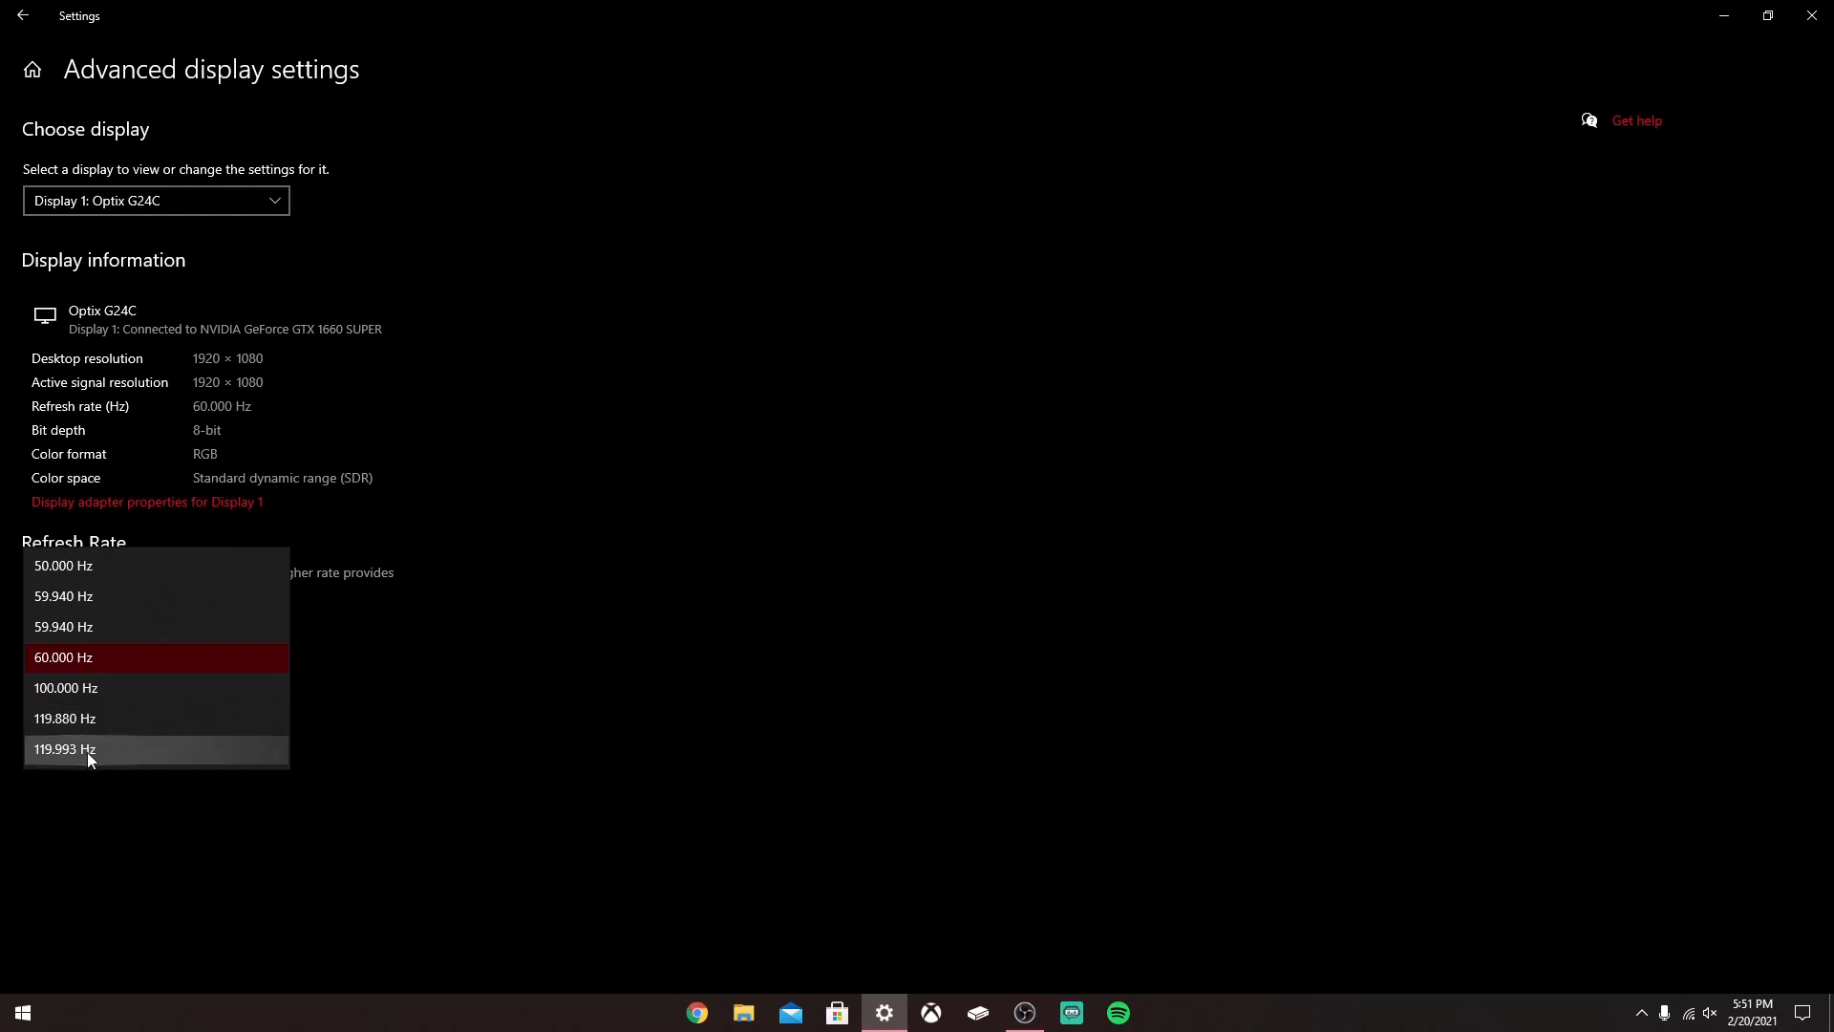
mouse_move(474, 699)
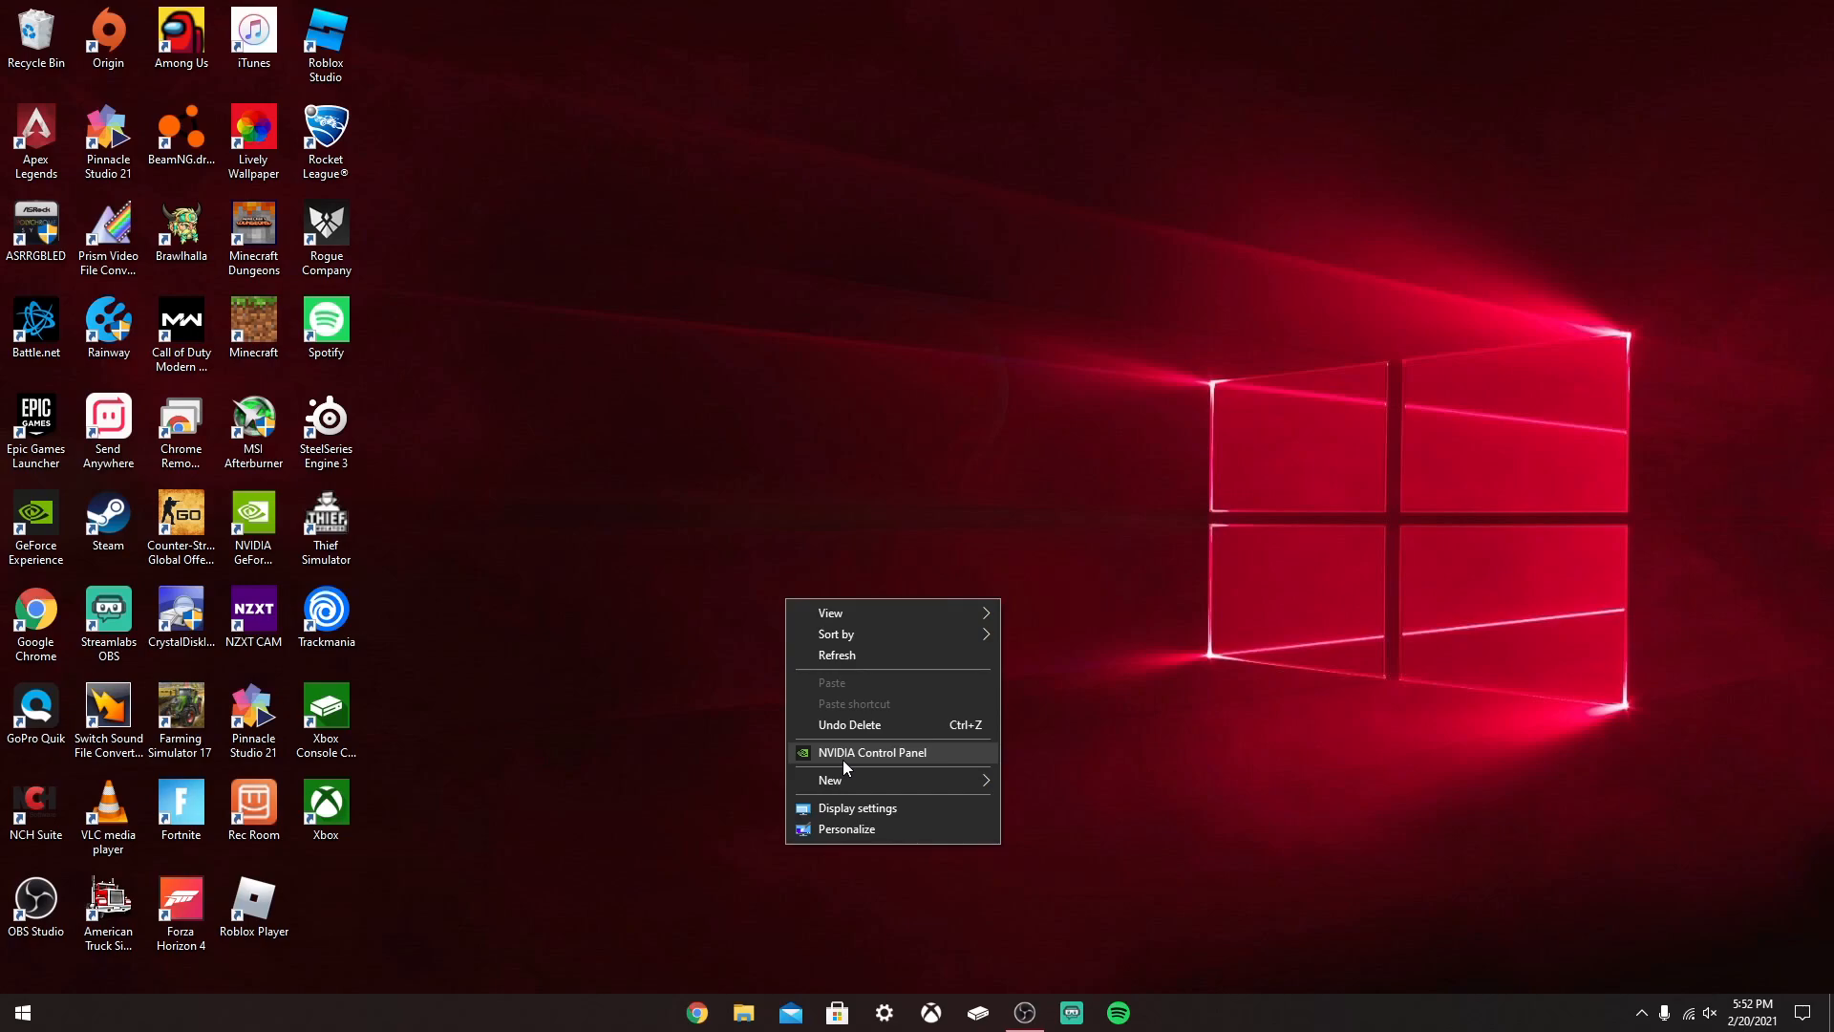
mouse_move(866, 766)
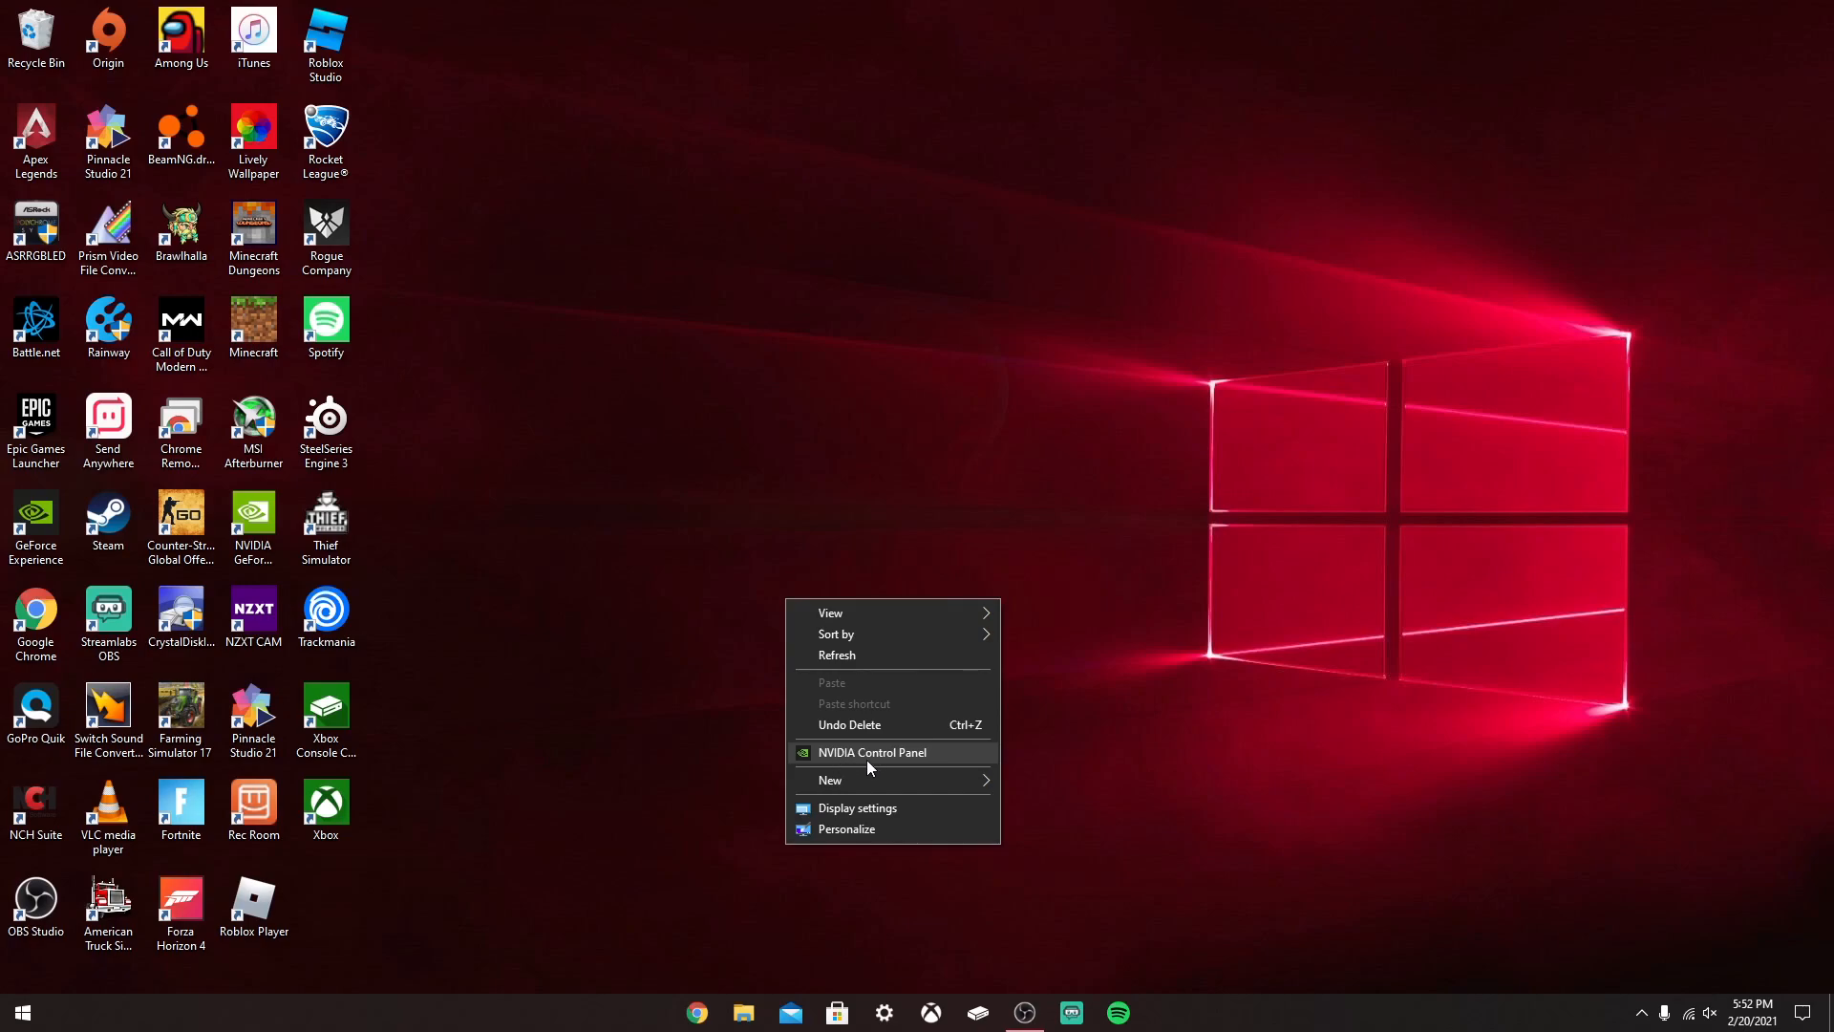
mouse_move(839, 761)
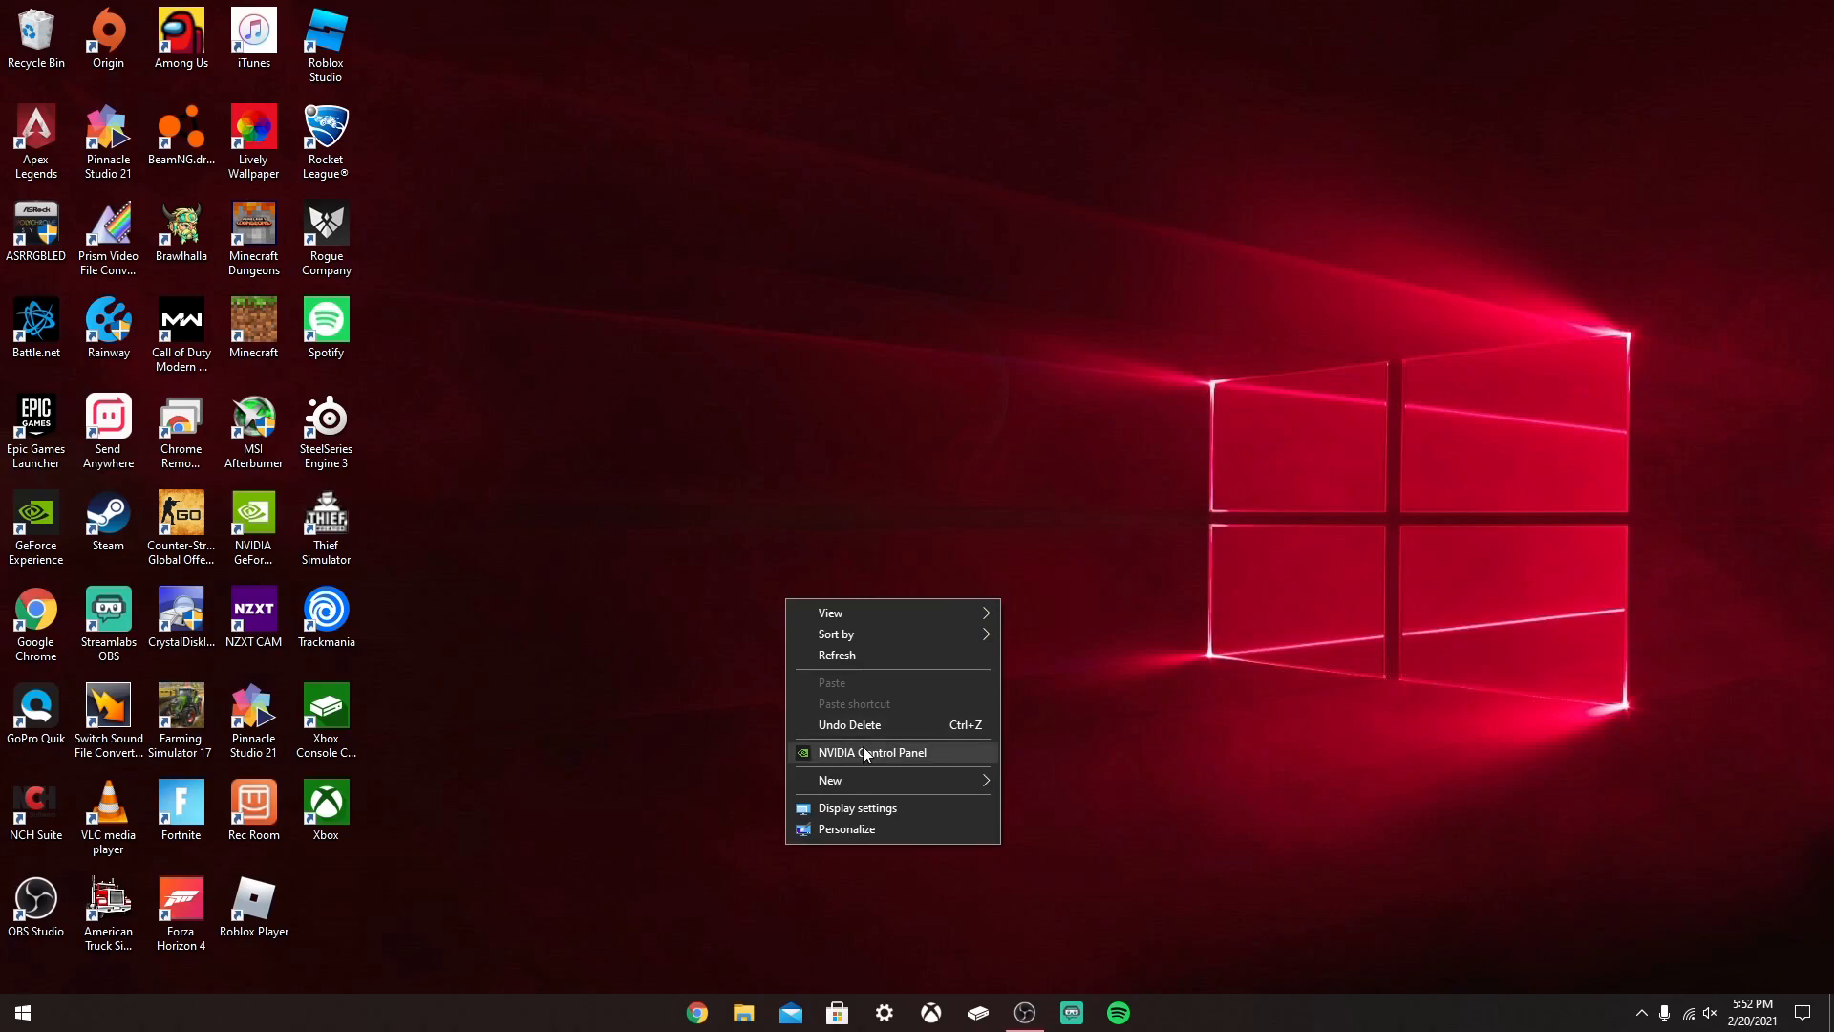
- Launch NVIDIA Control Panel from the desktop context menu
left_click(852, 760)
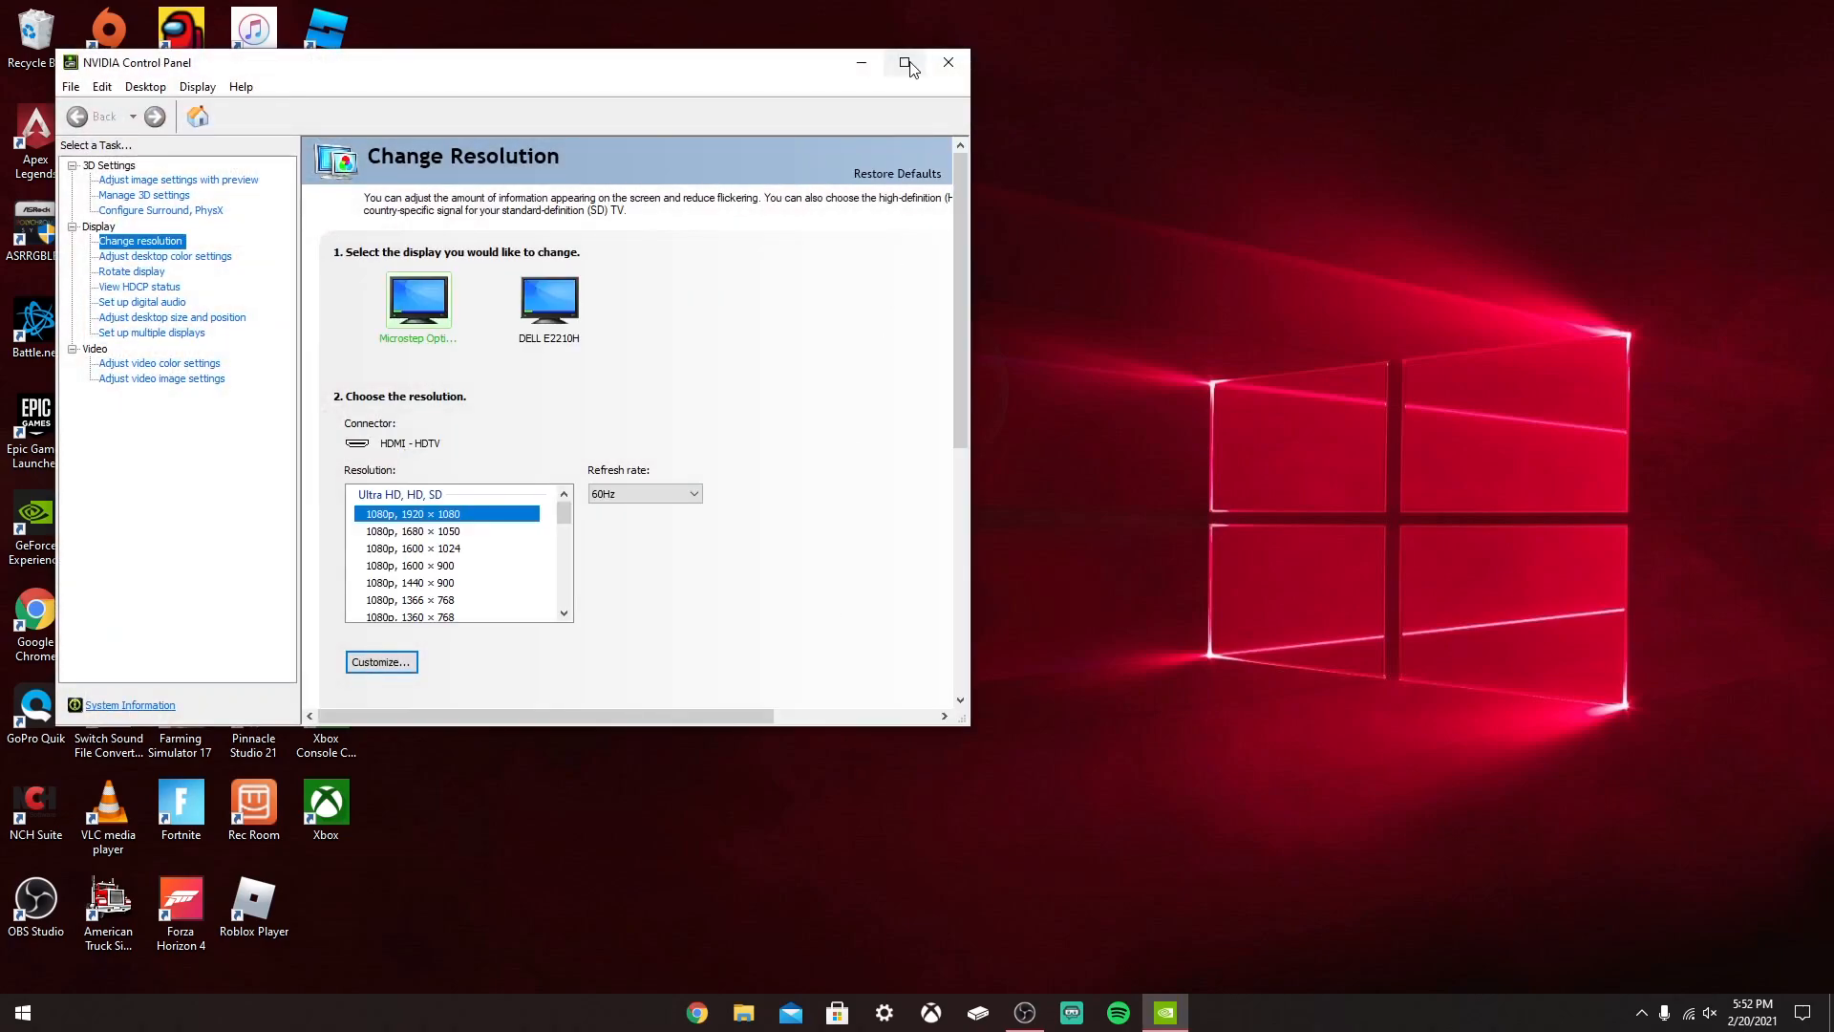
- Maximize the window and review the 1920 × 1080 refresh rates, topping at 119Hz, keeping 60Hz
left_click(906, 63)
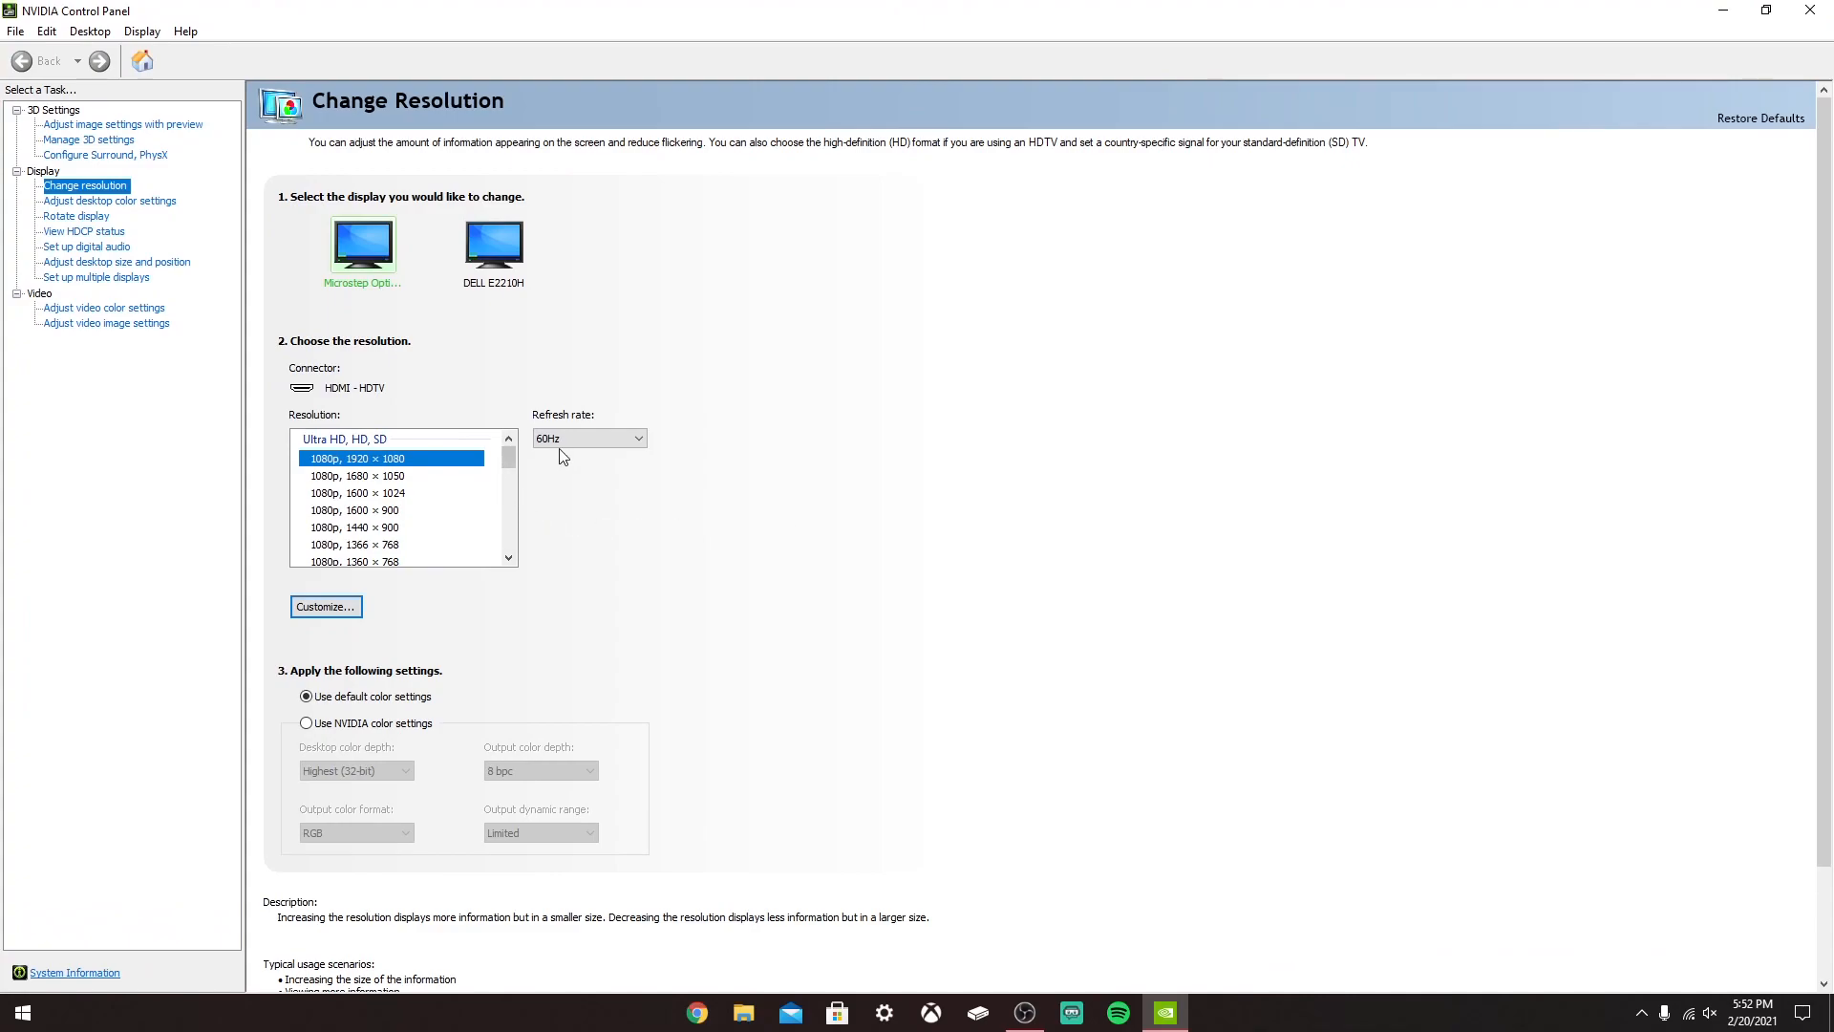
left_click(634, 438)
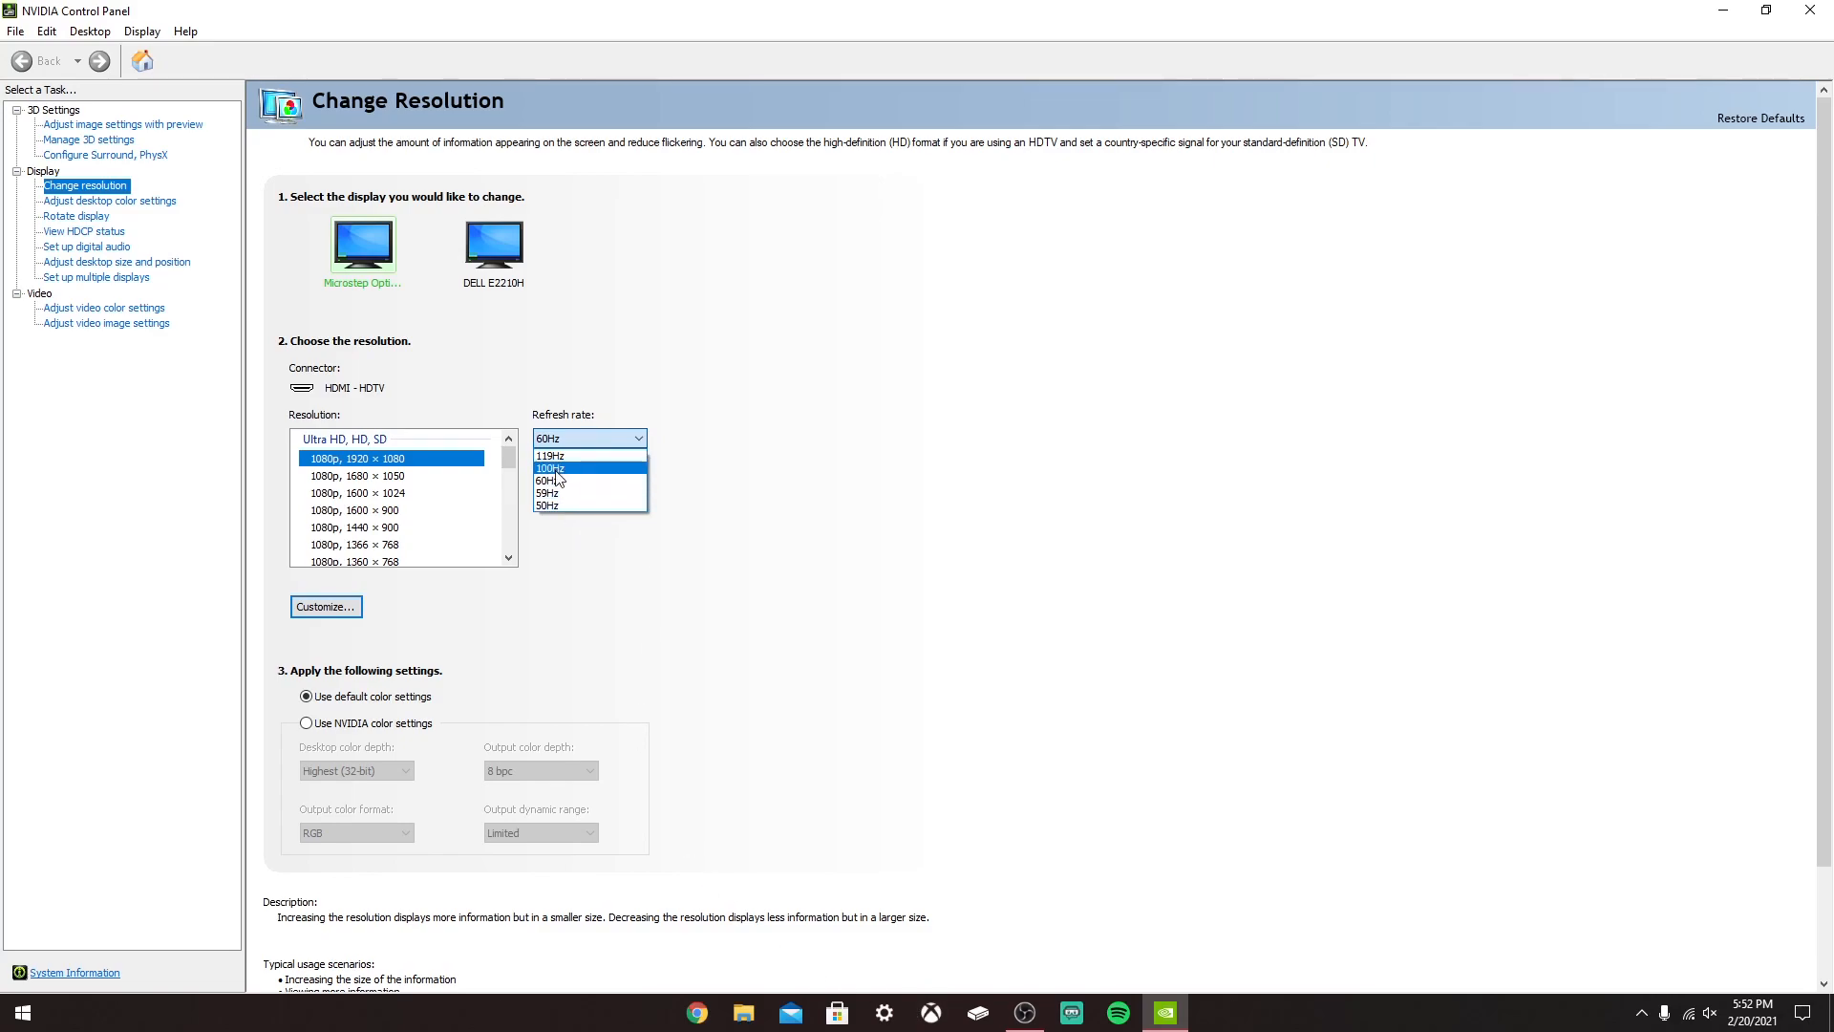
left_click(558, 480)
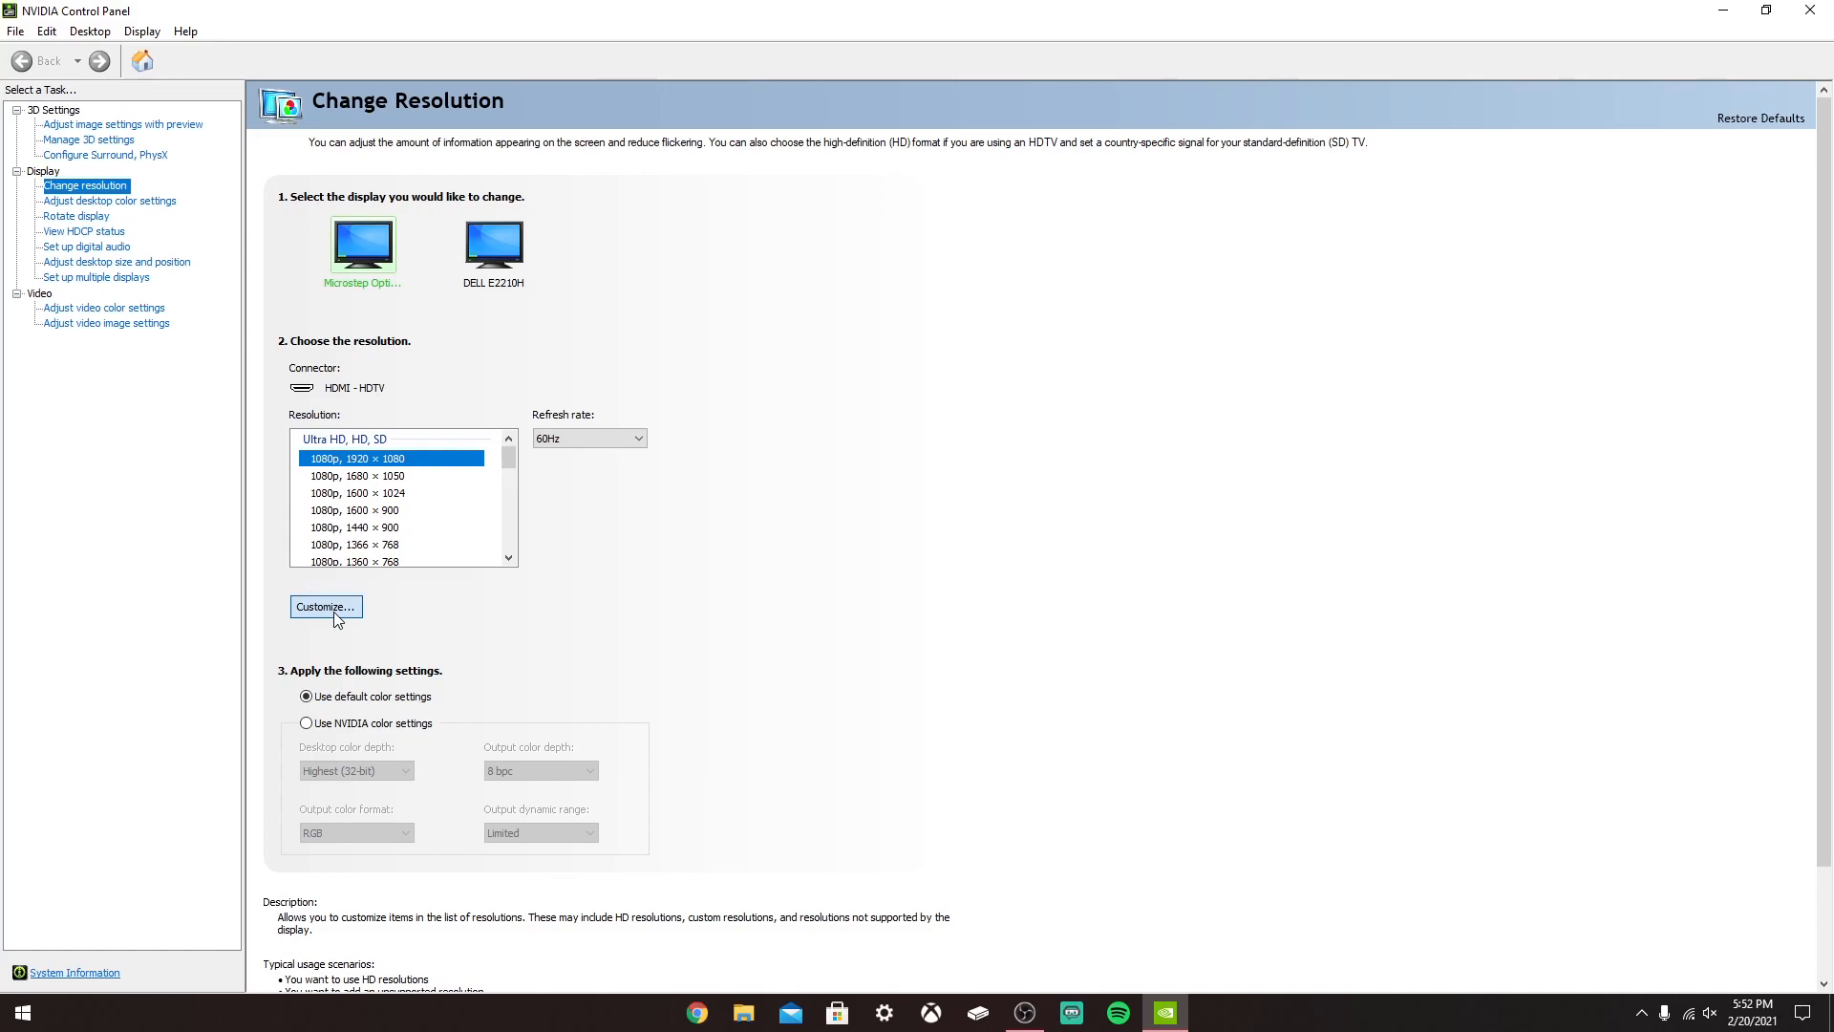
- Bring up the Create Custom Resolution dialog via Customize…
left_click(325, 606)
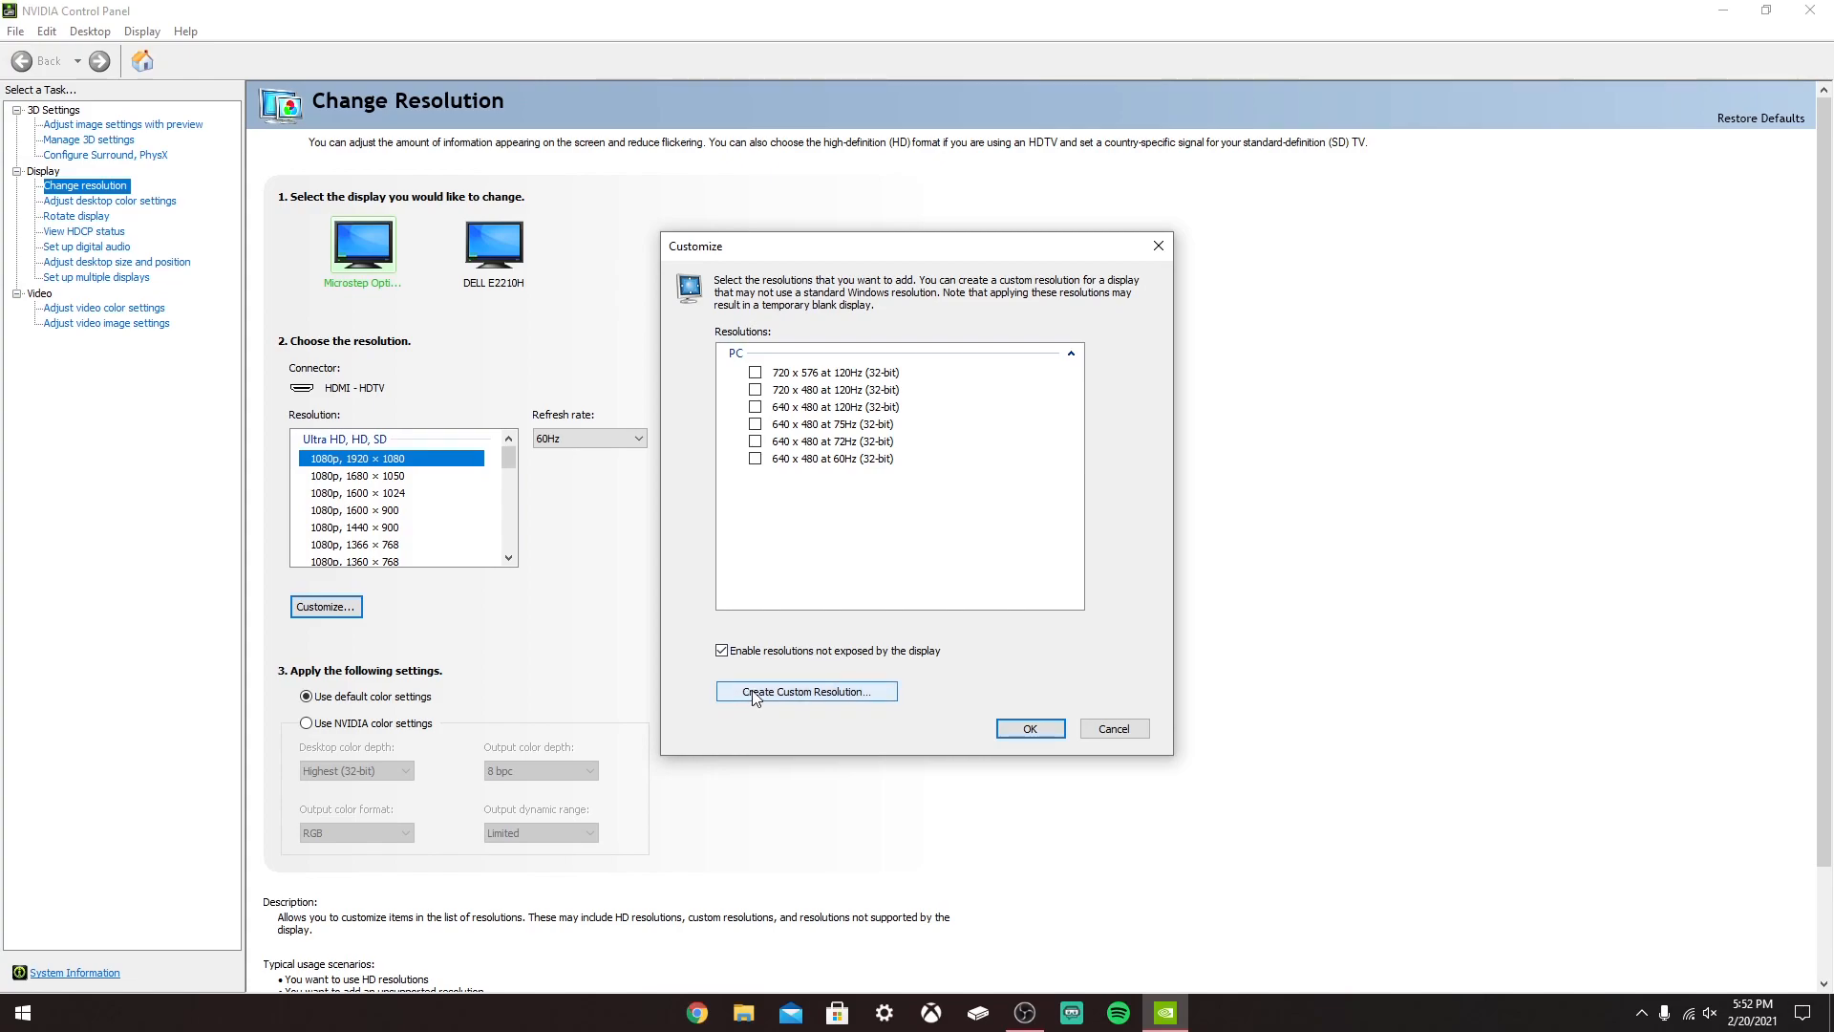
mouse_move(757, 697)
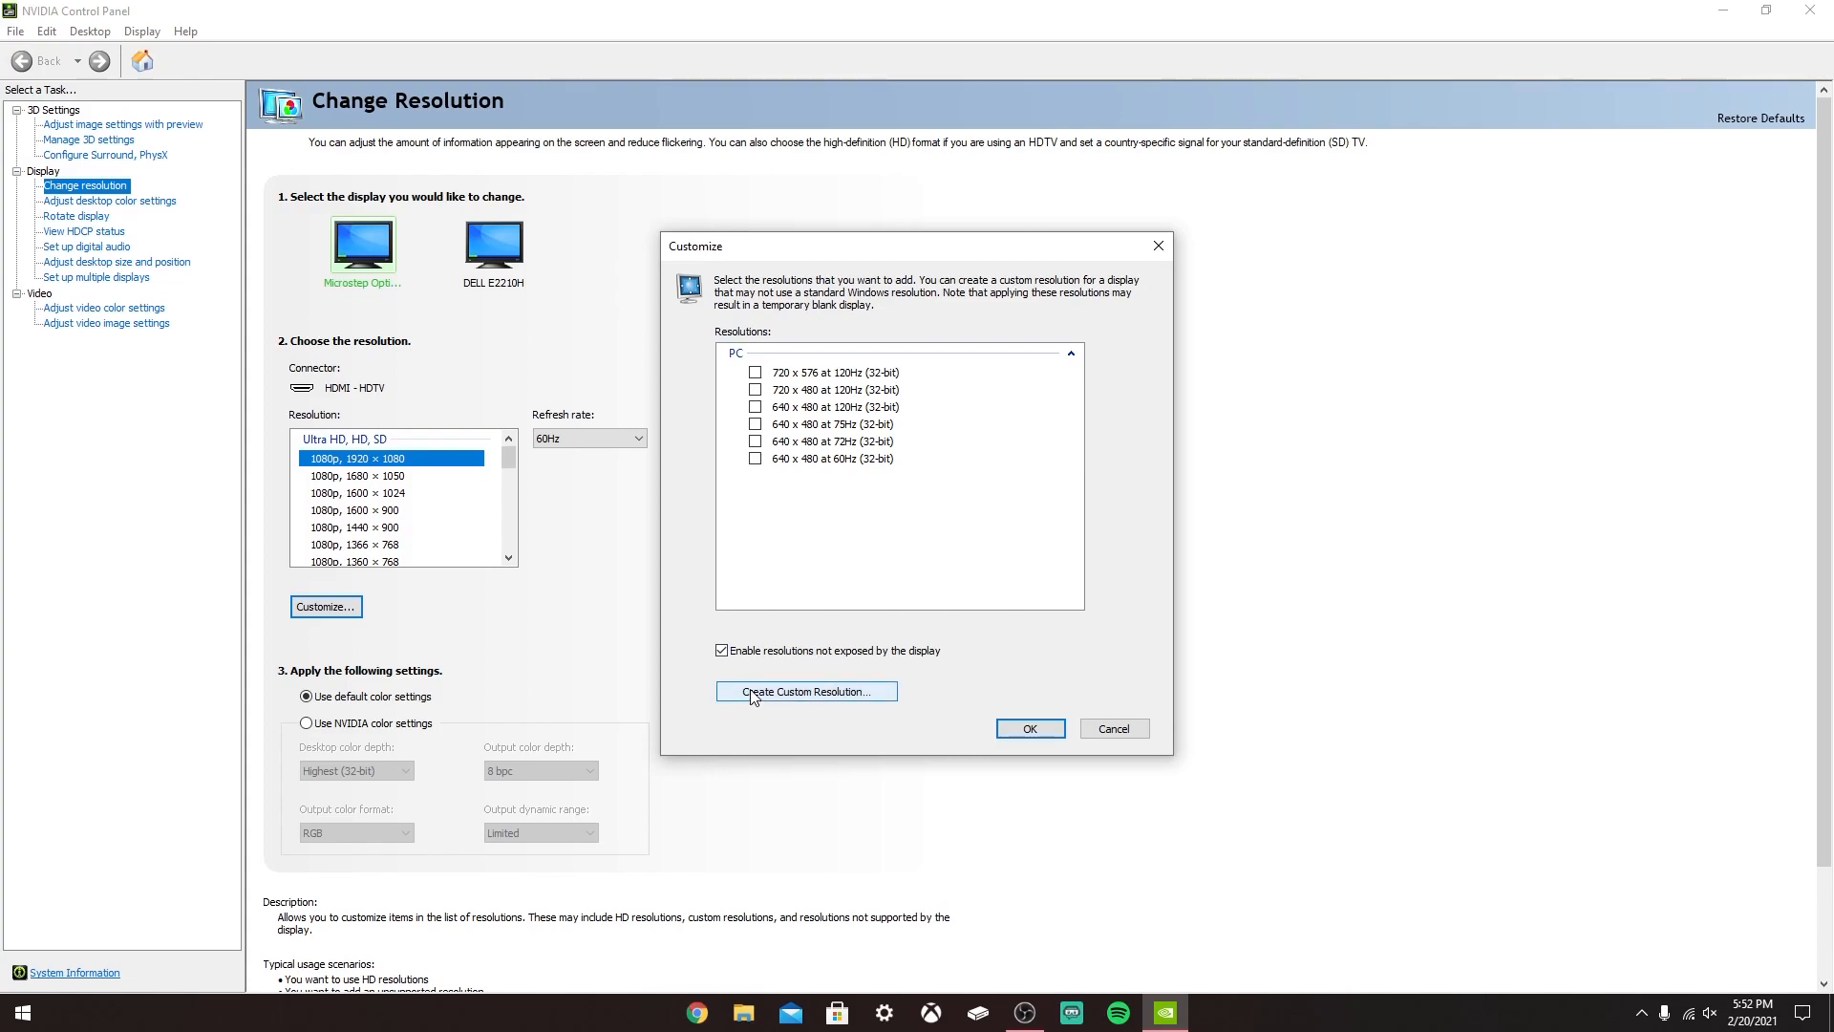
left_click(805, 692)
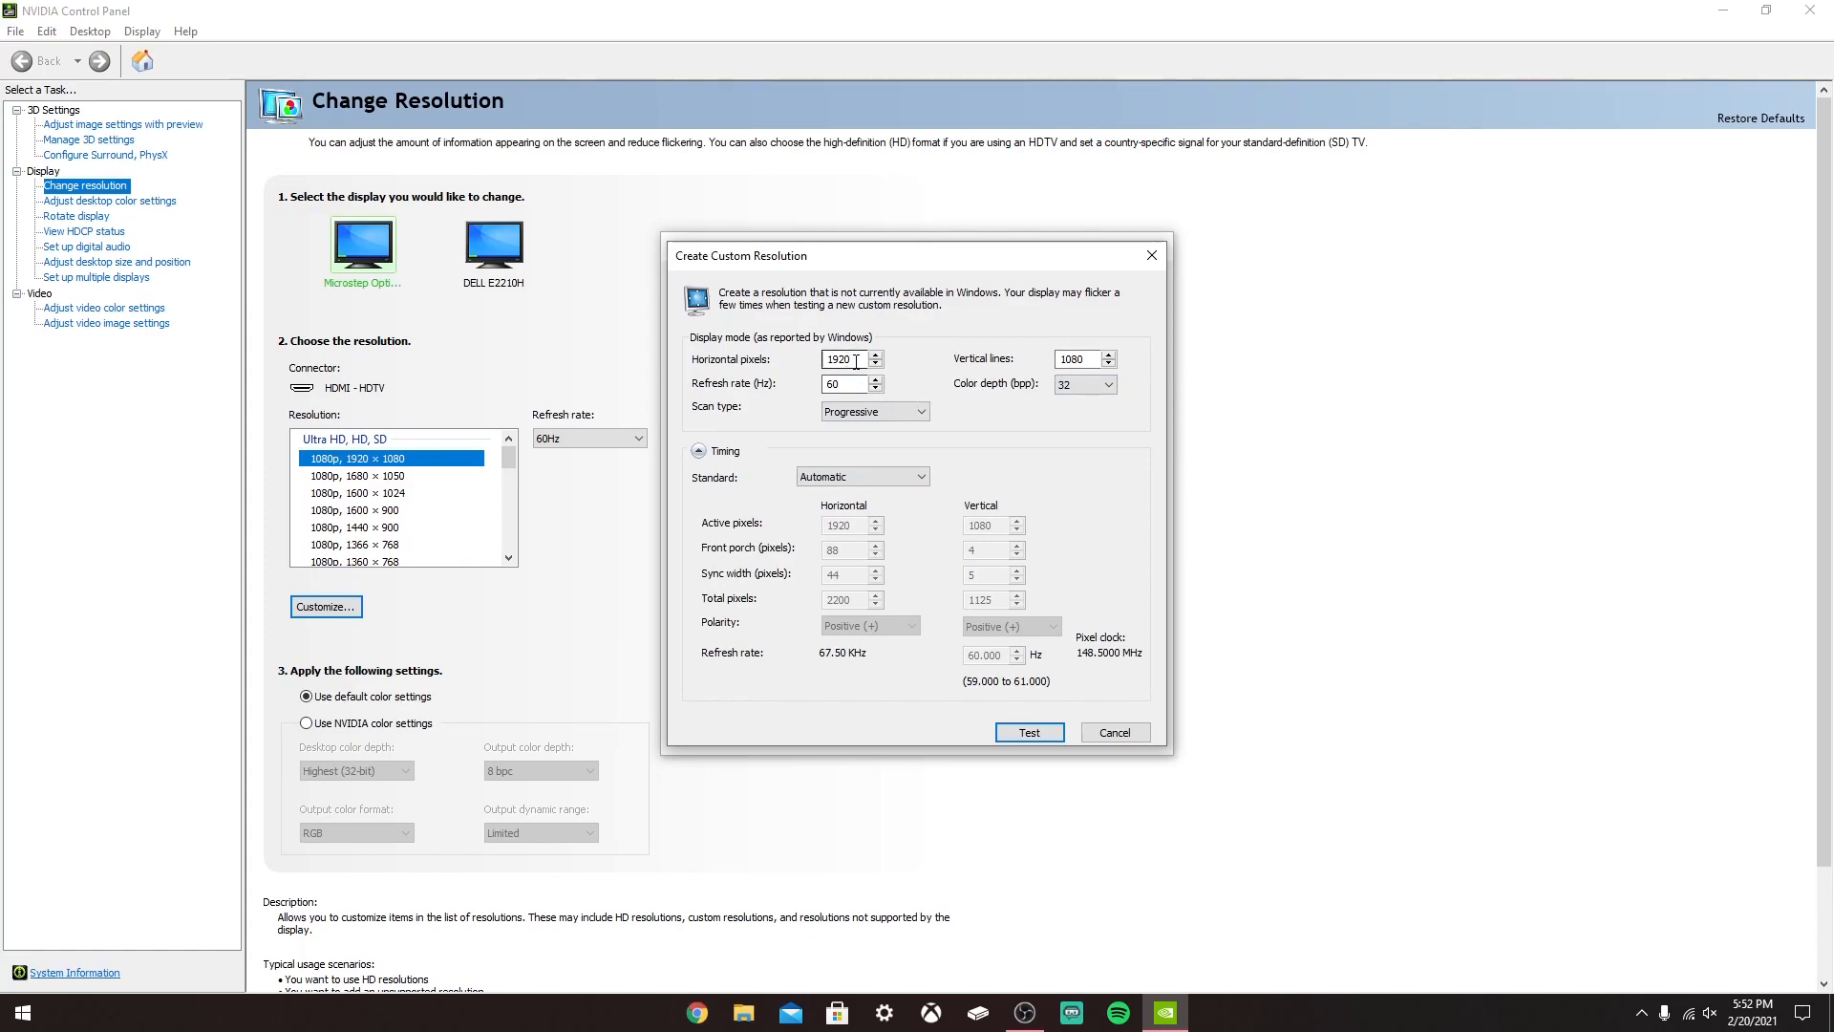
mouse_move(829, 508)
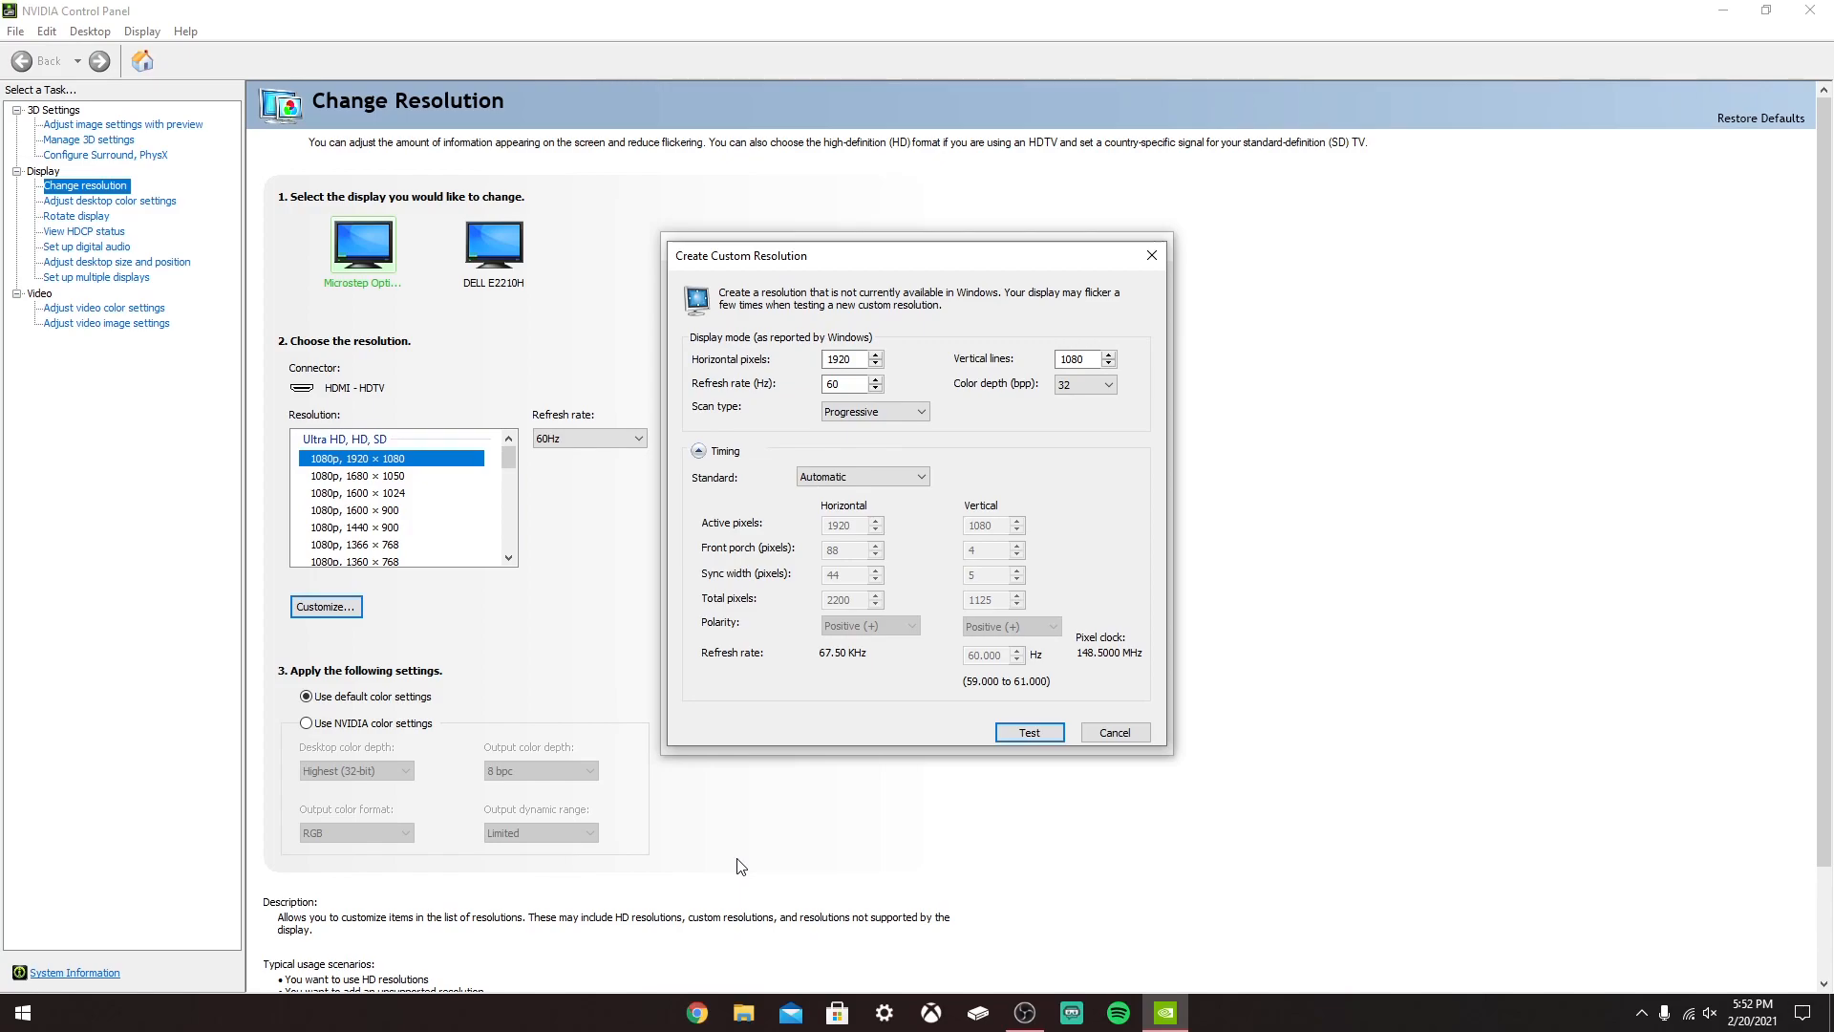
left_click(843, 359)
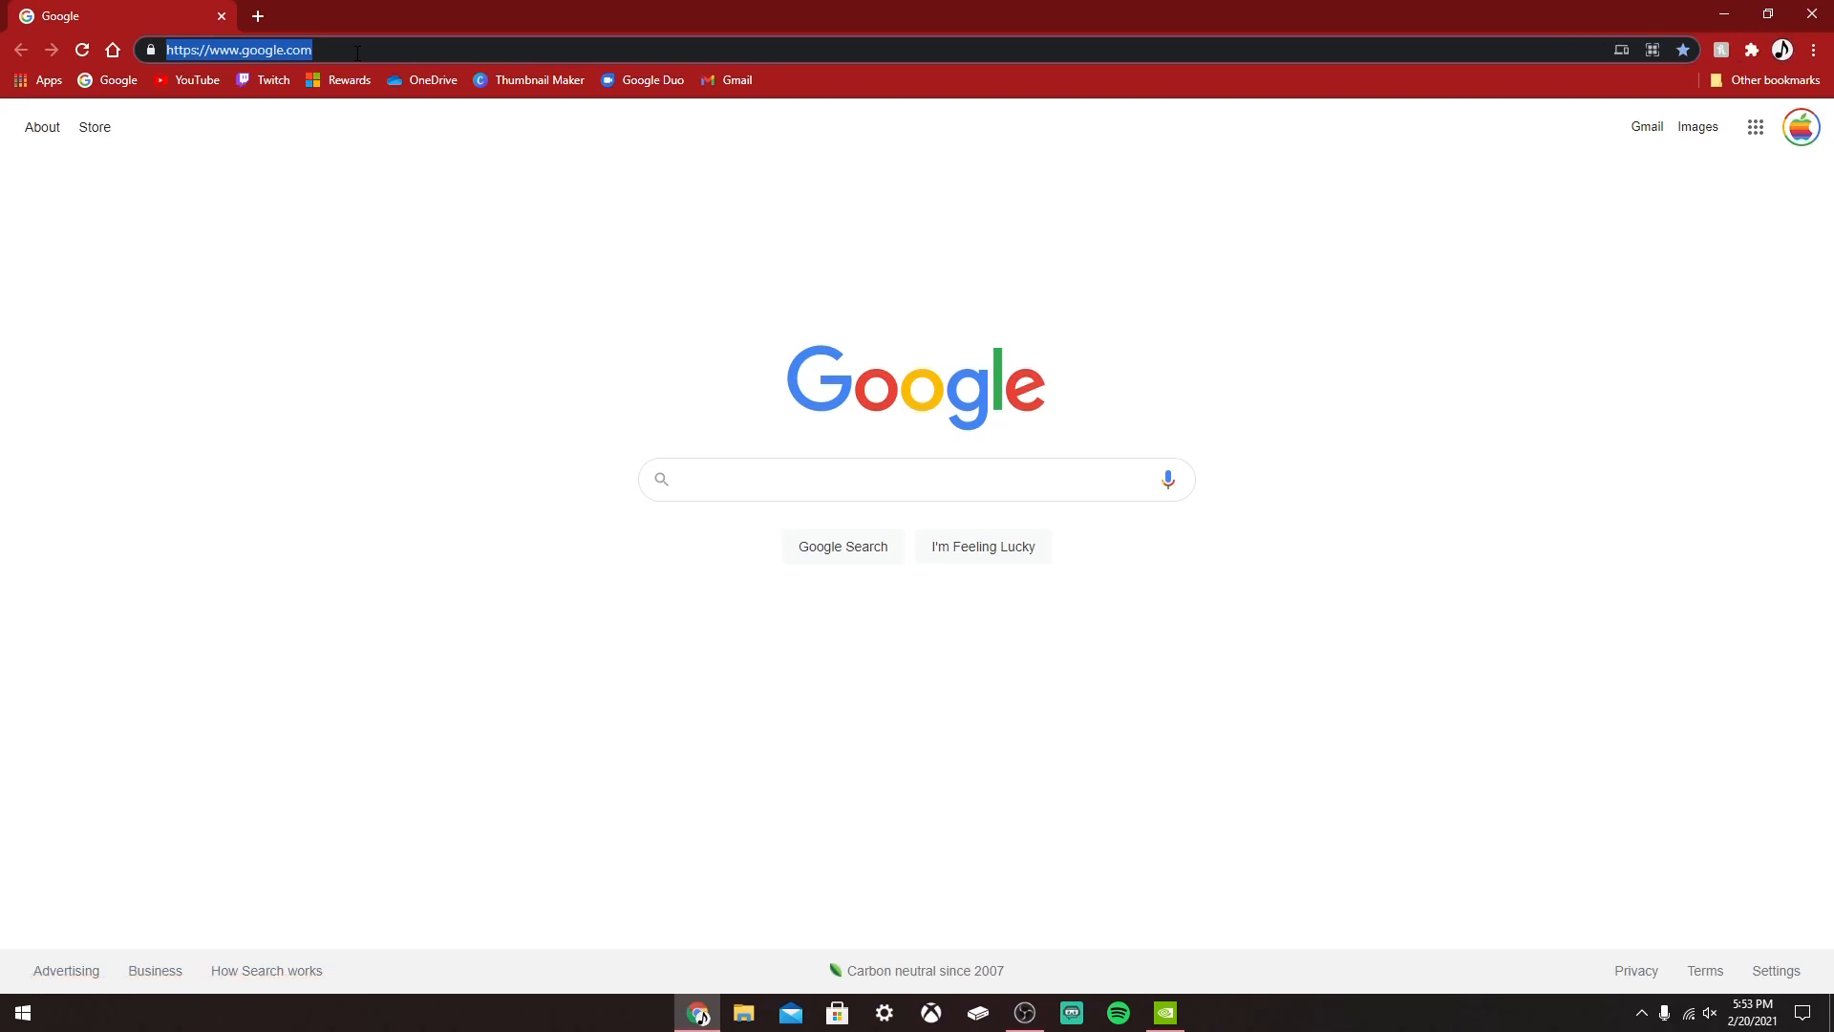
- Search Google for "1080p resolution" in Chrome confirming 1920 × 1080
type("18")
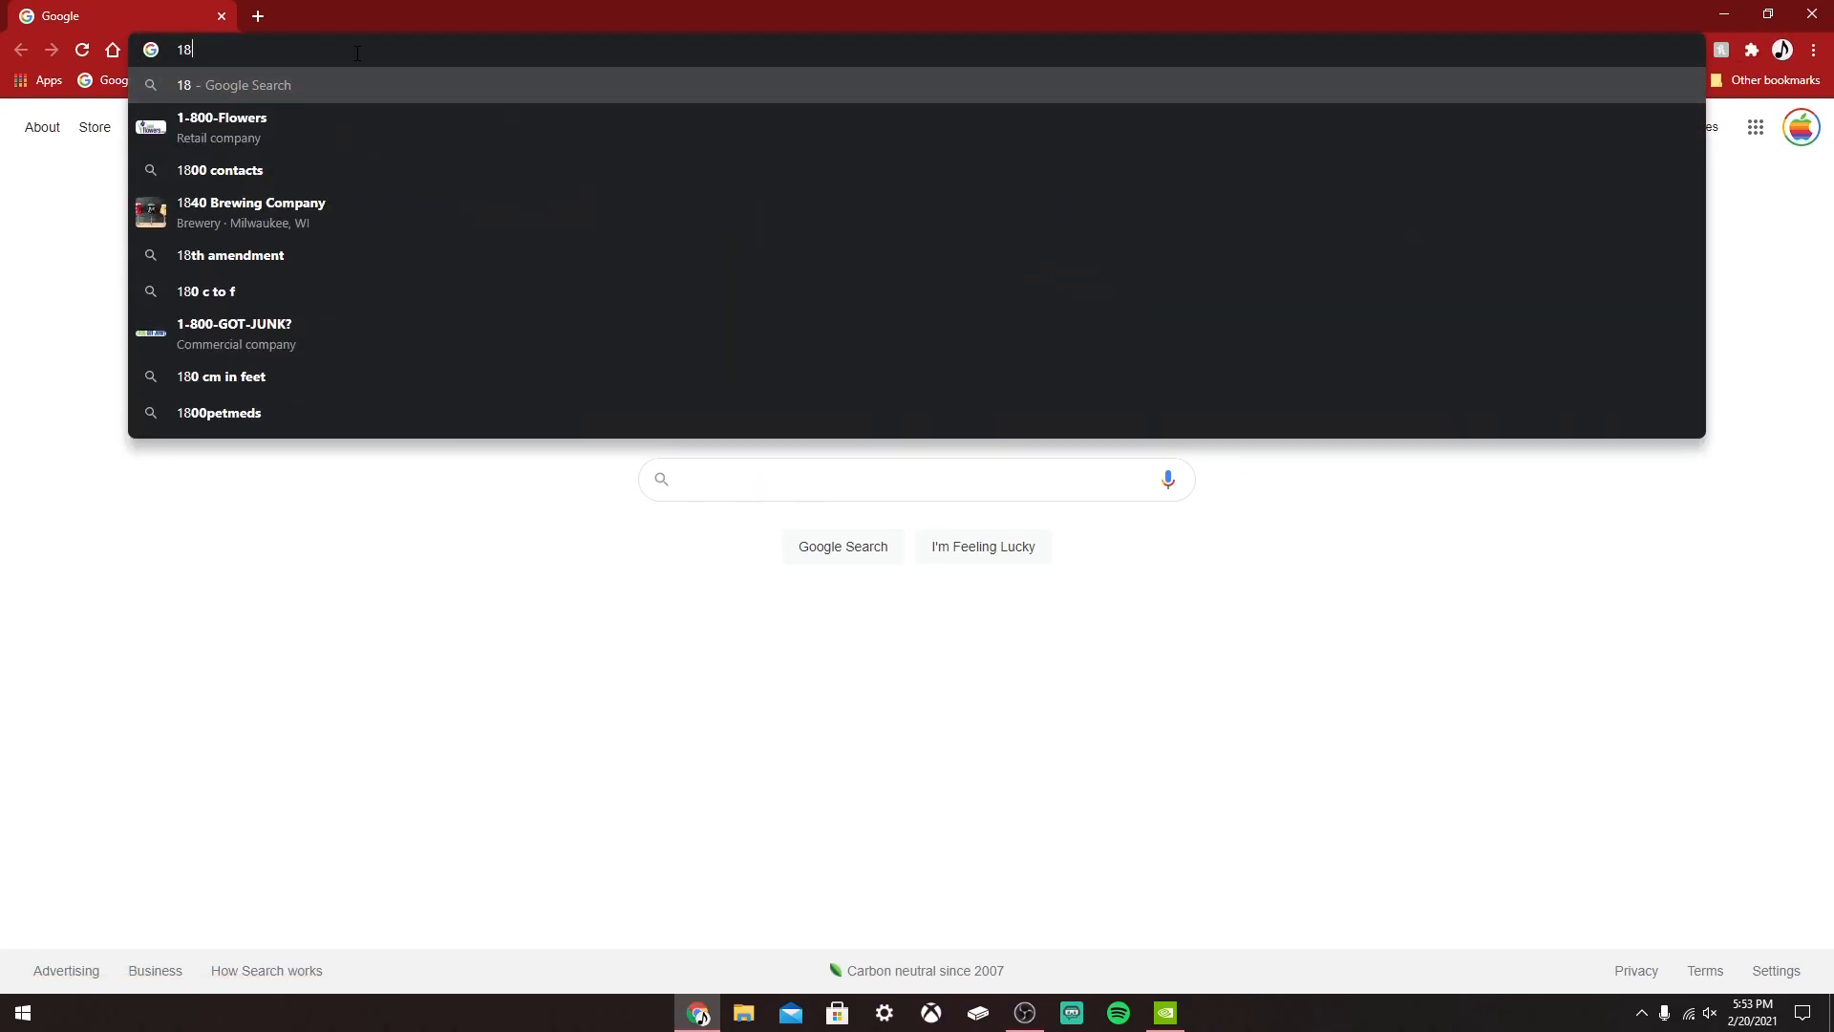
type("080p r")
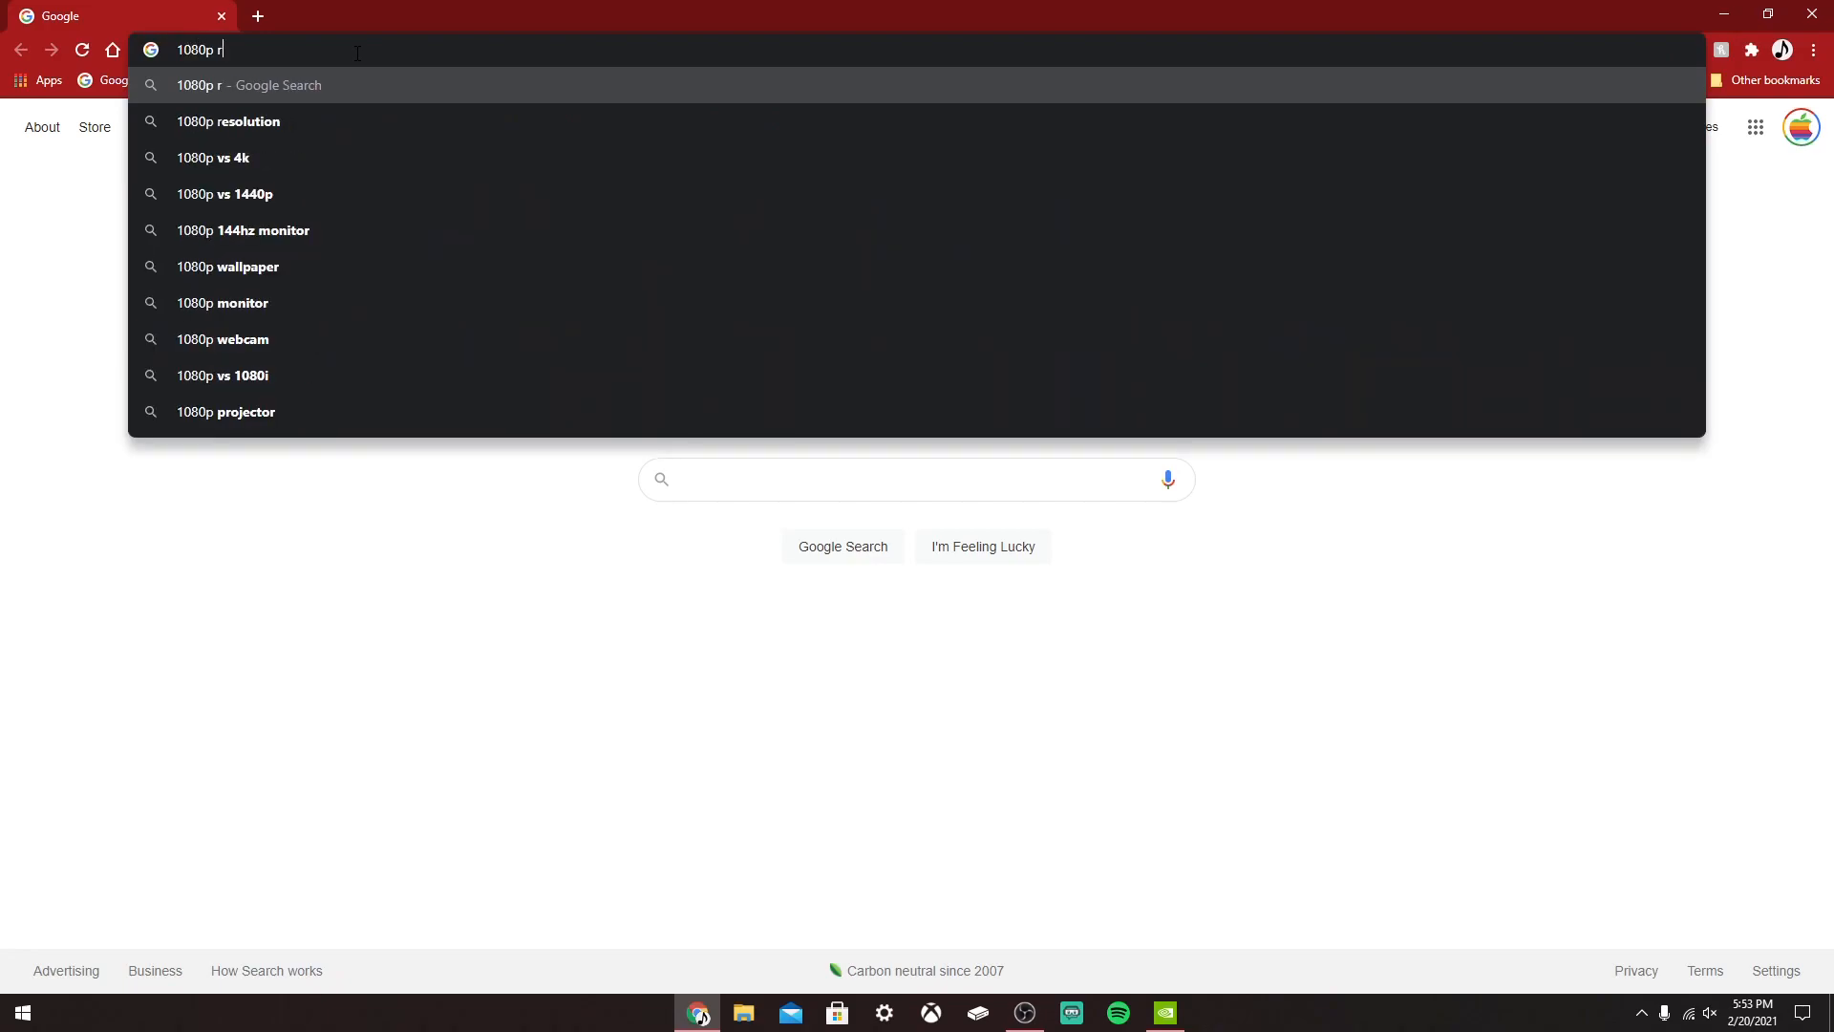
left_click(227, 120)
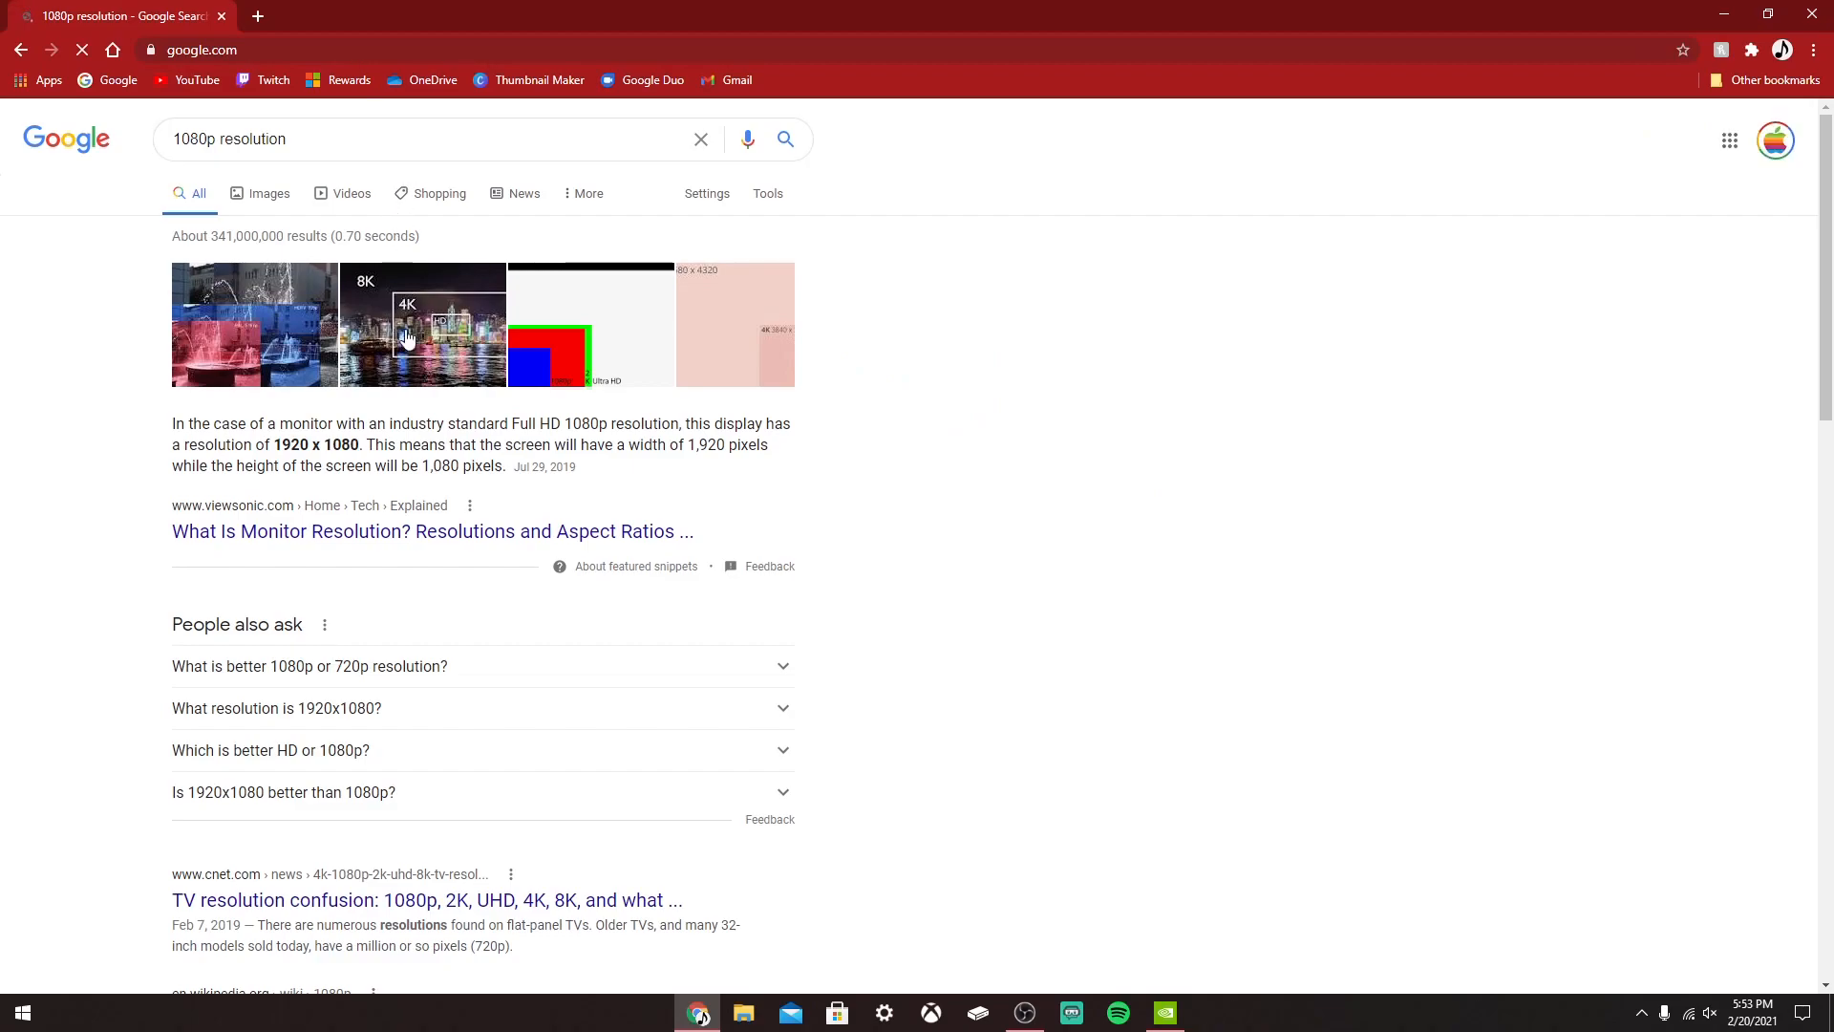
double_click(315, 446)
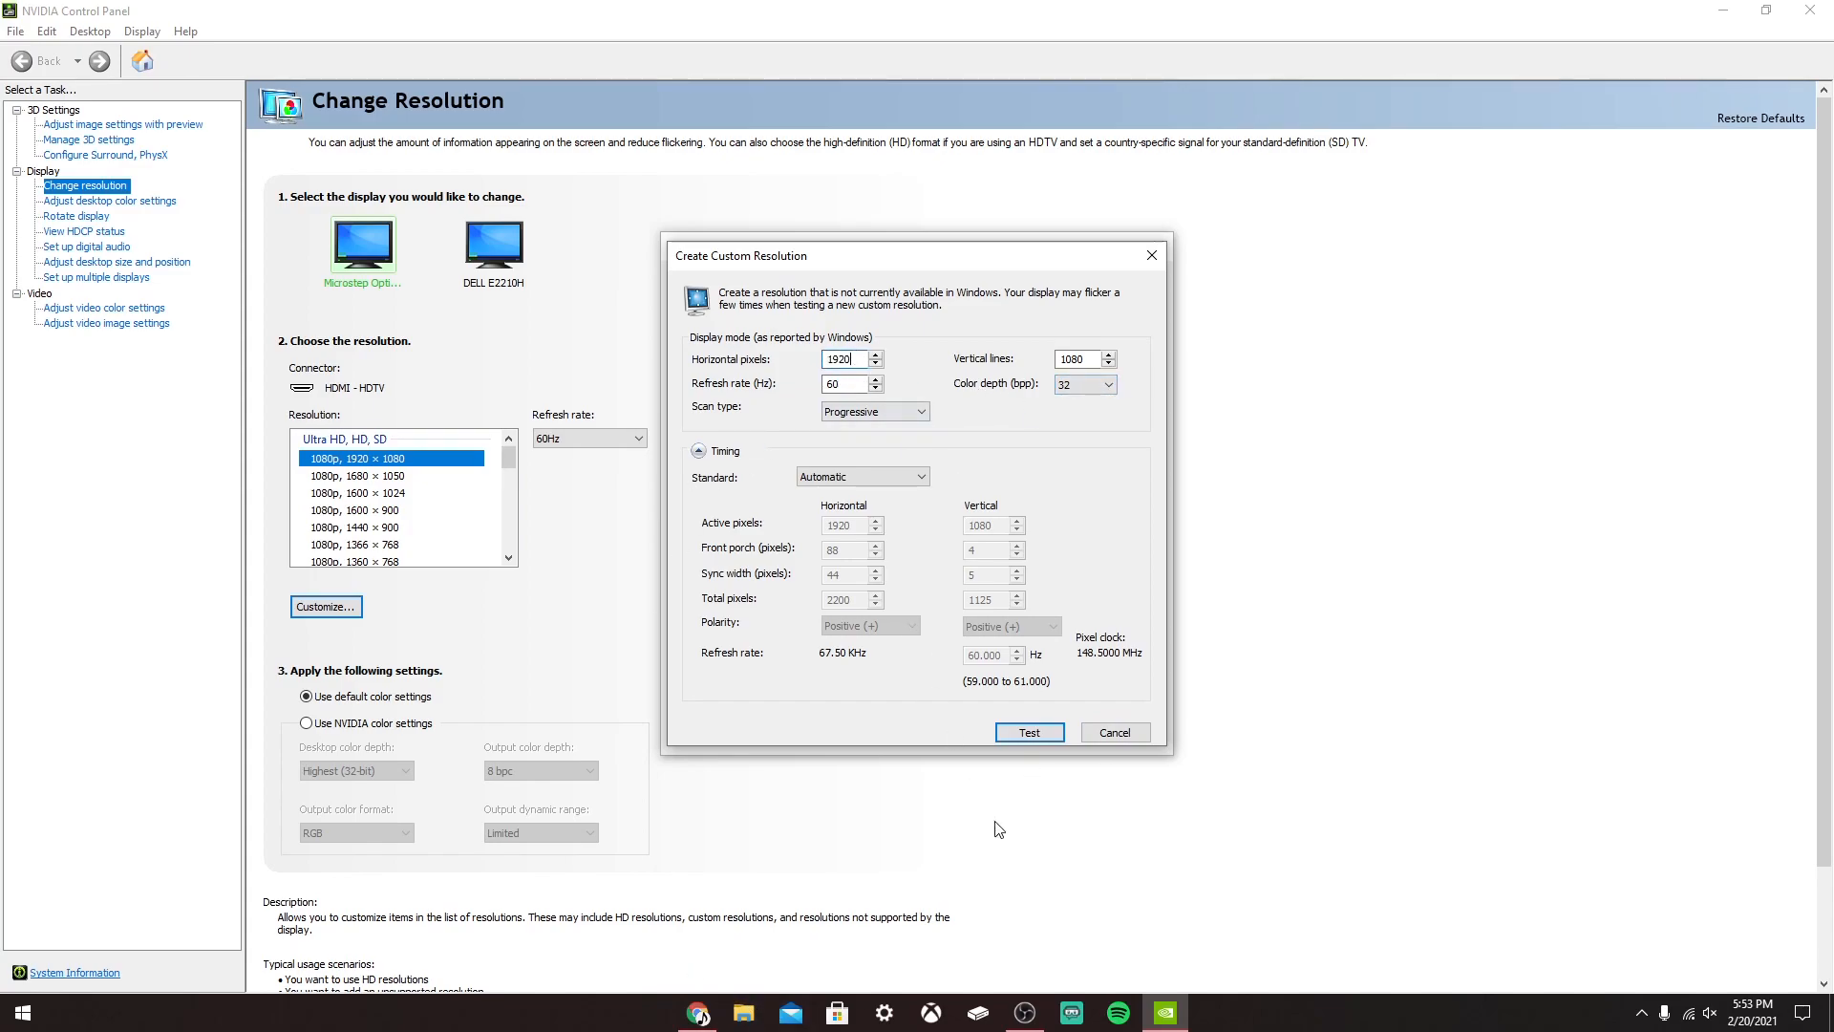
mouse_move(684, 927)
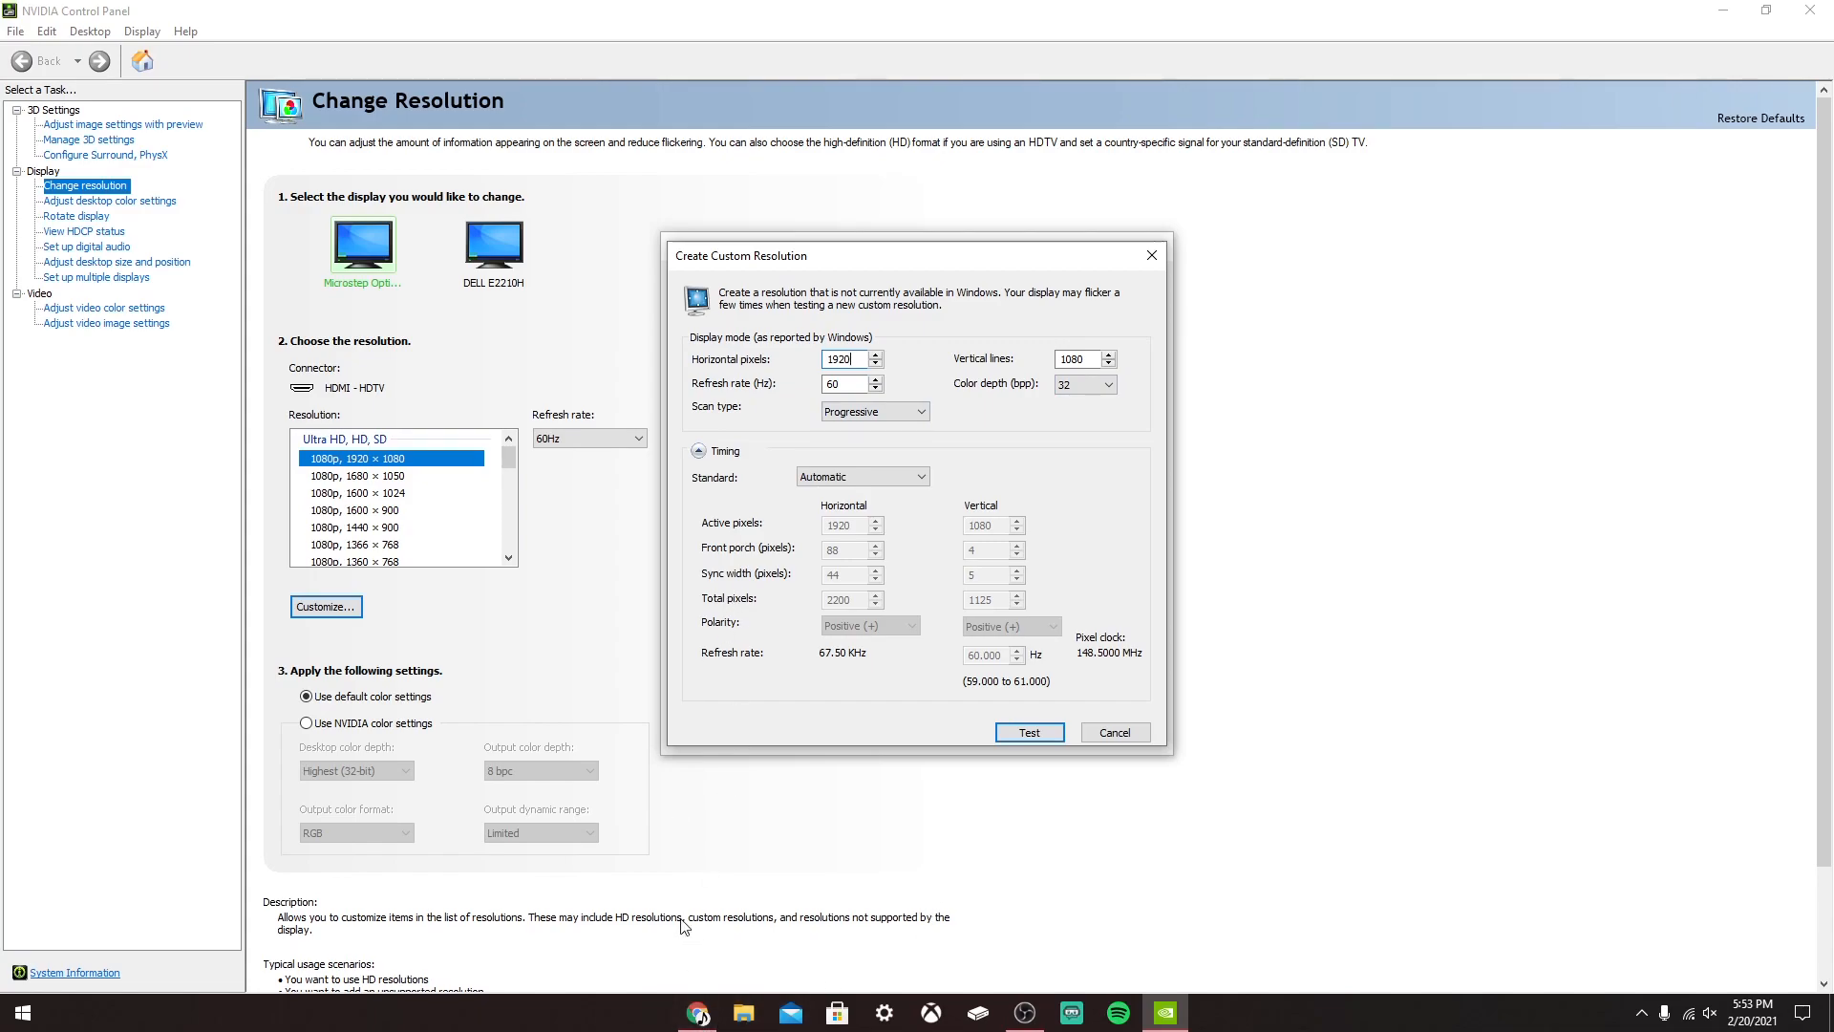
left_click(697, 1012)
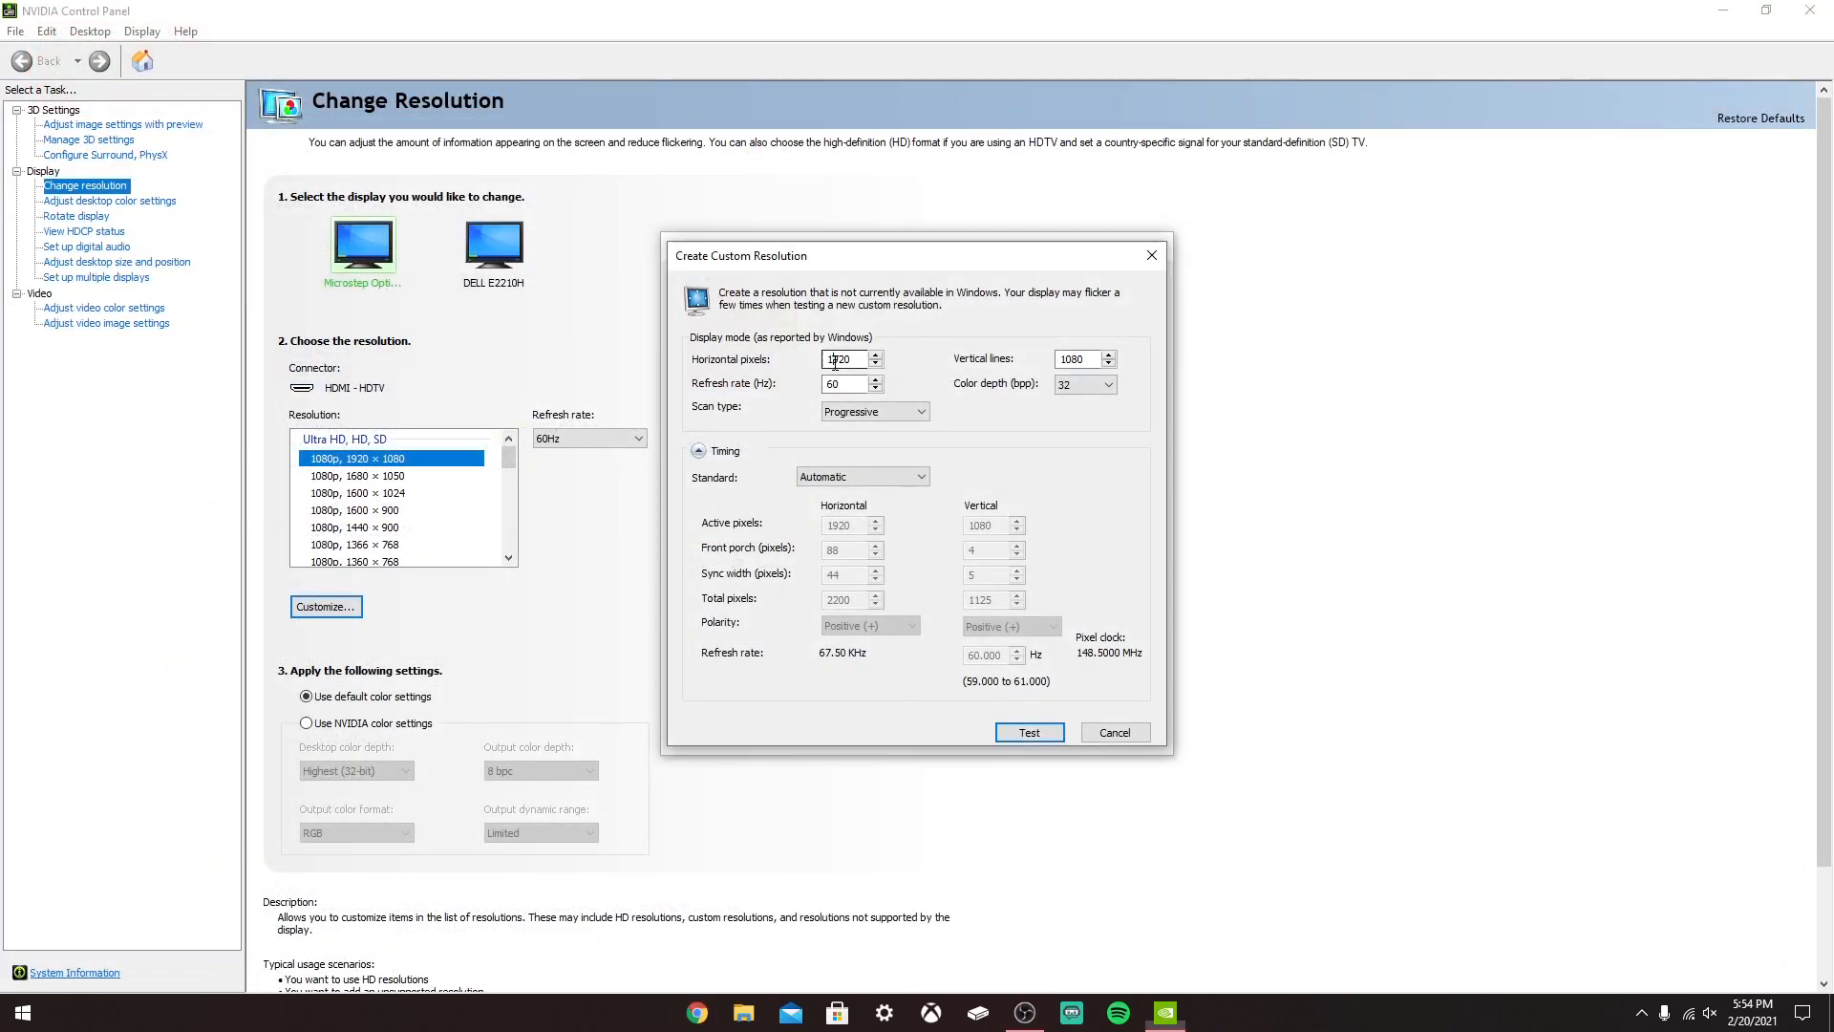
left_click(843, 359)
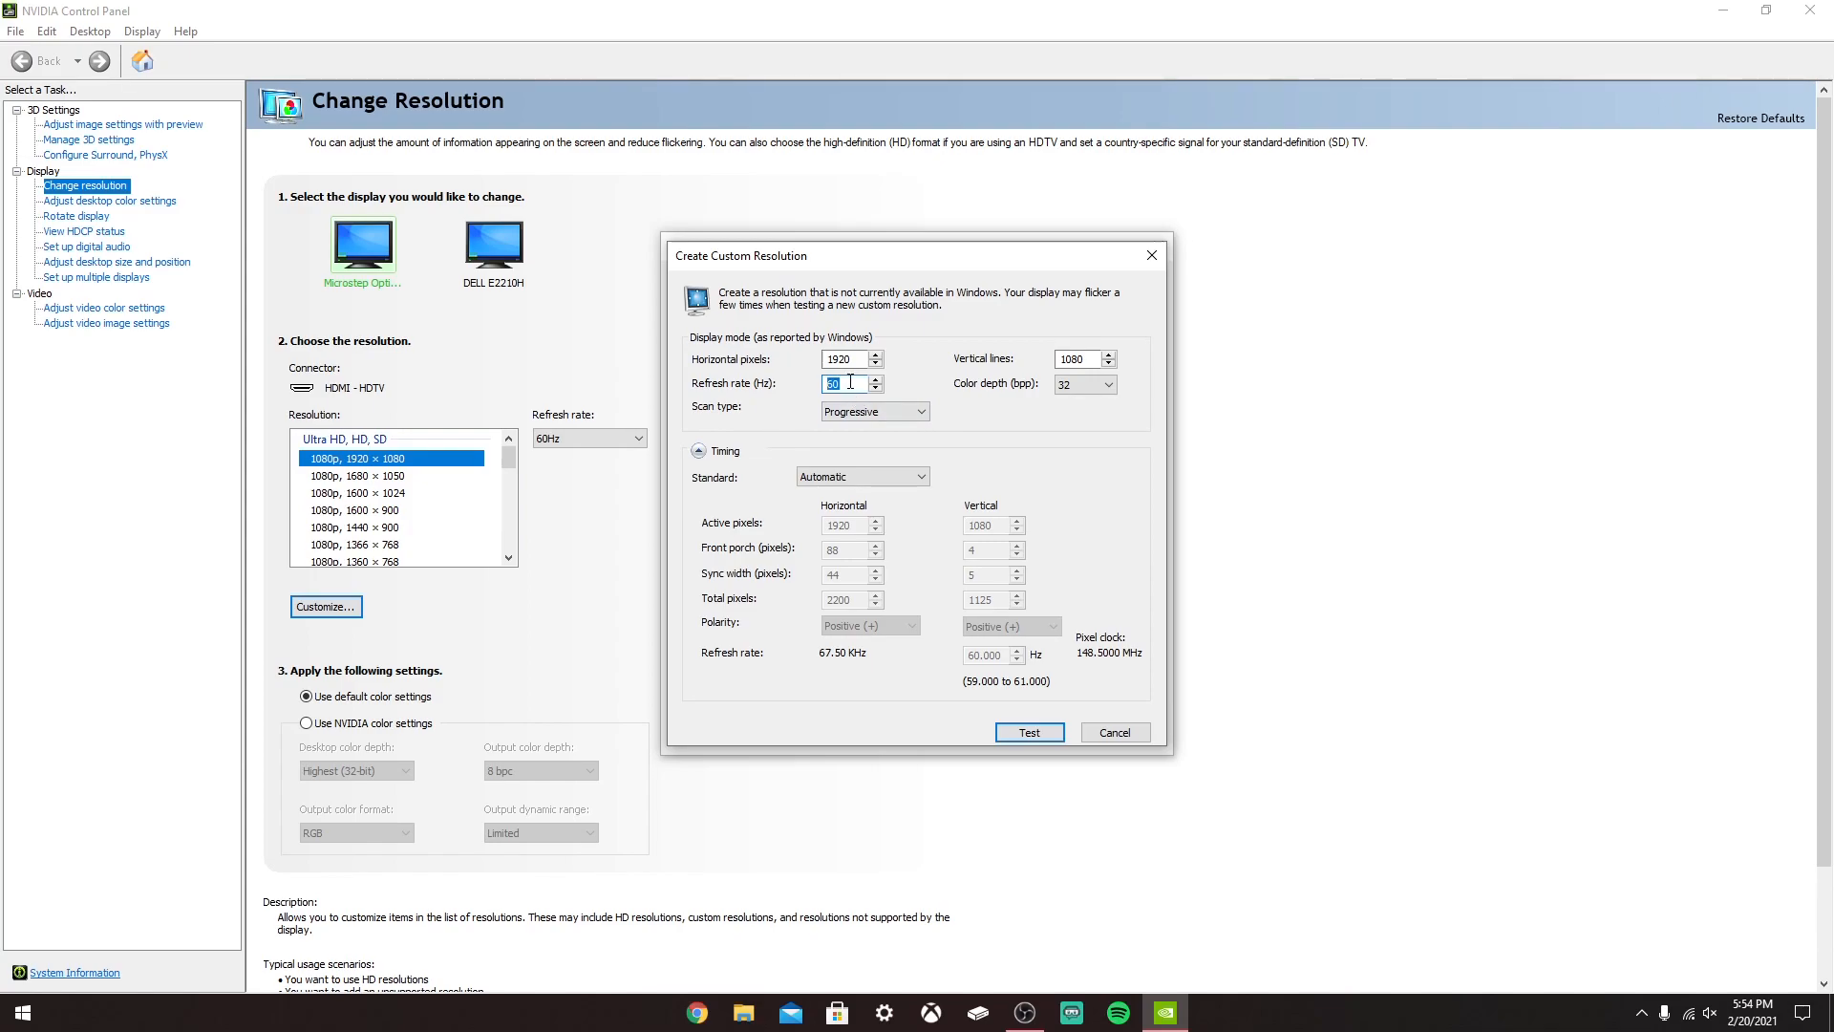
- Enter 144 Hz as the refresh rate, run the test and save the successful result
type("144")
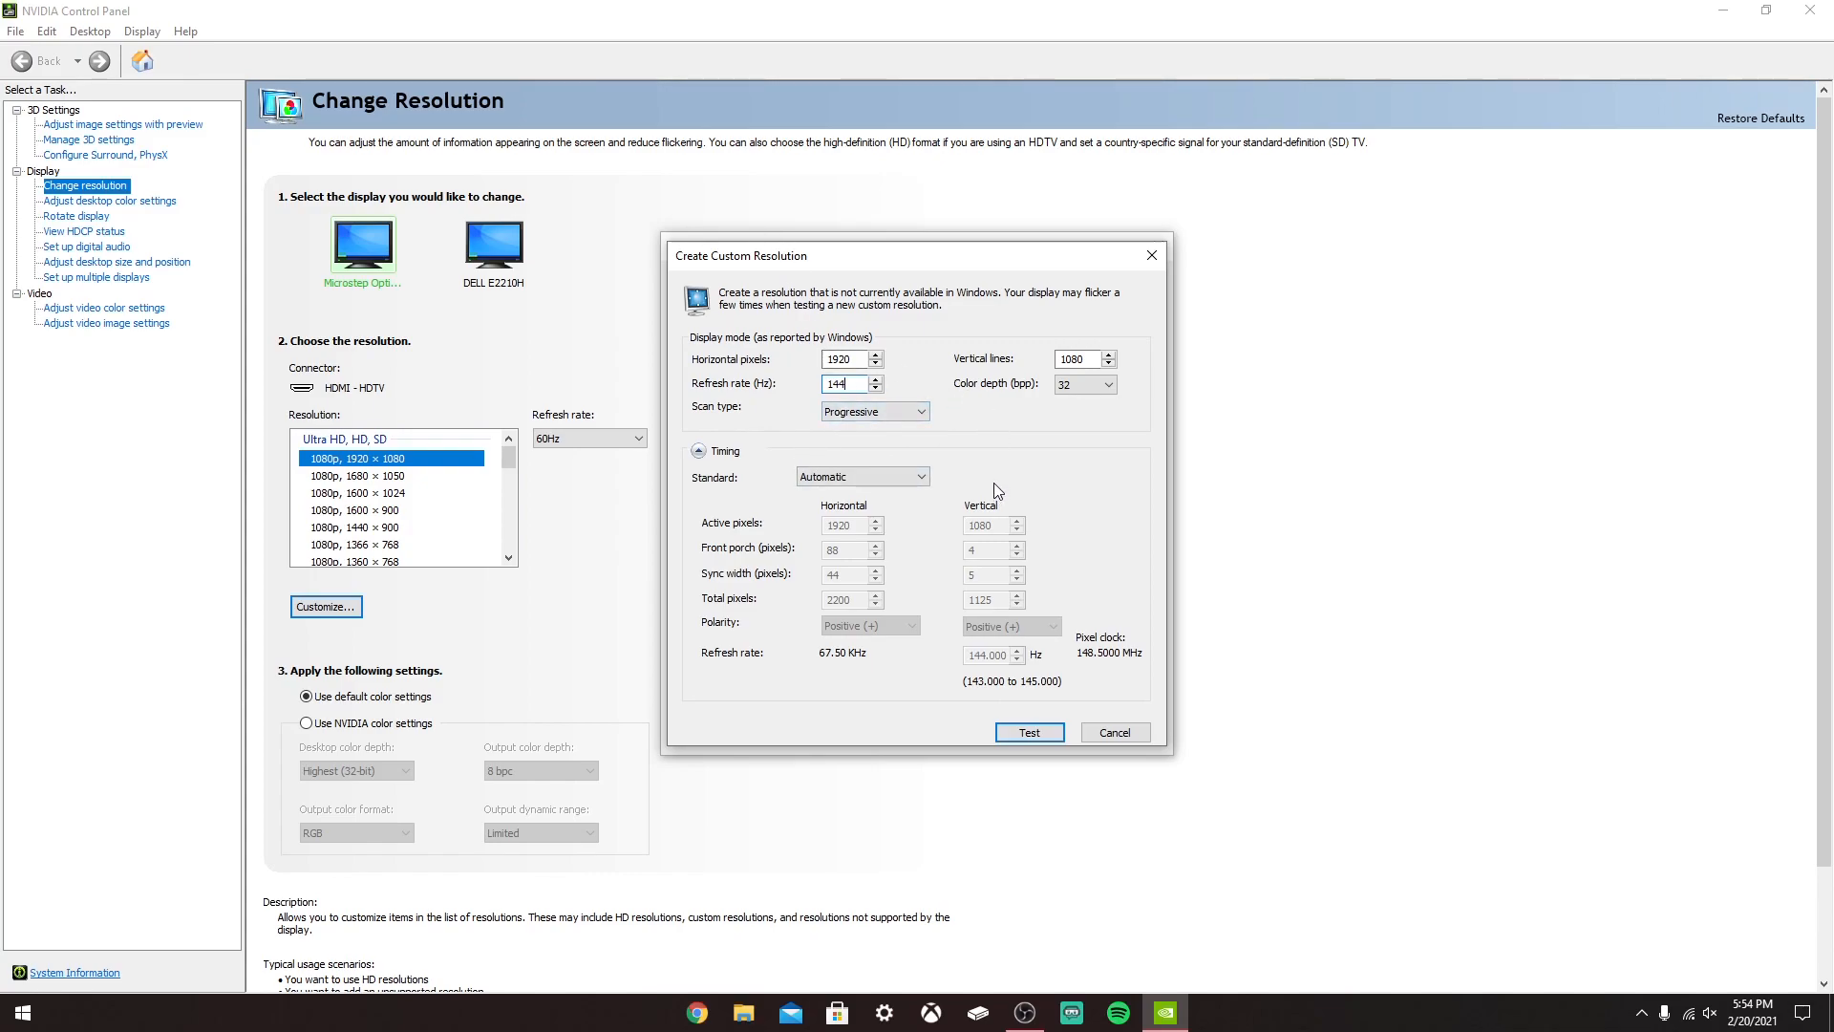
mouse_move(1063, 738)
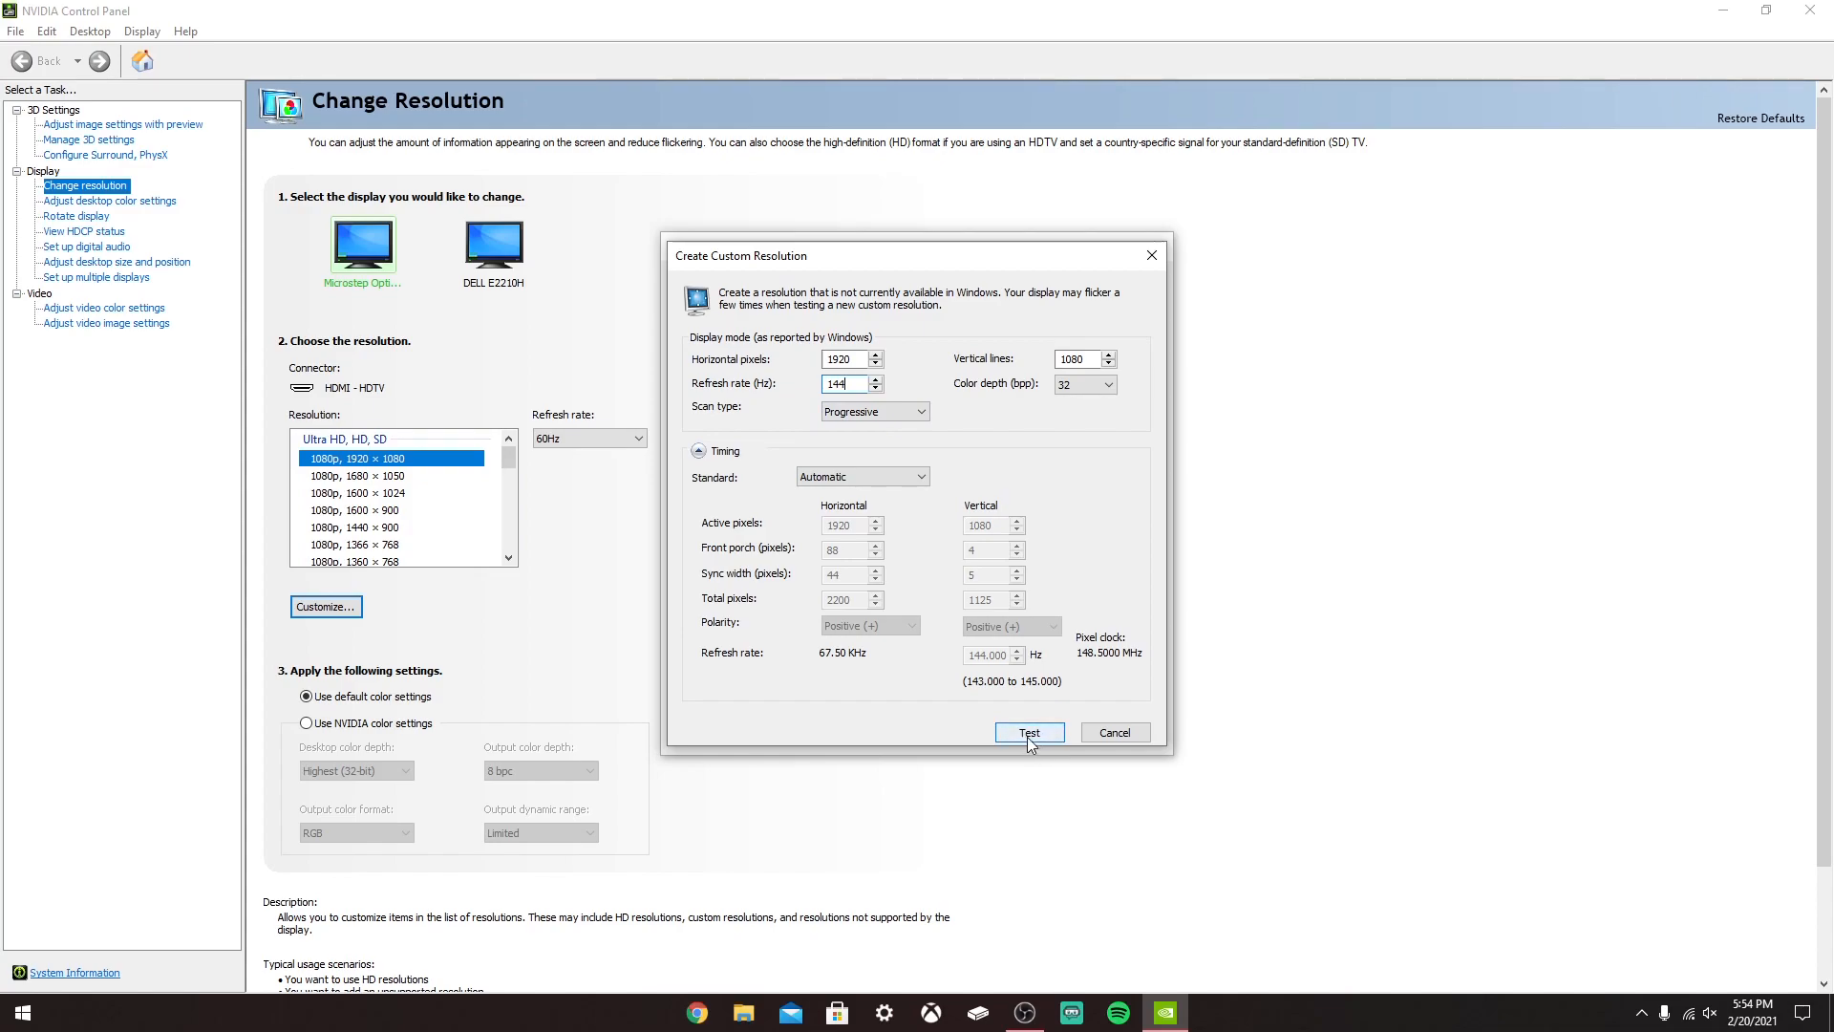
mouse_move(1032, 741)
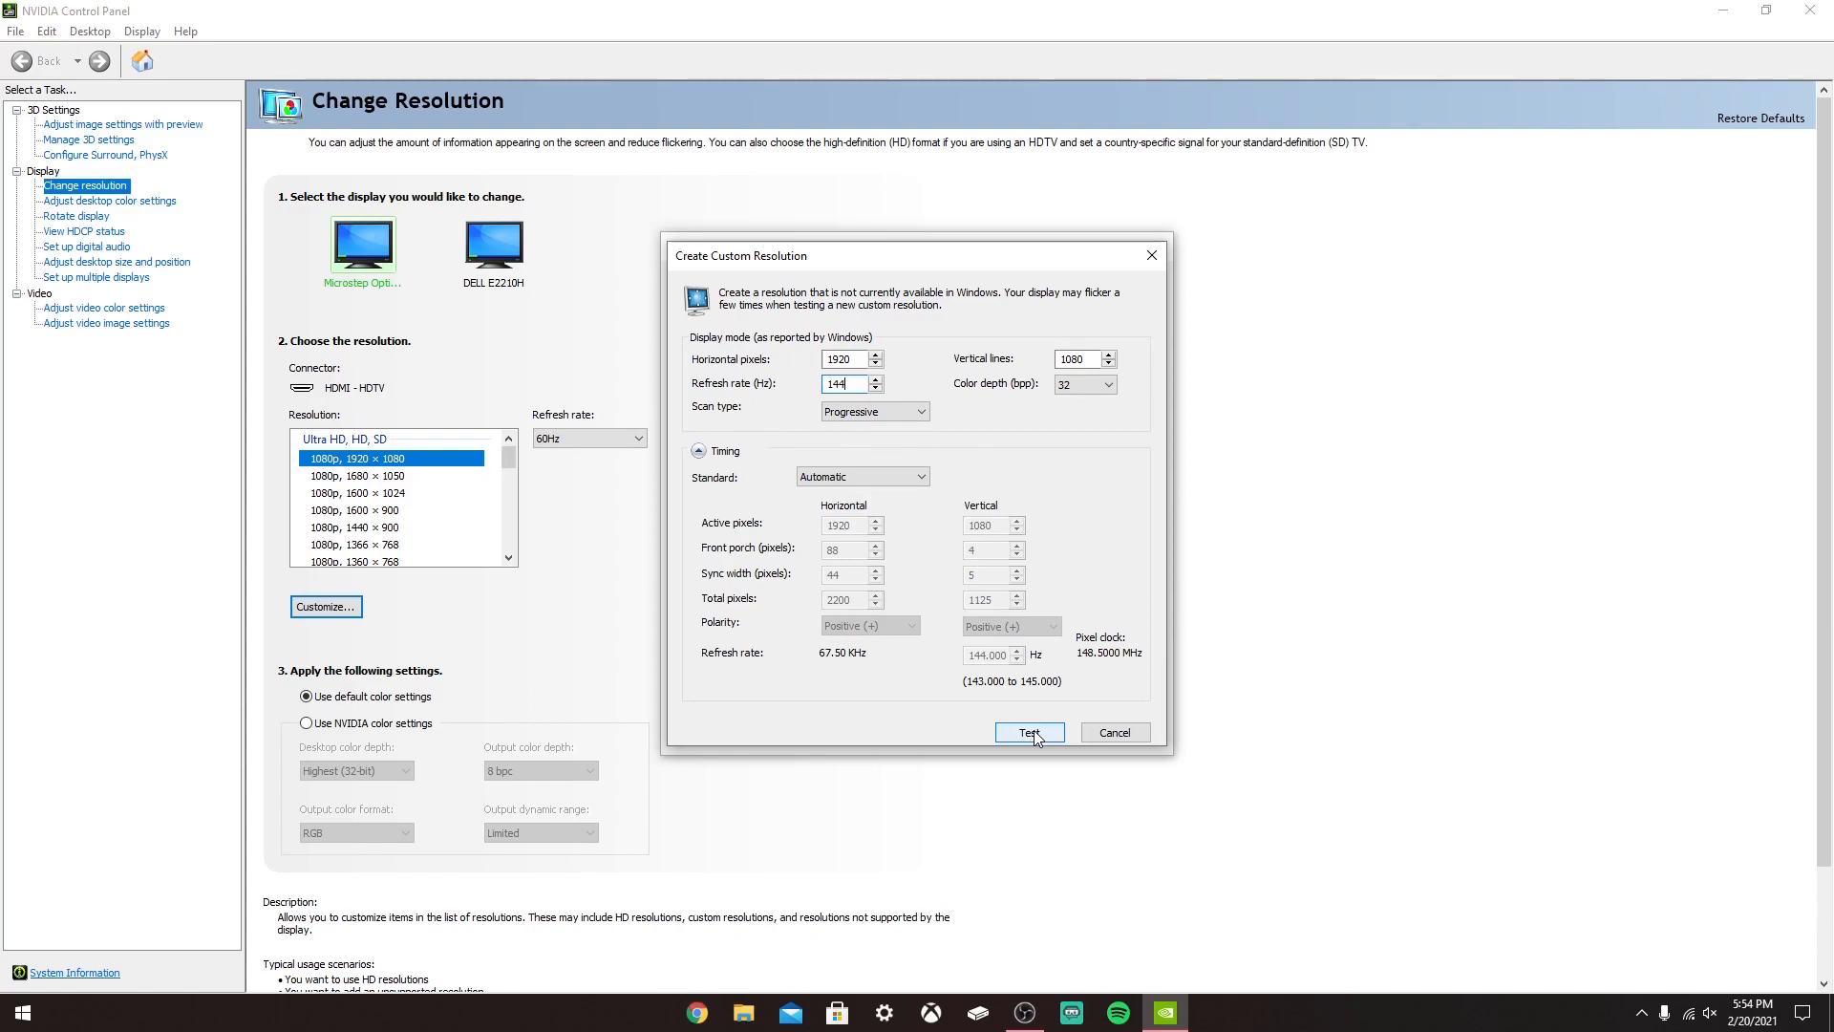
left_click(1028, 731)
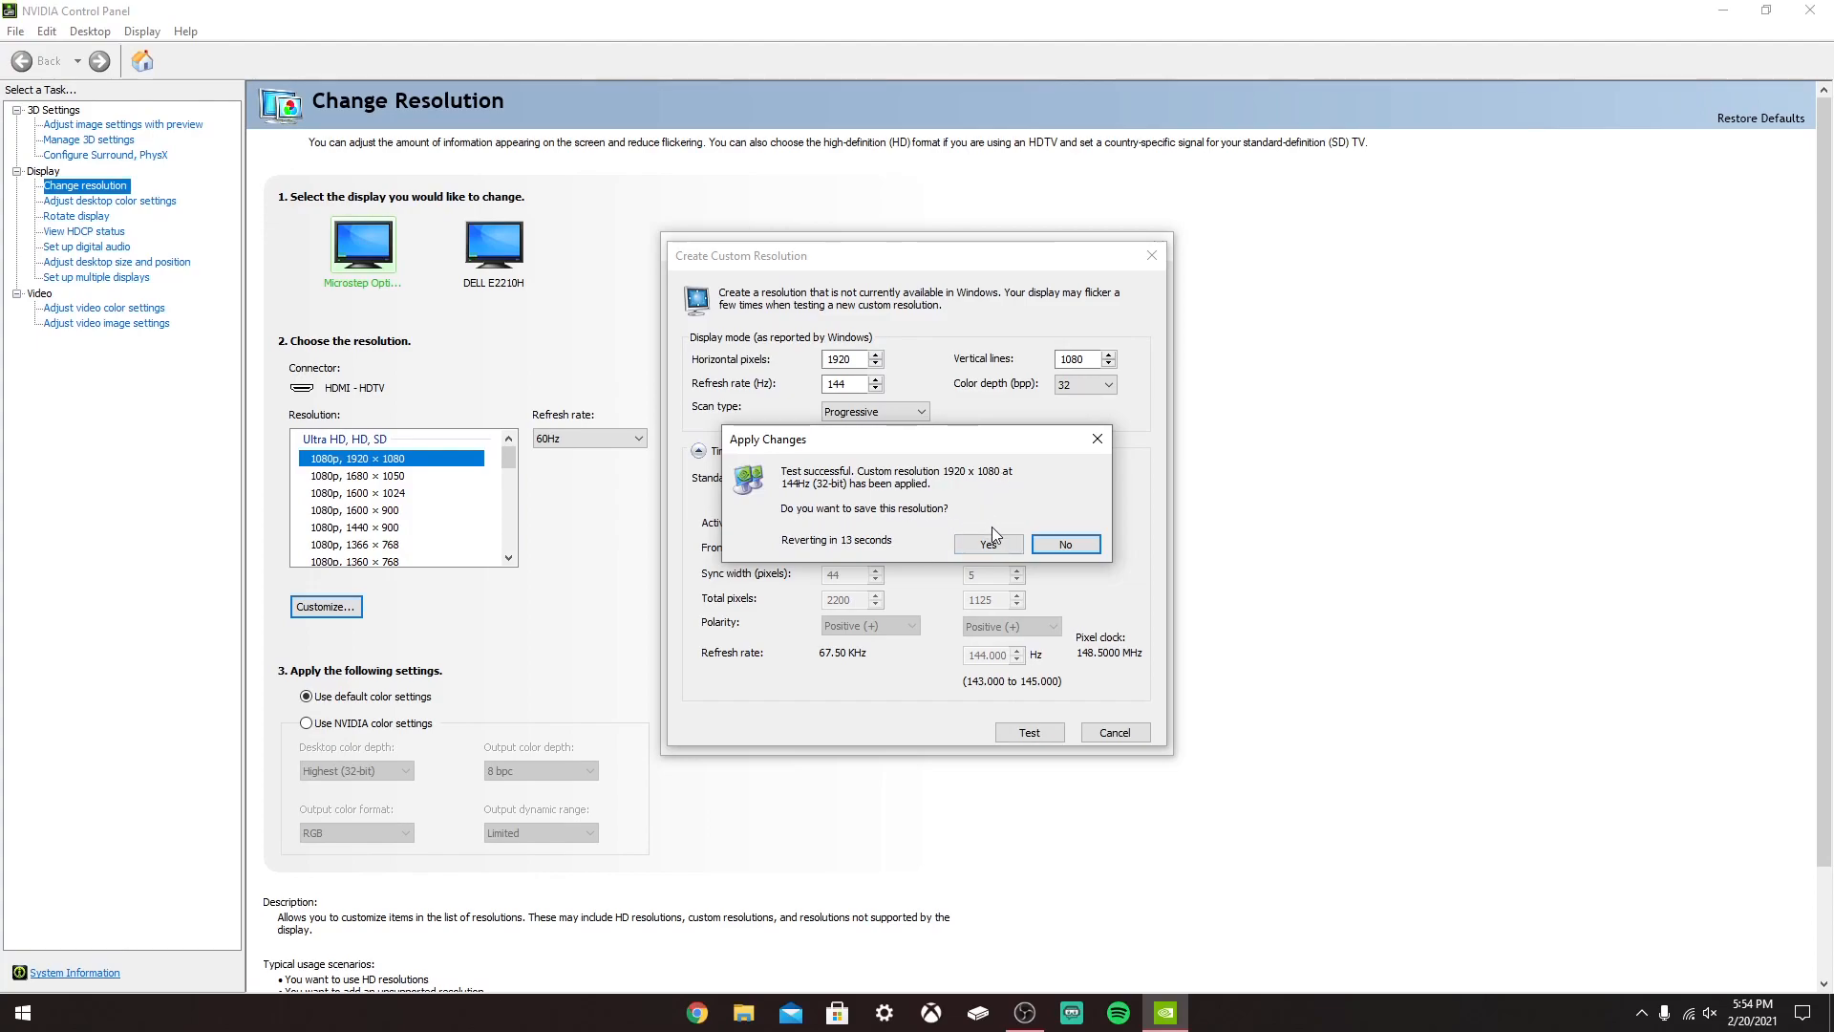
left_click(988, 545)
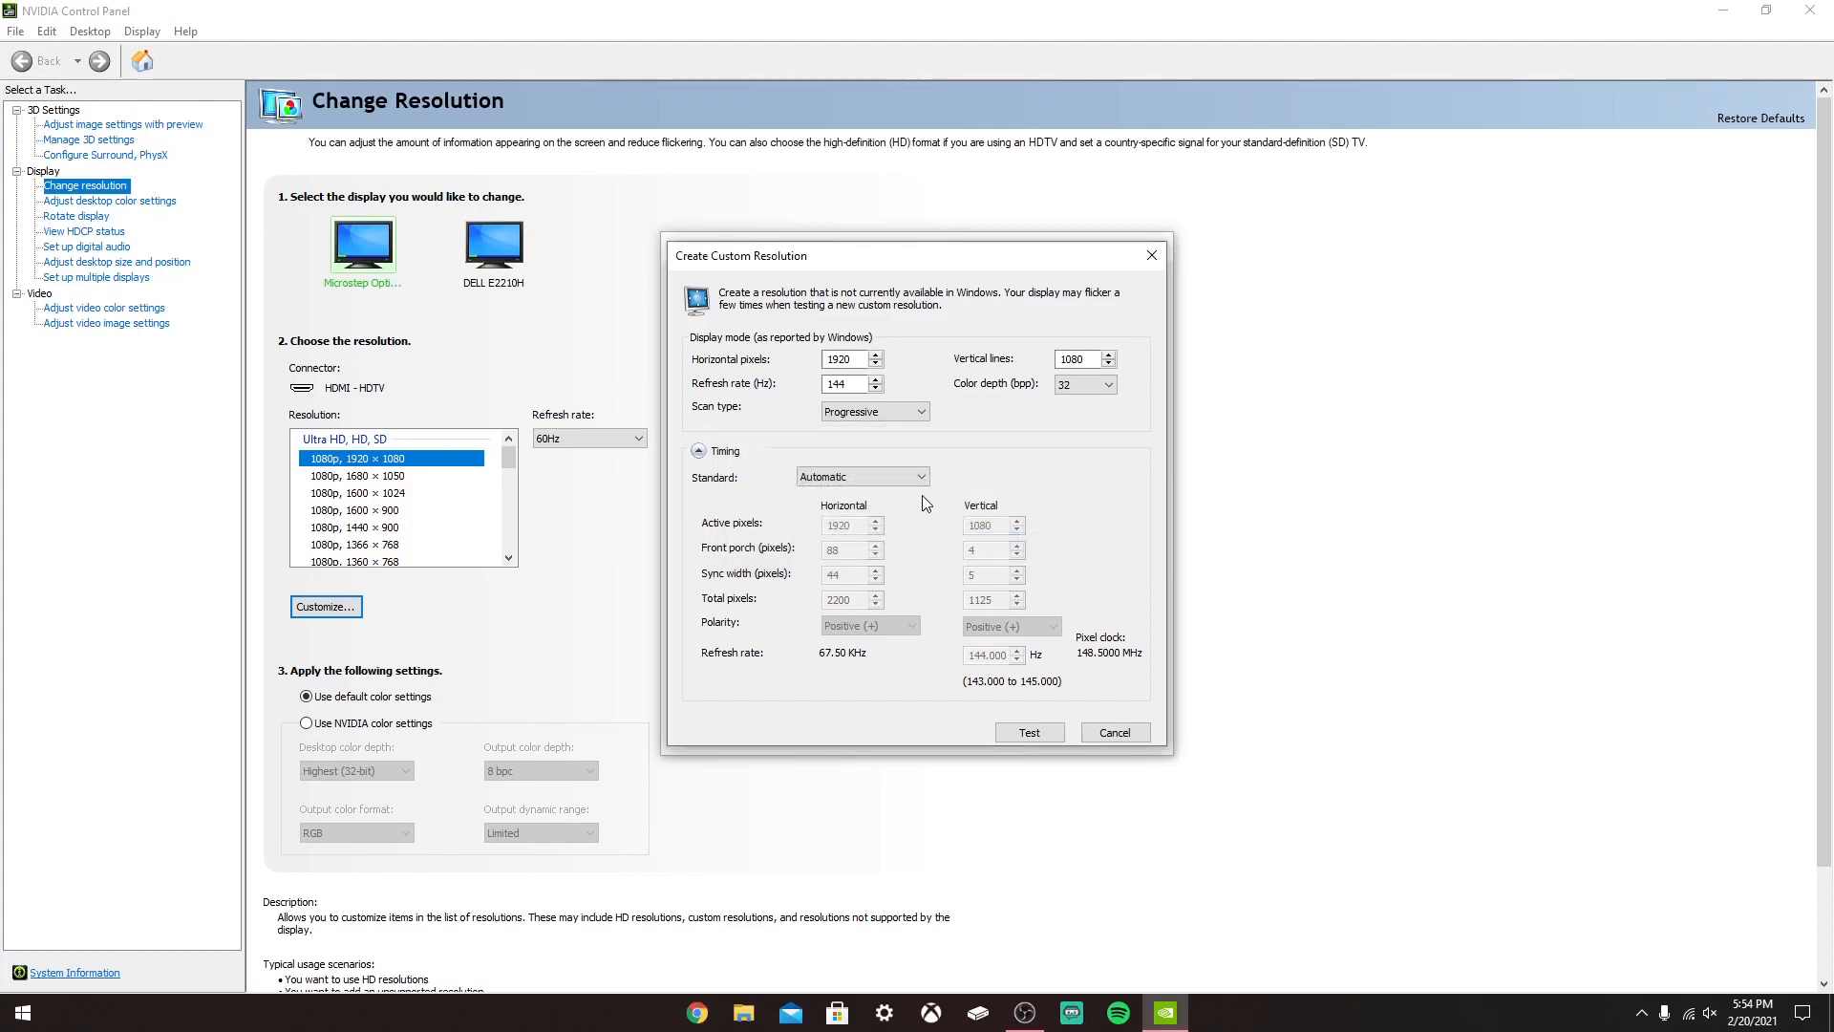
- Return to the Customize list with the custom 1920 × 1080 at 144Hz entry ticked
left_click(1028, 732)
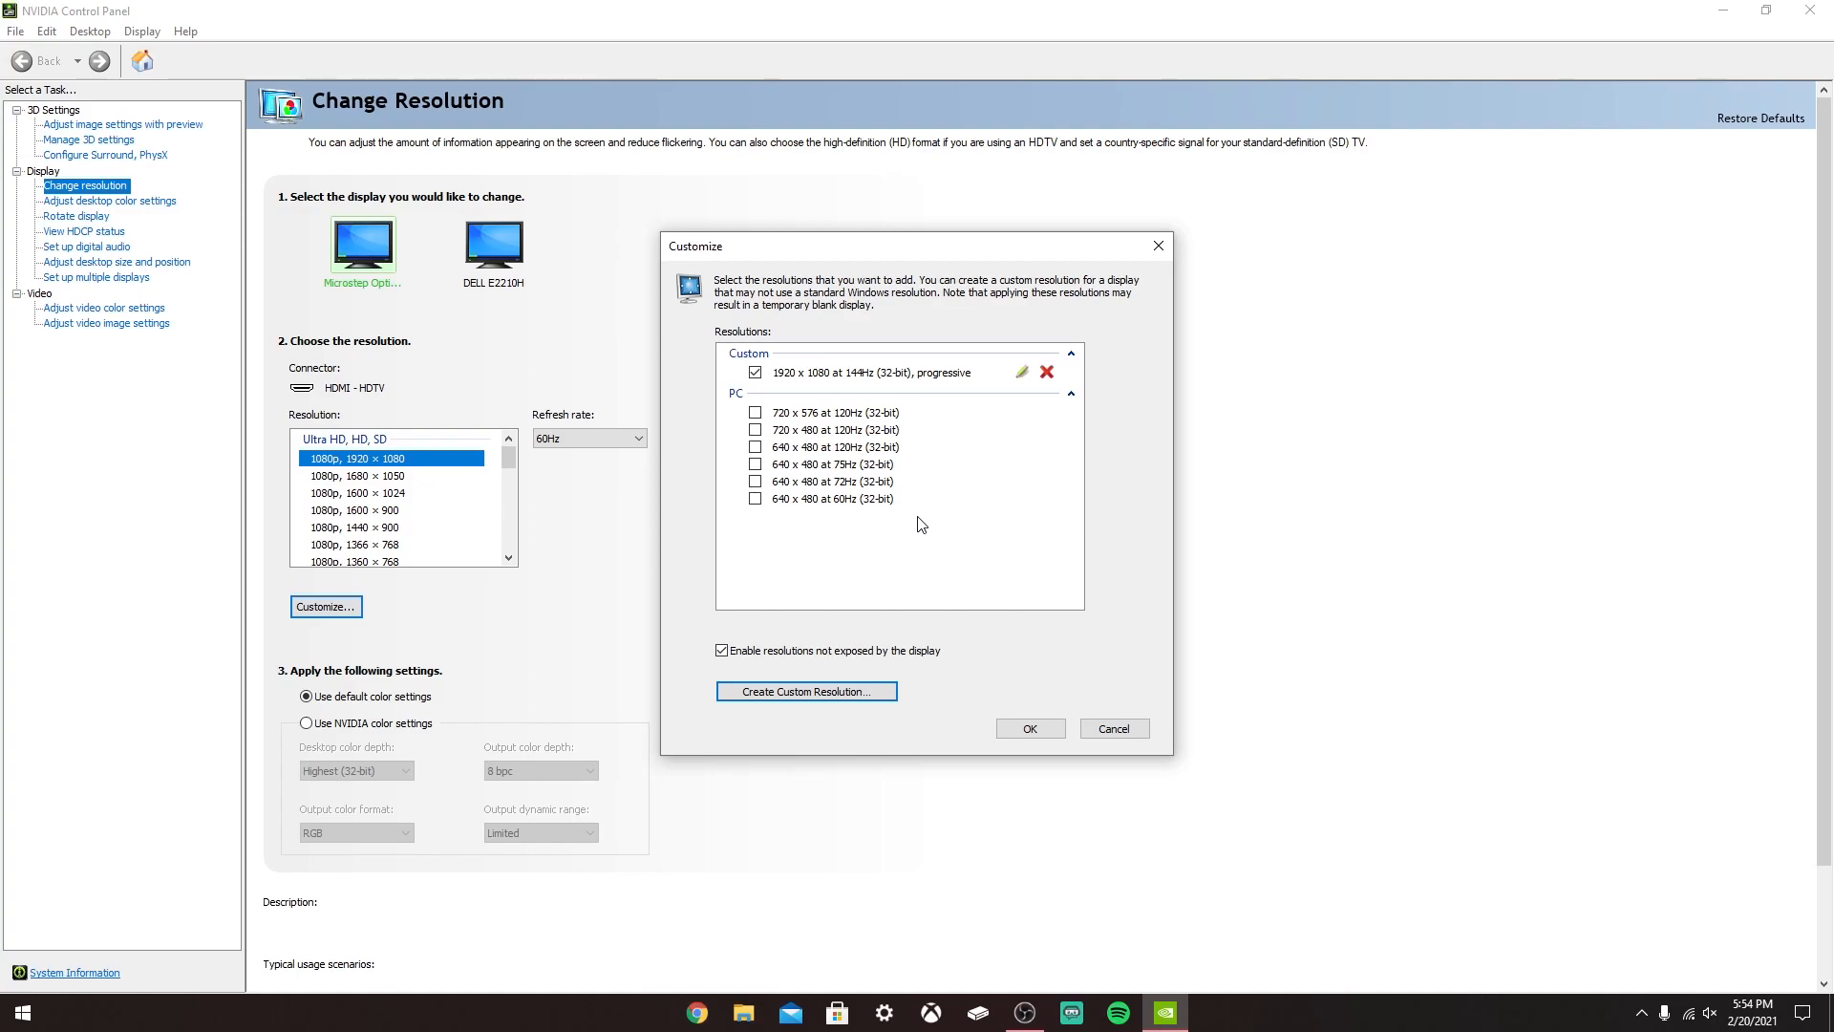
mouse_move(957, 568)
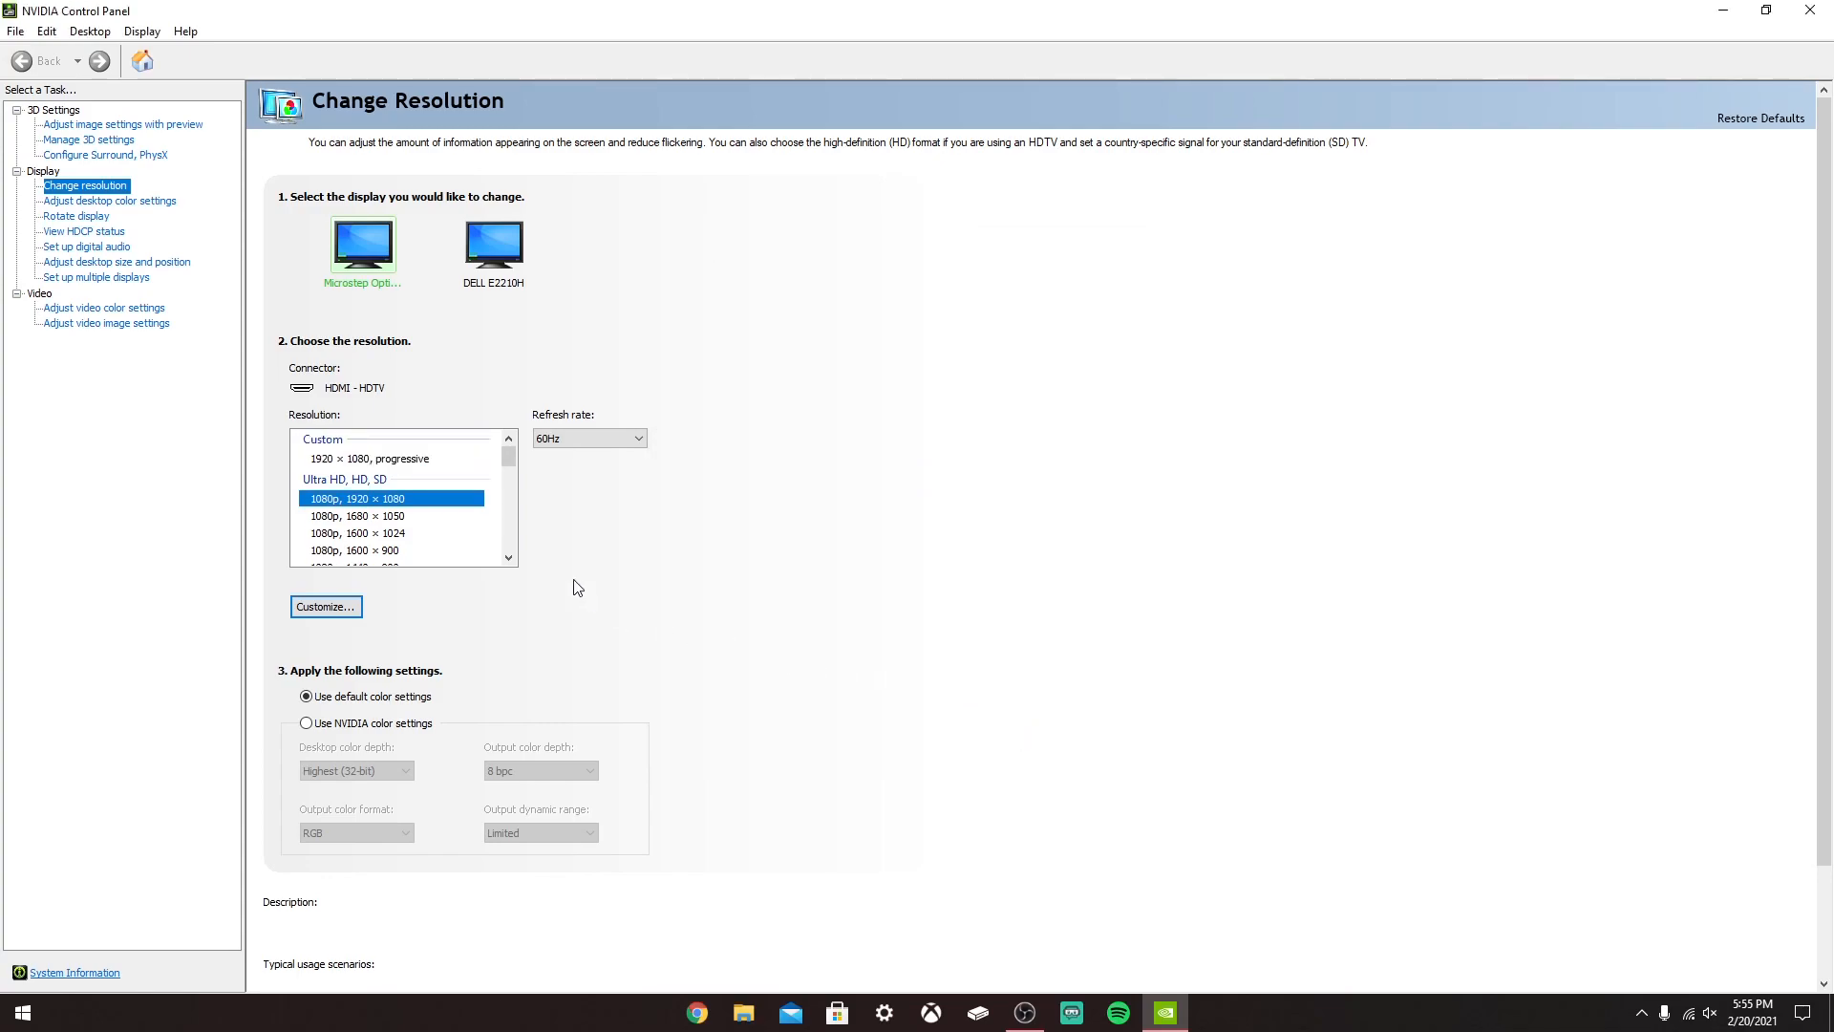
- Select the custom 1920 × 1080 progressive resolution with the refresh rate at 144Hz
left_click(392, 457)
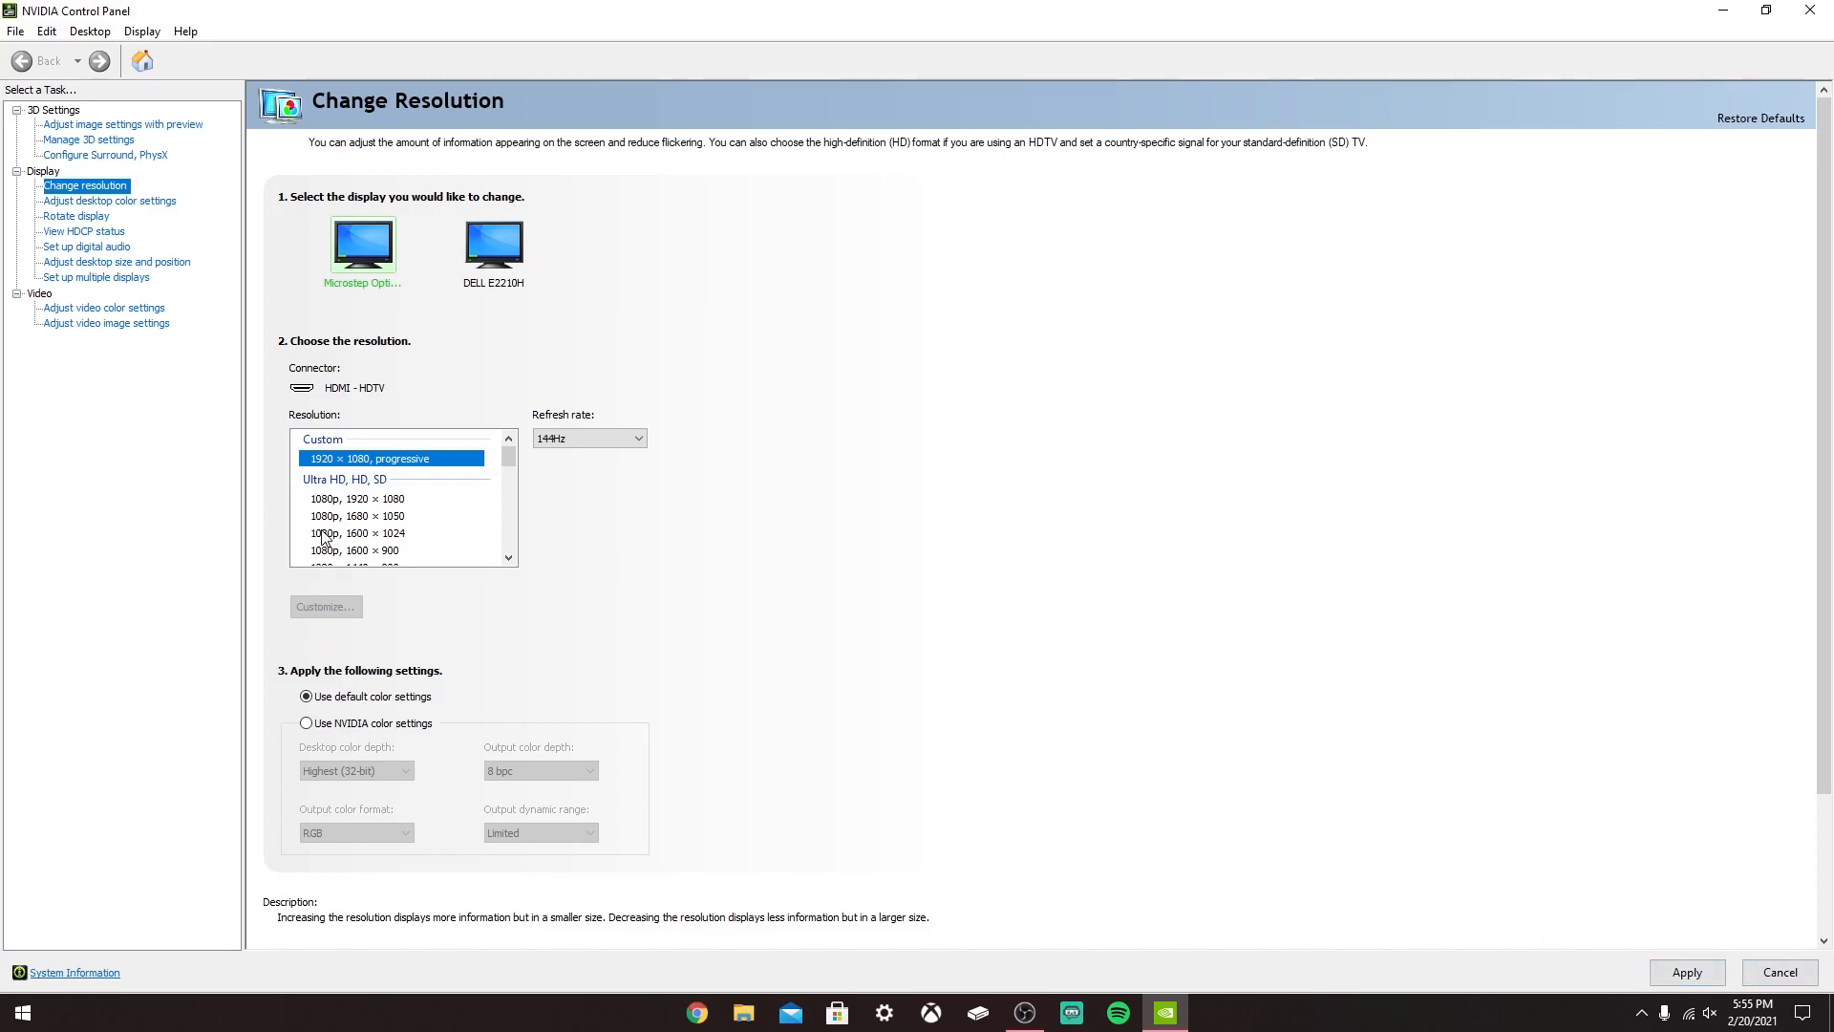
left_click(390, 497)
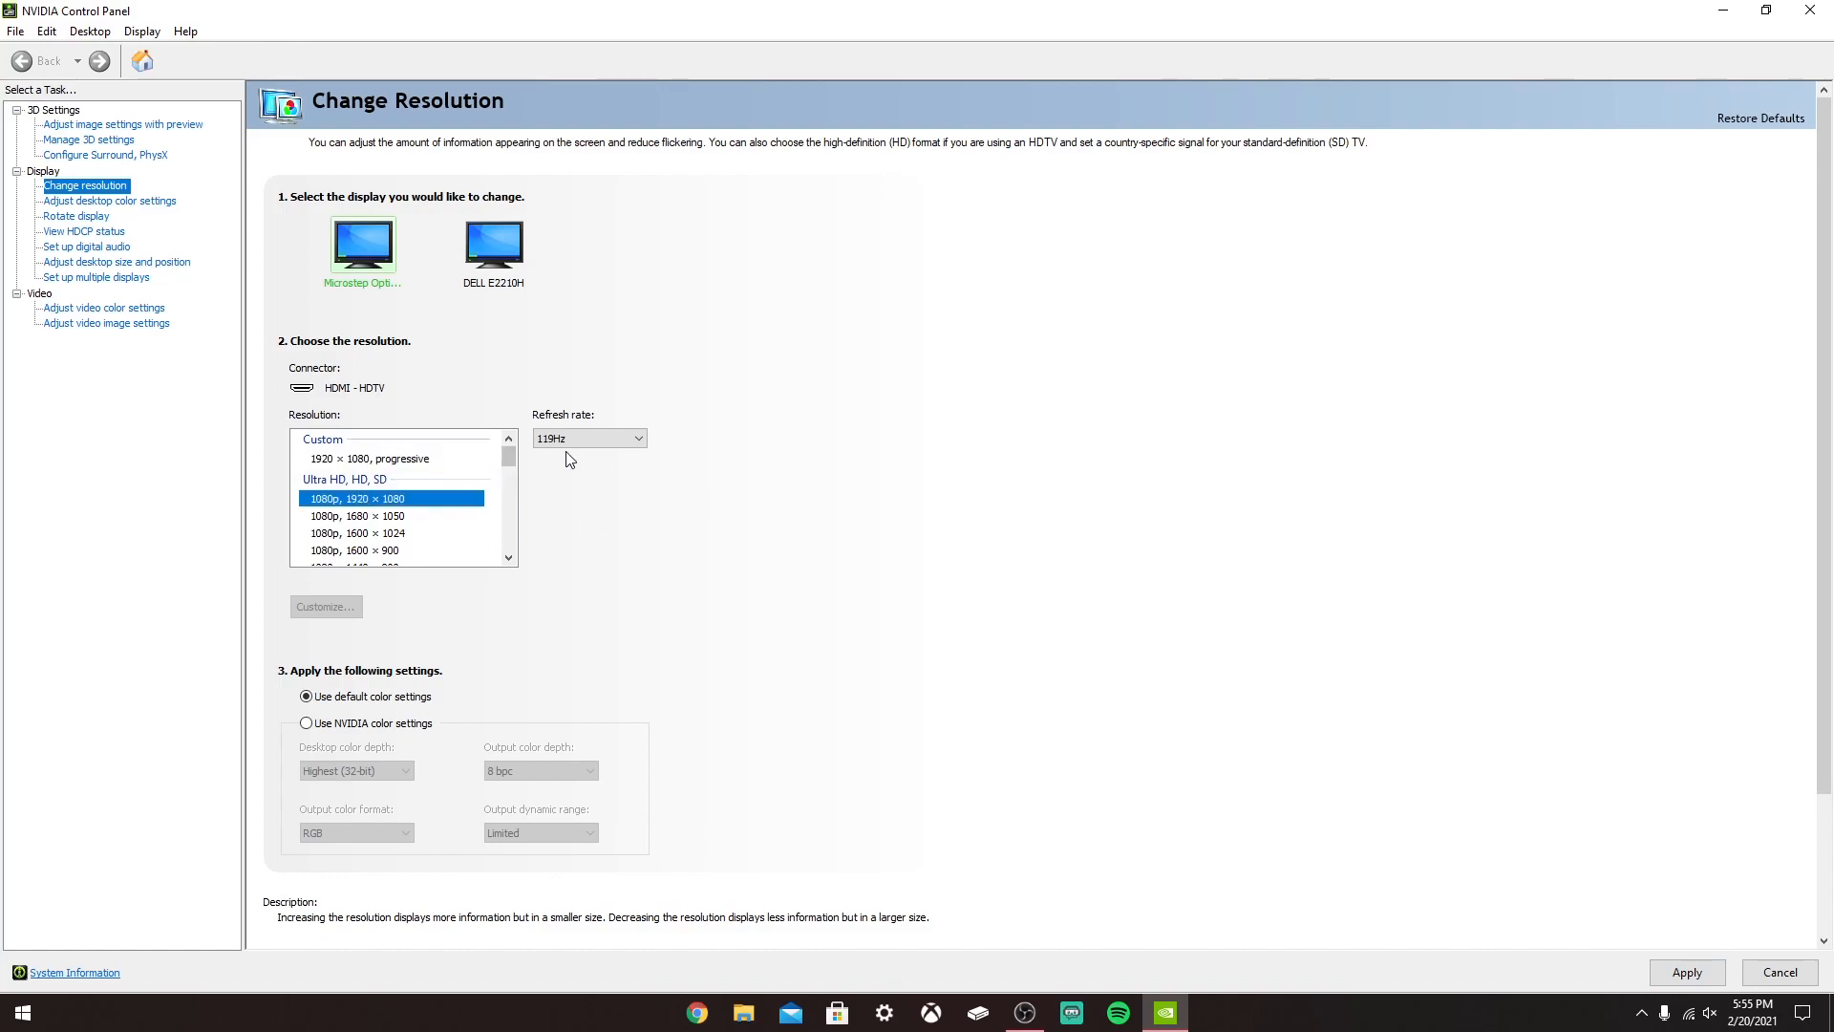
left_click(588, 438)
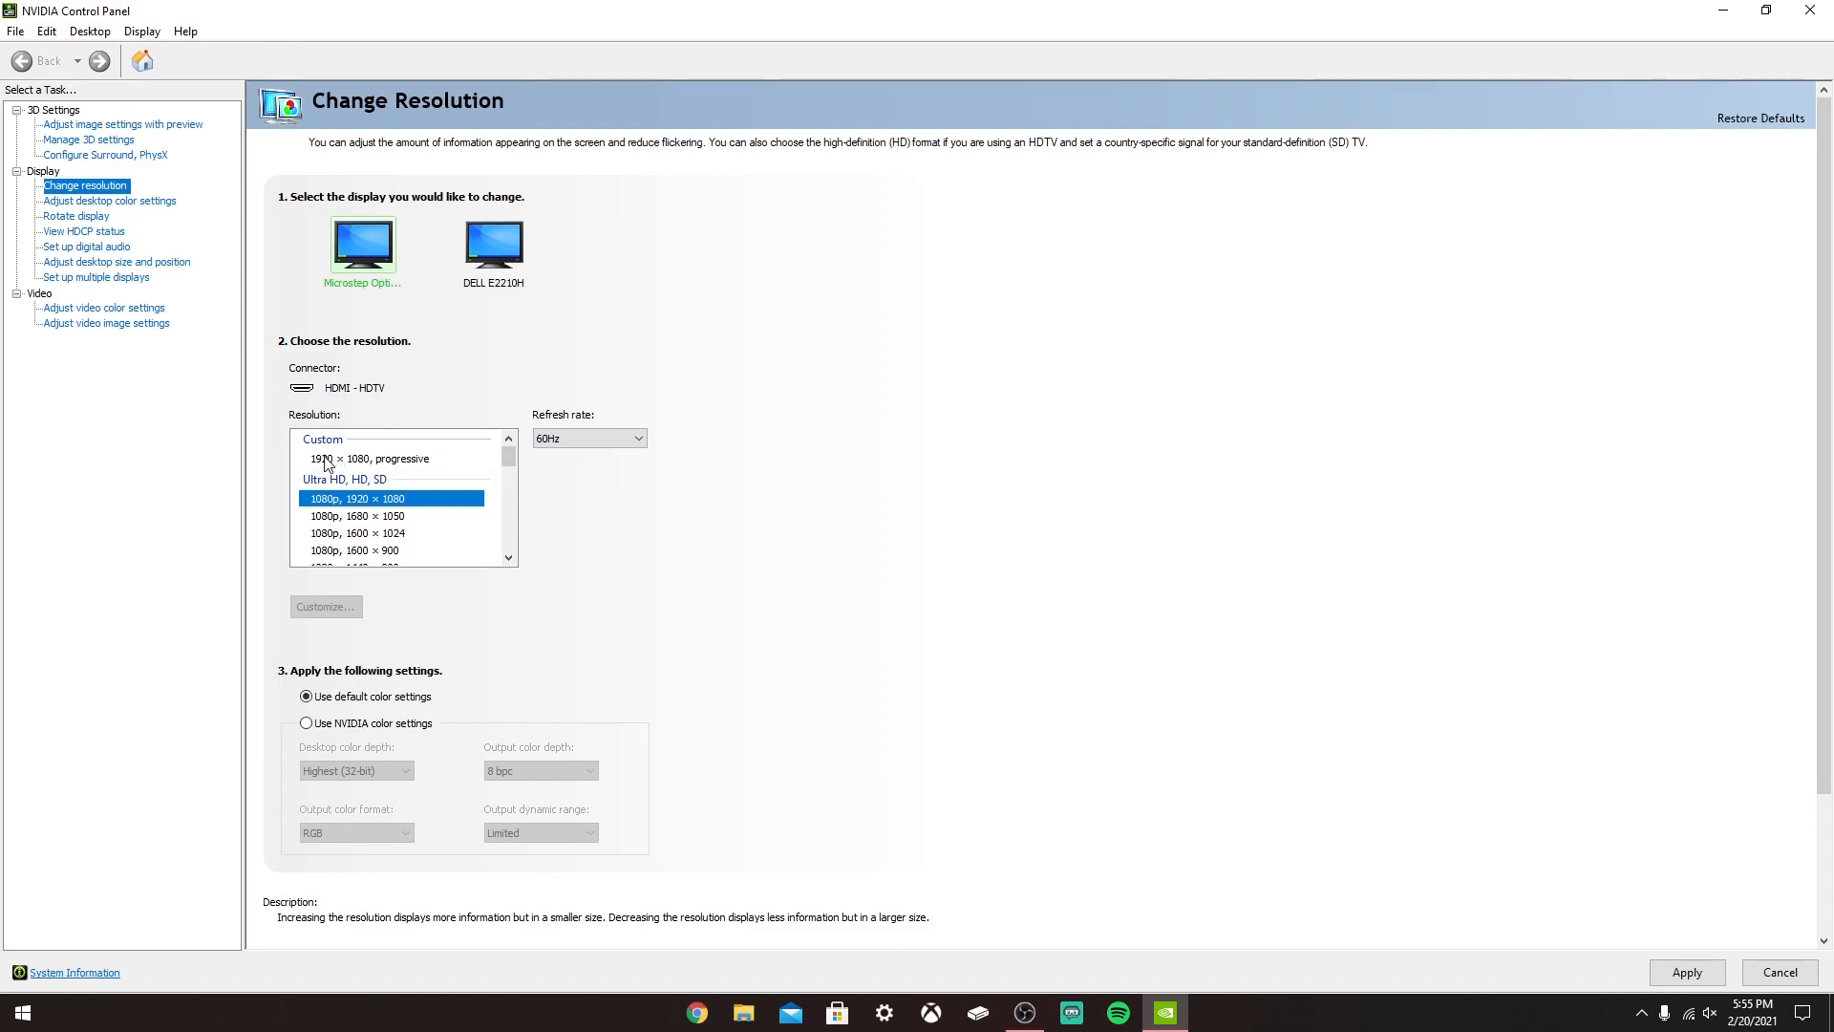
left_click(391, 456)
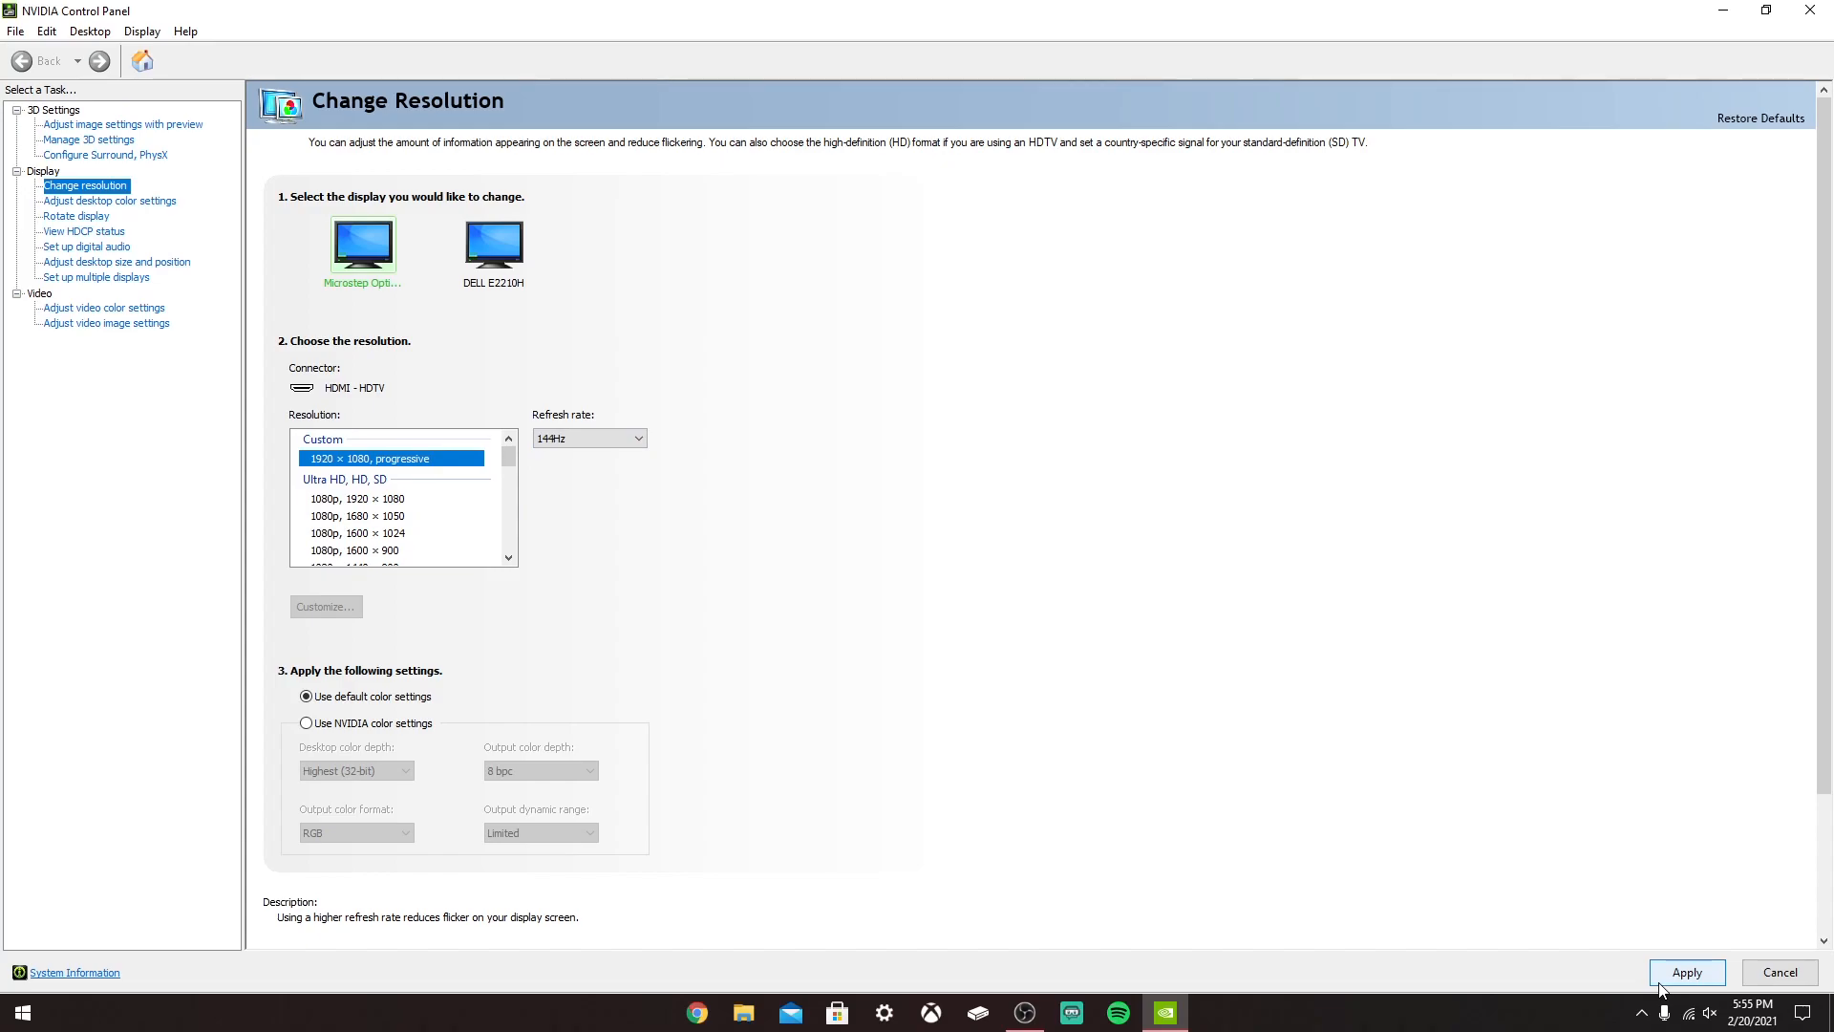
- Apply the custom resolution at 144 Hz and keep the new configuration
left_click(1685, 972)
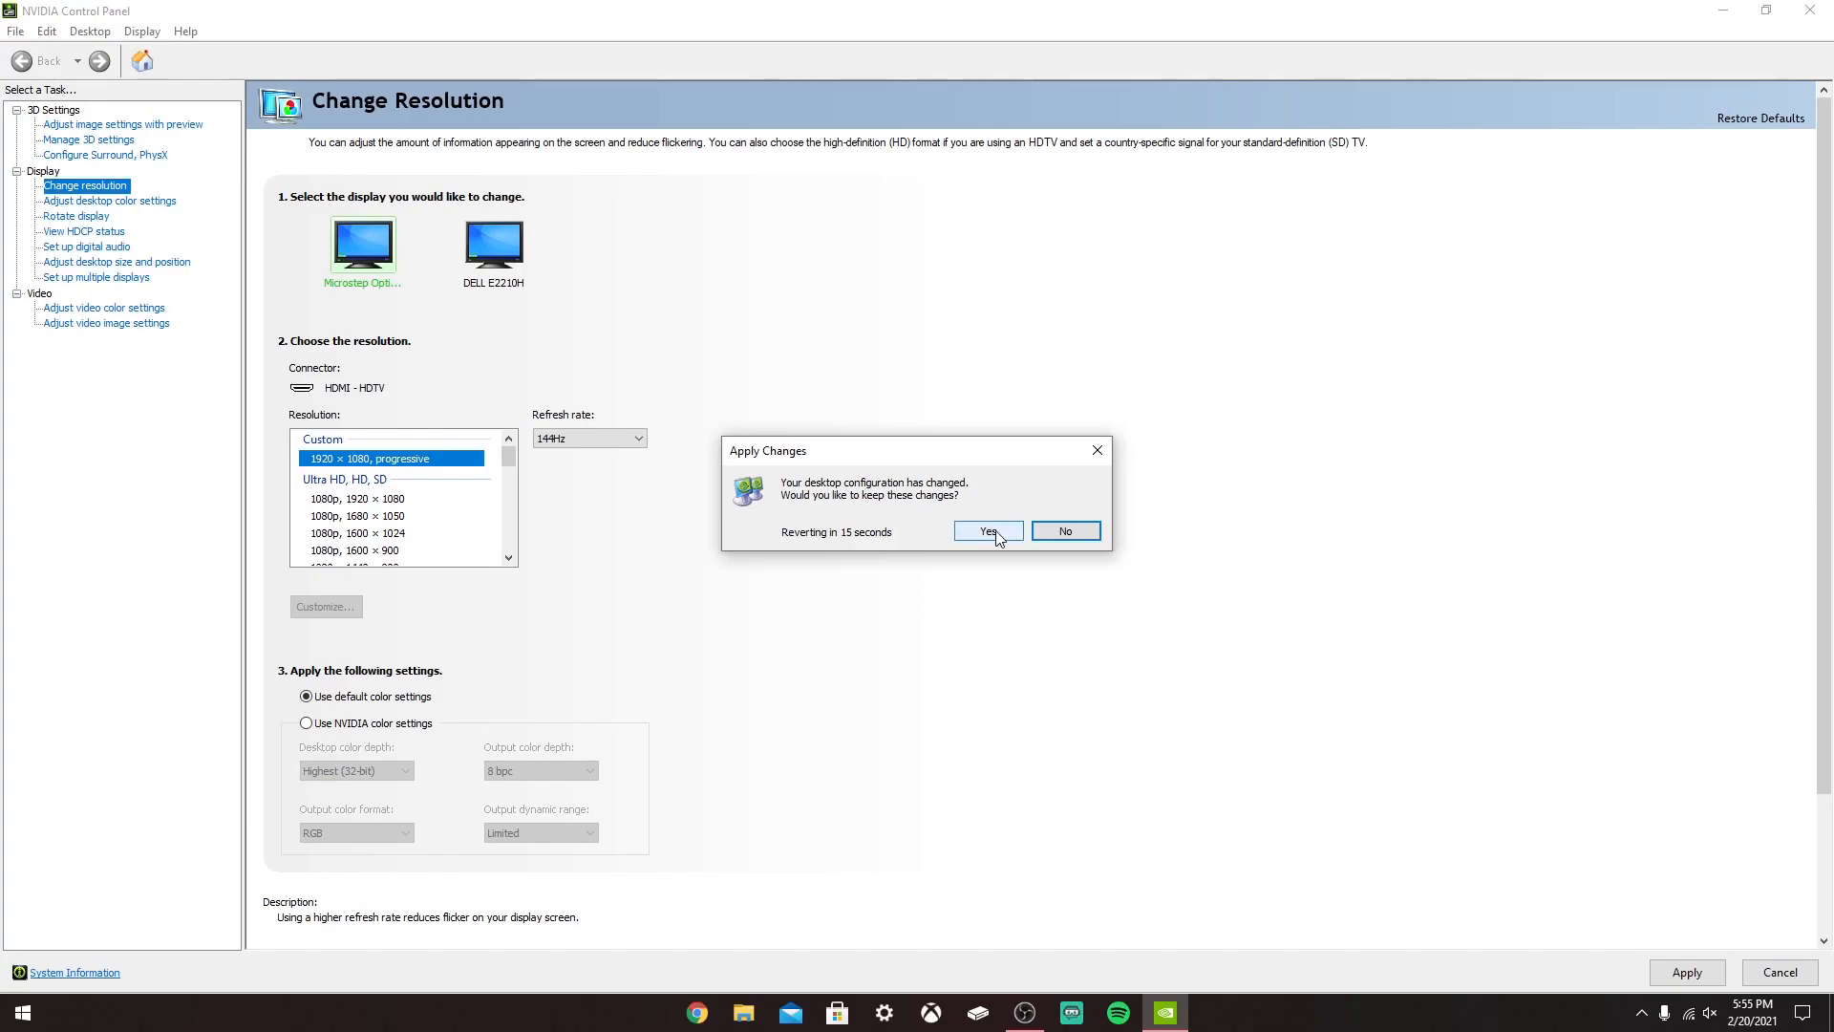
left_click(986, 530)
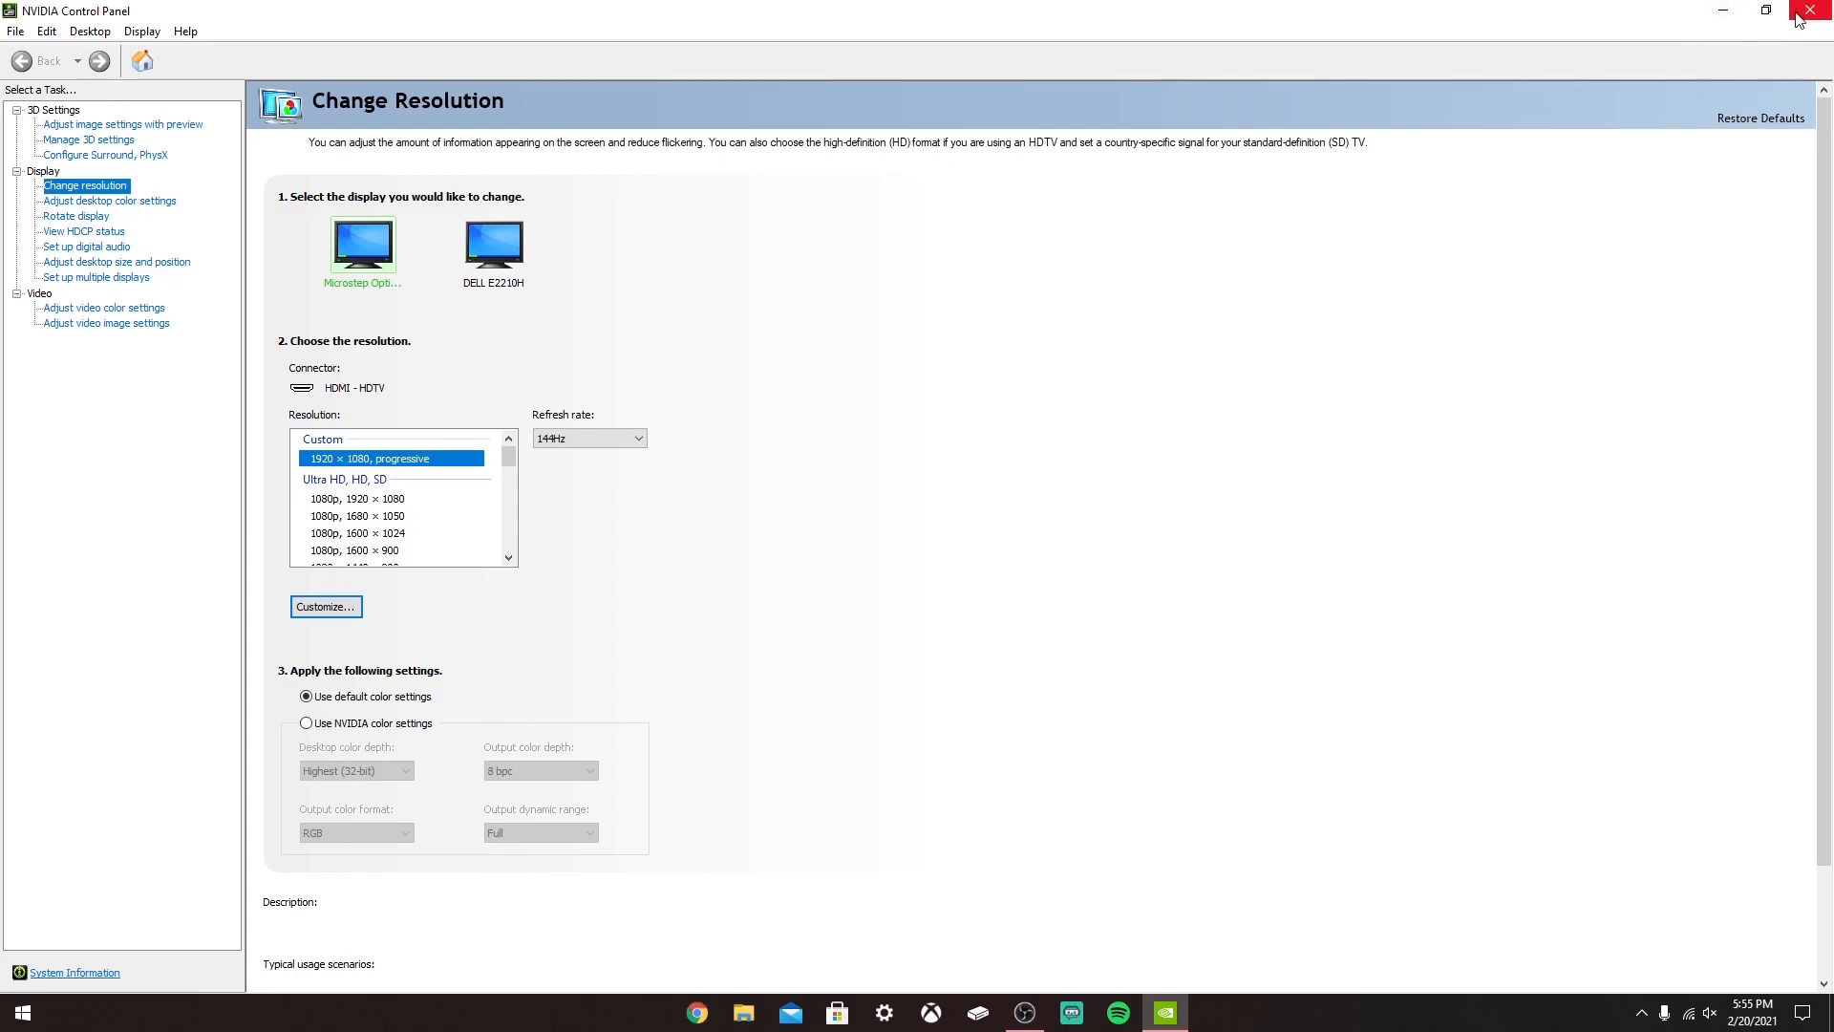
- Close NVIDIA Control Panel and return to Windows advanced display settings
left_click(1821, 9)
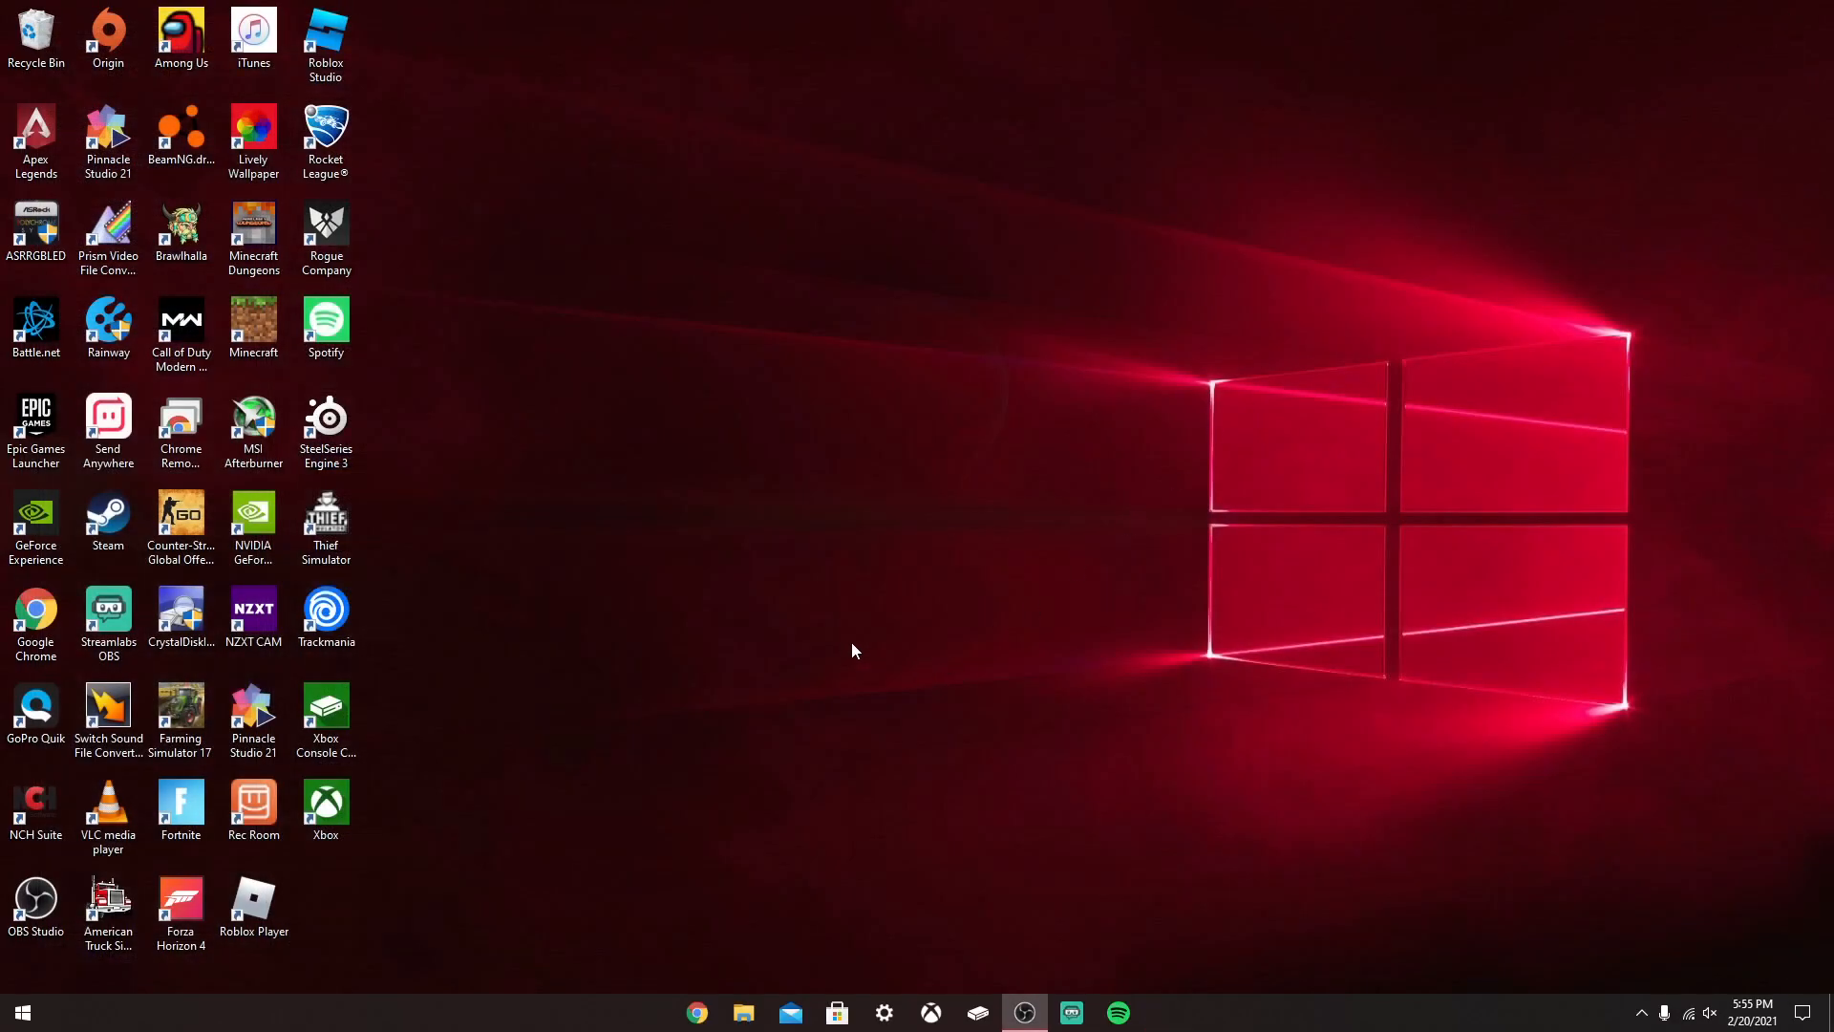
right_click(852, 650)
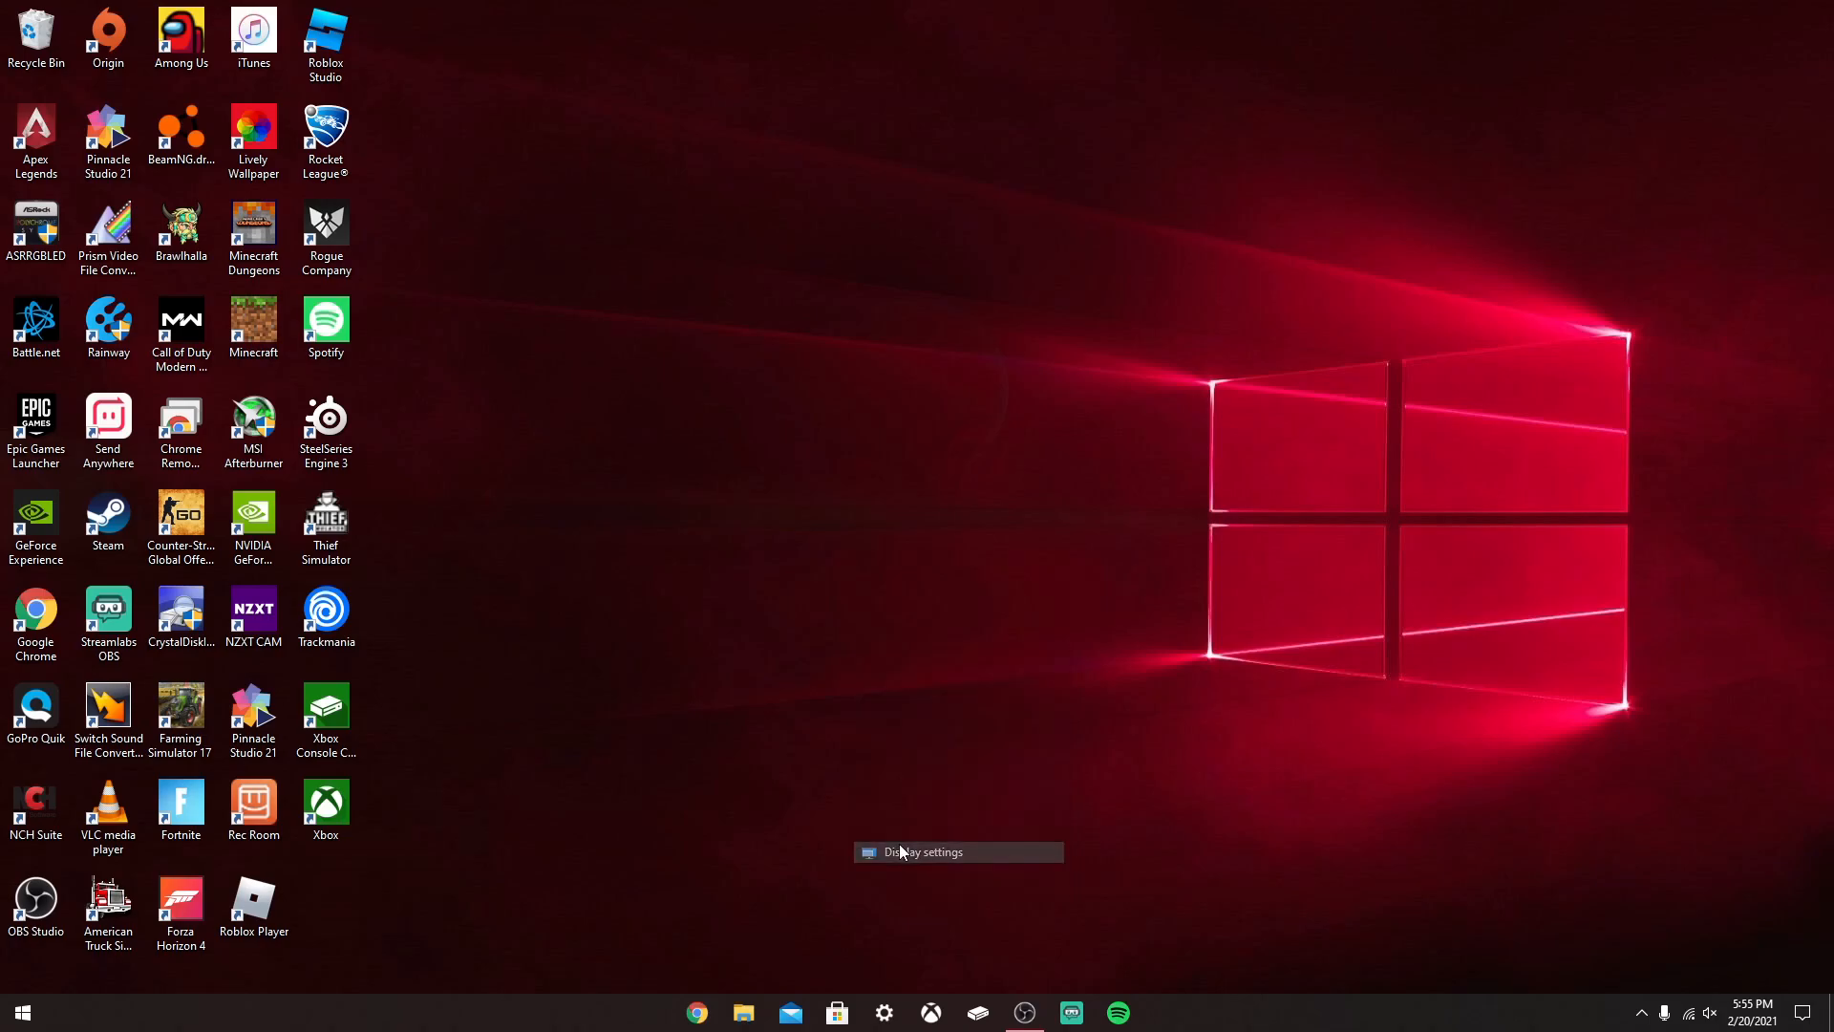
left_click(919, 852)
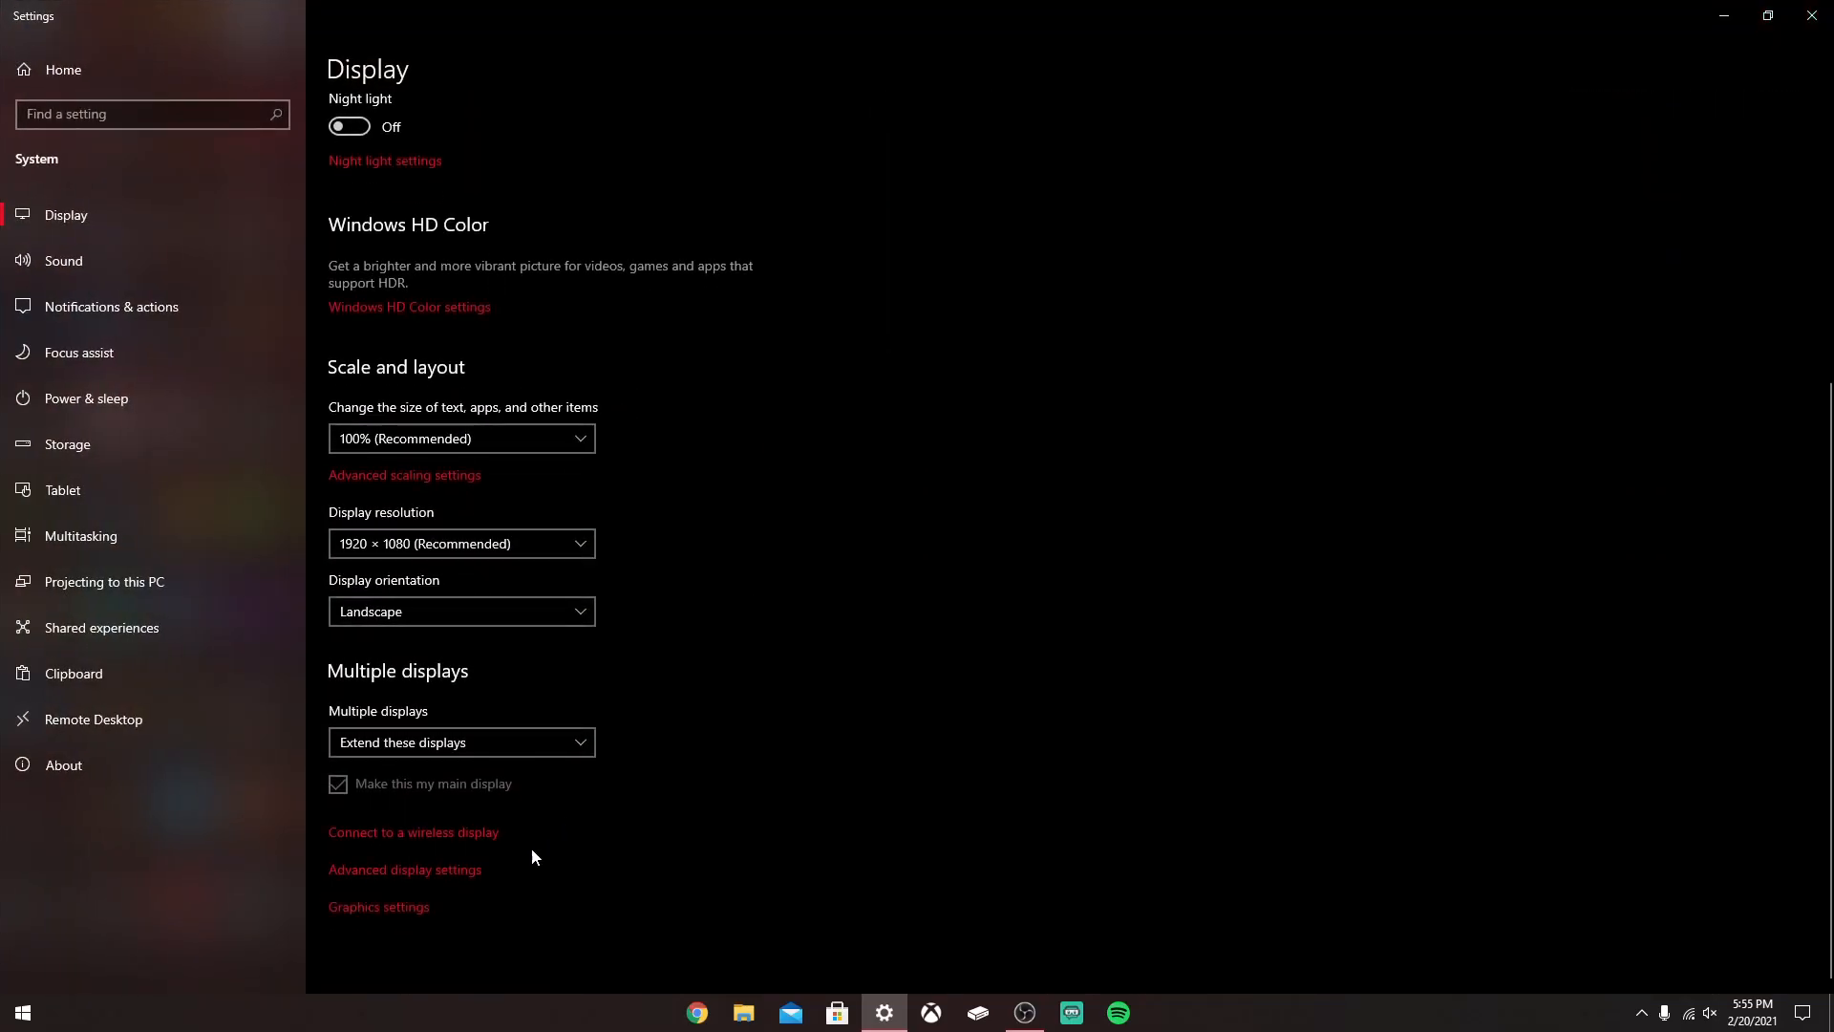
left_click(405, 870)
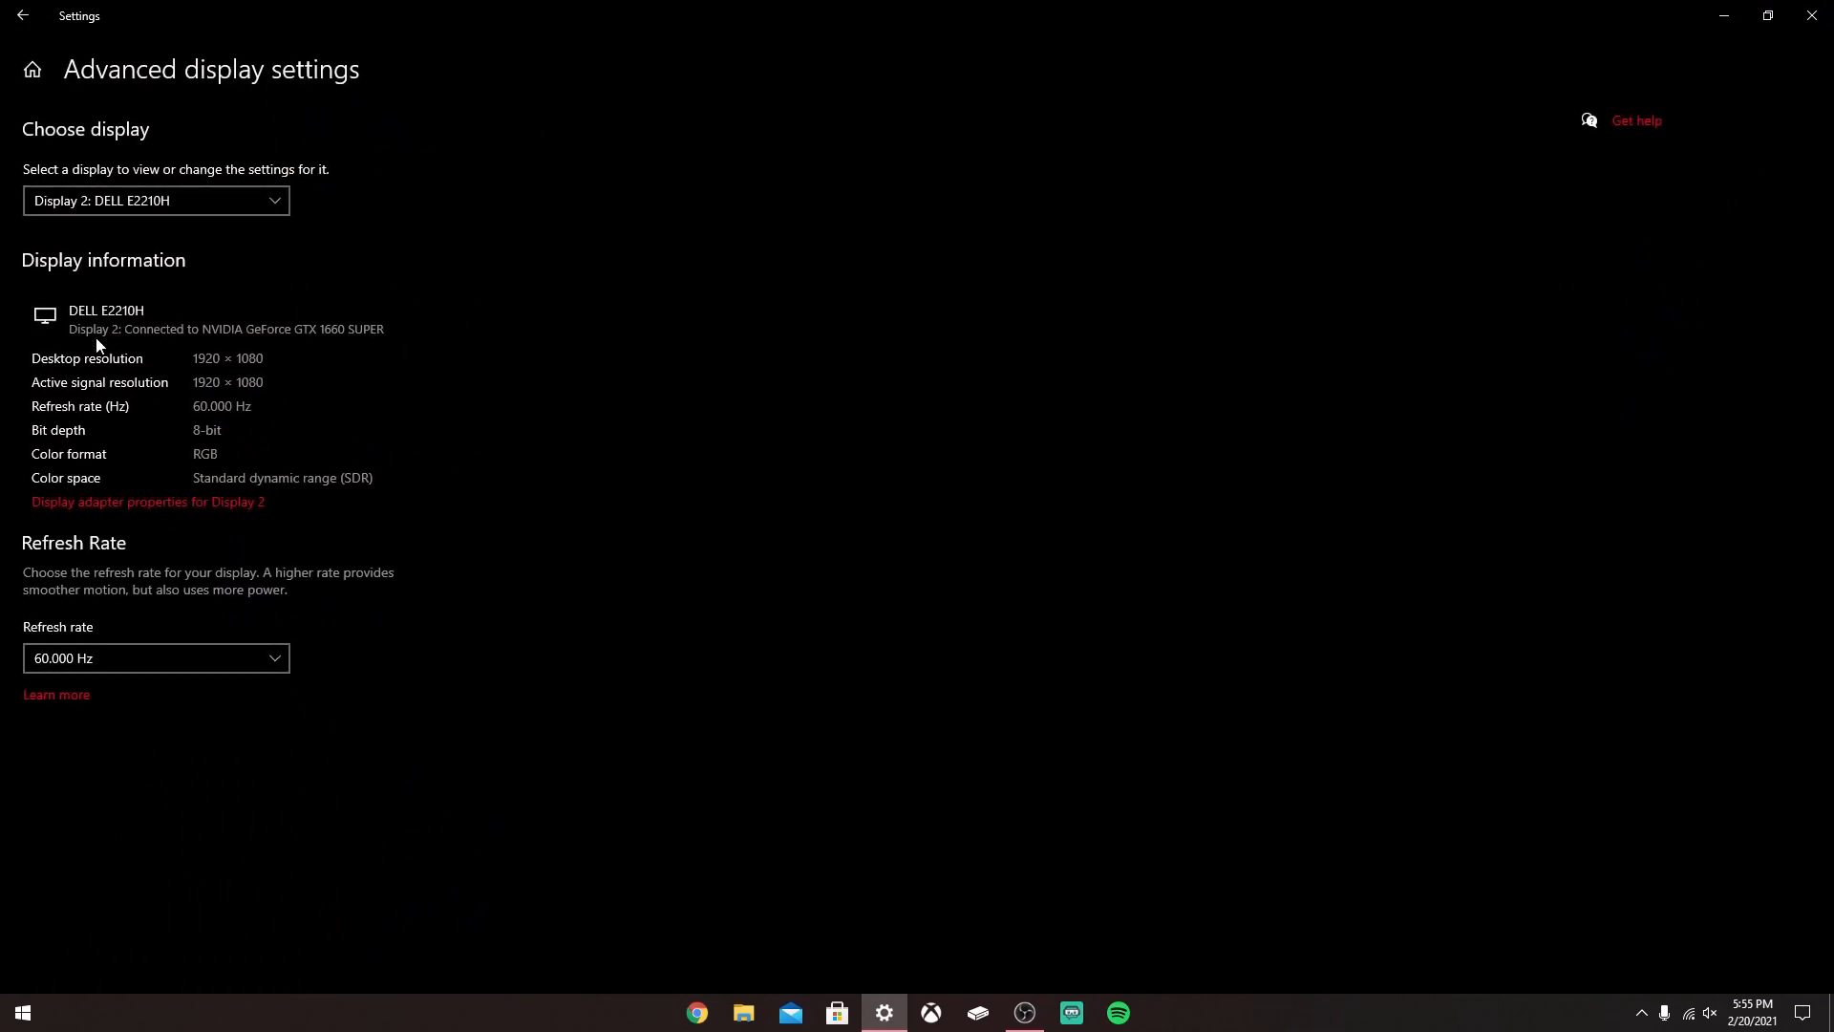
- Confirm the Optix G24C now reports 144.000 Hz in the refresh-rate list
left_click(155, 201)
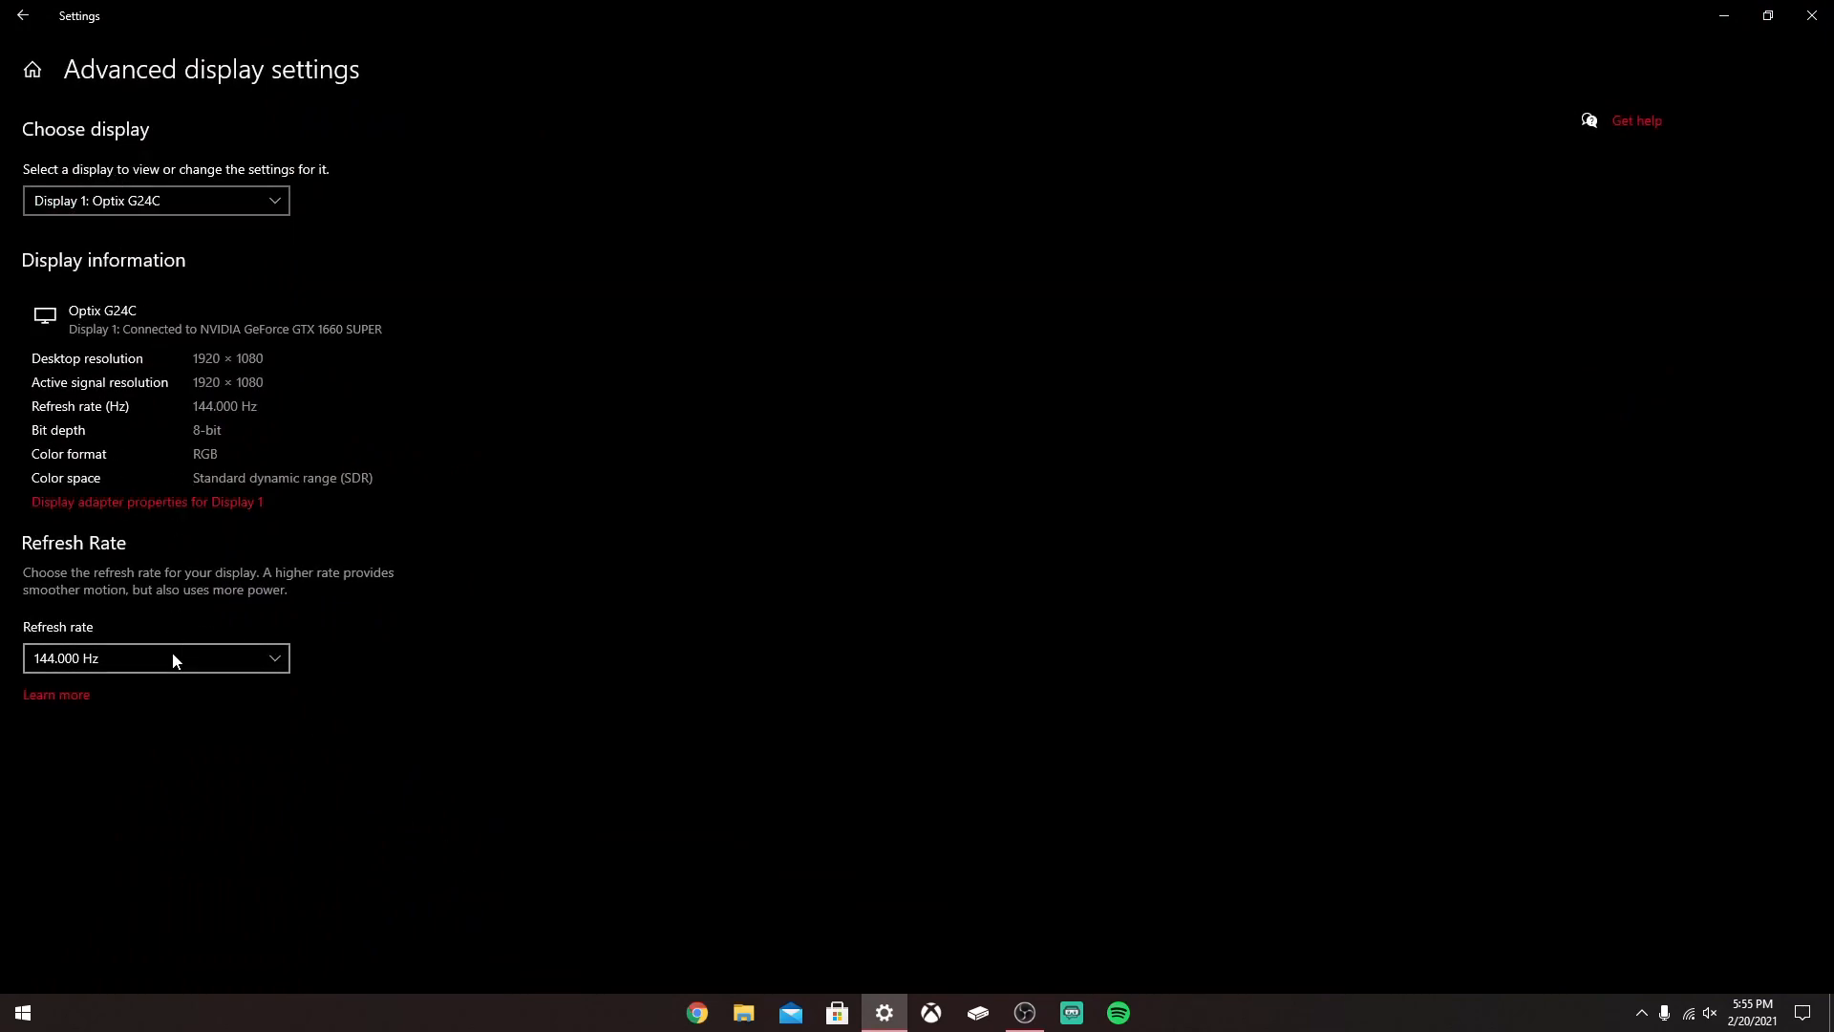
left_click(155, 657)
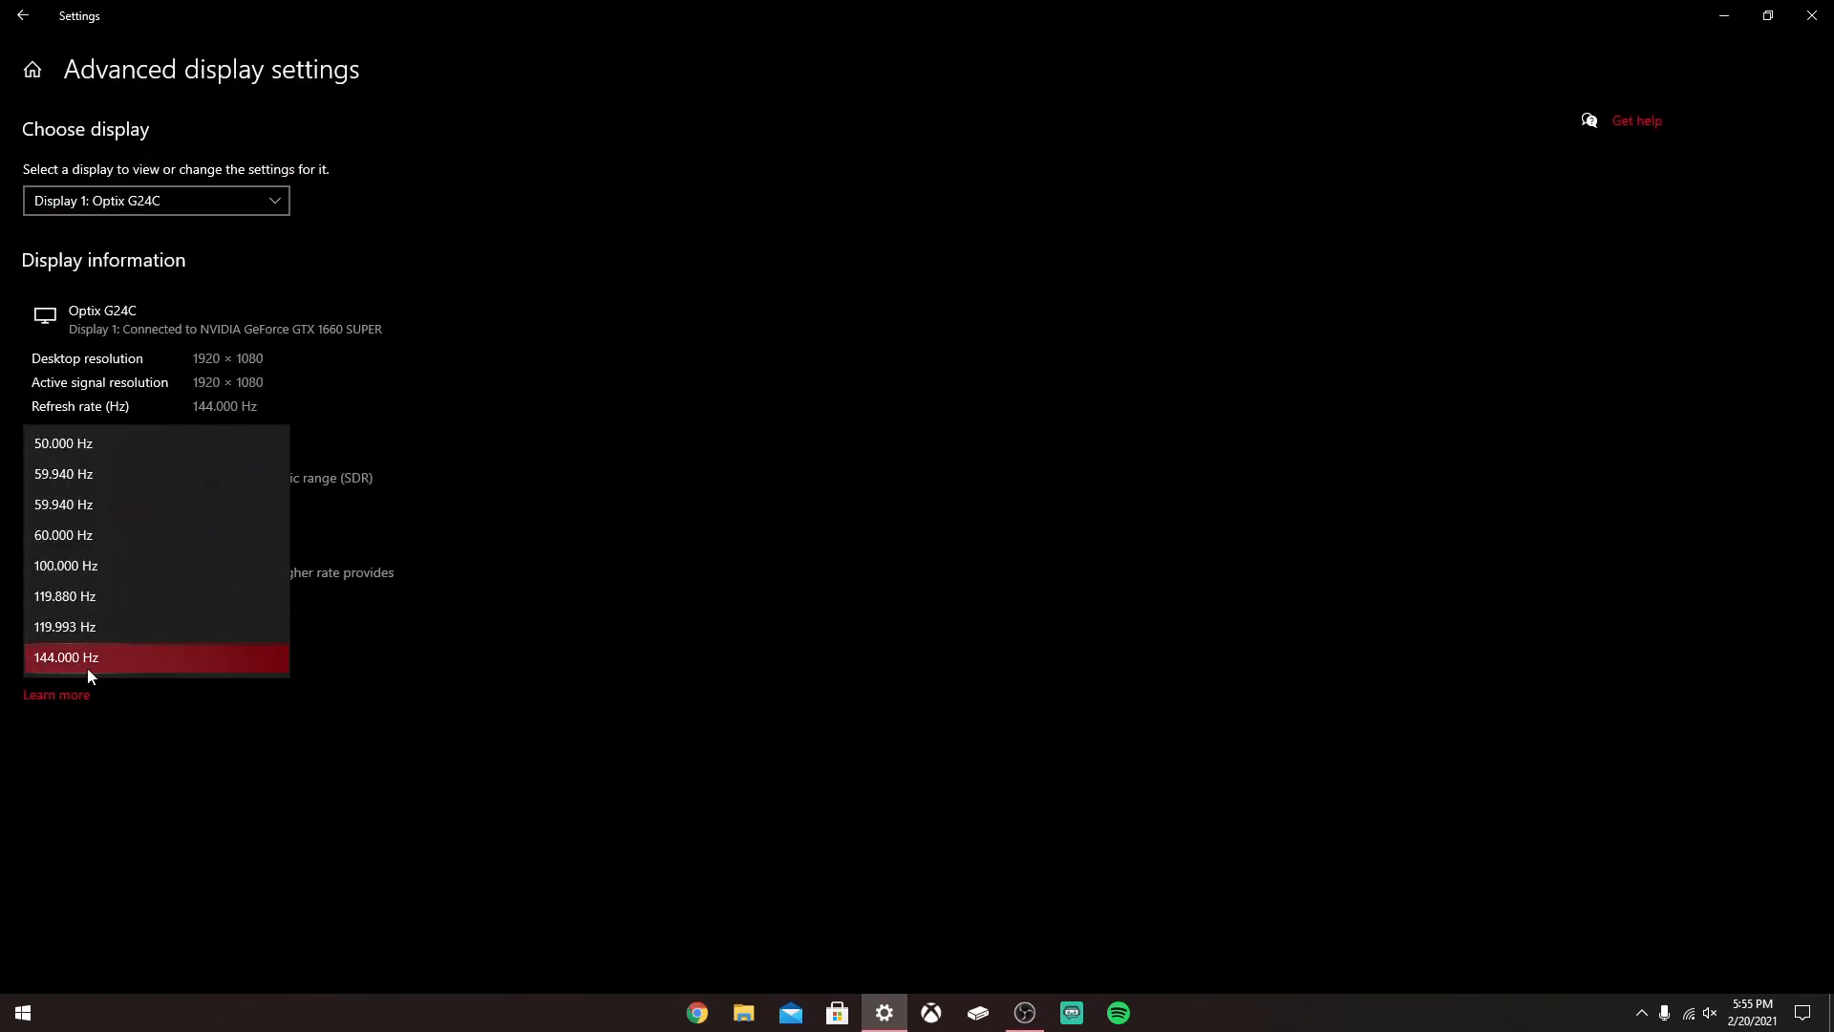
left_click(65, 658)
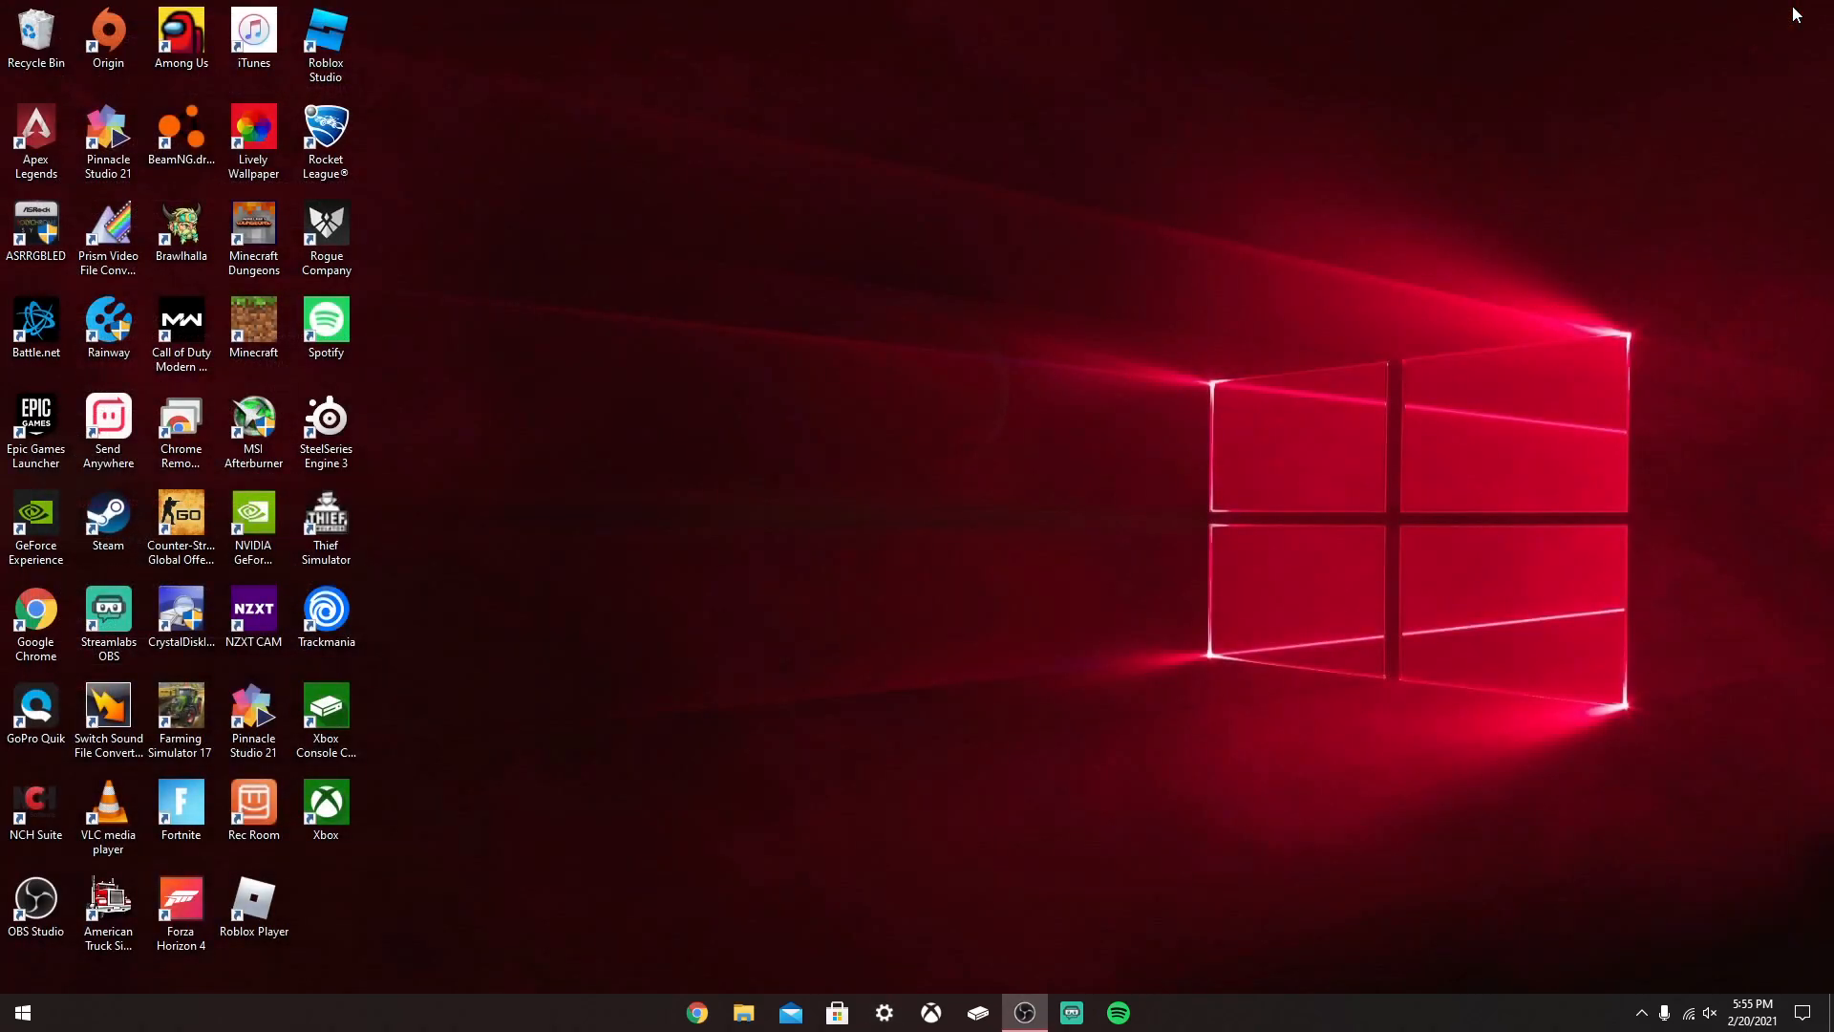
mouse_move(915, 612)
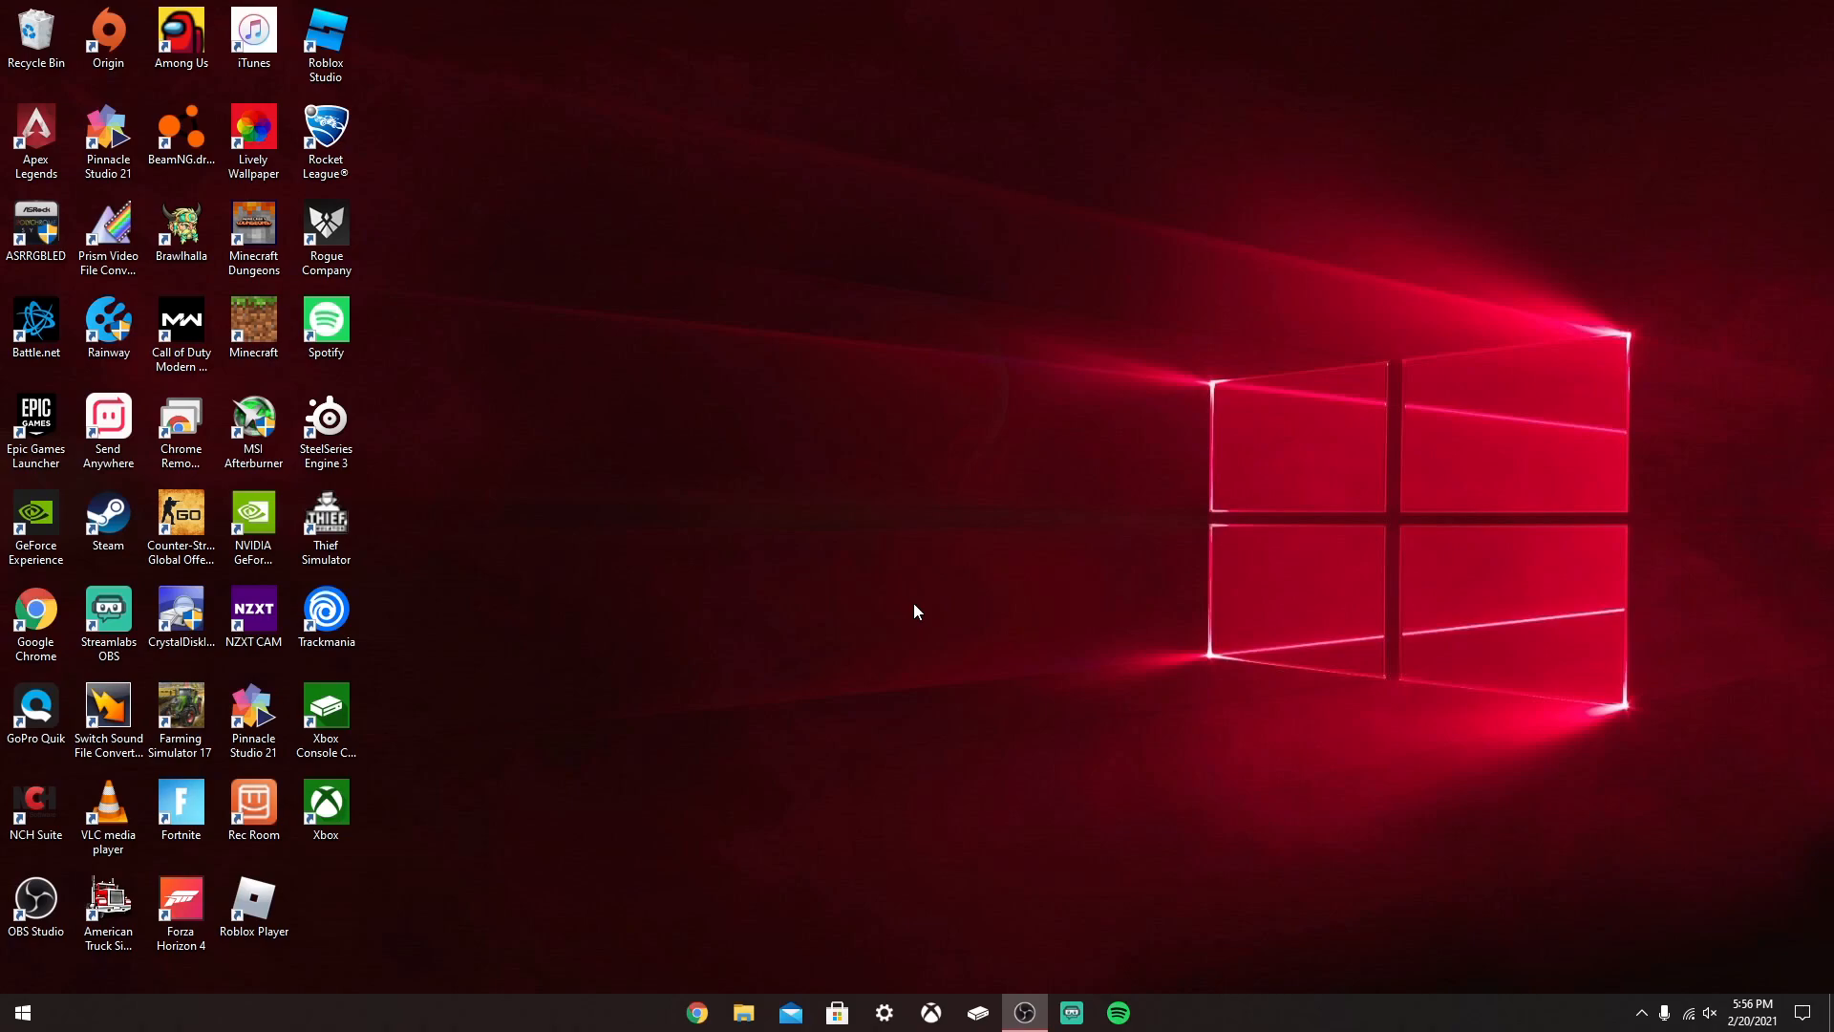